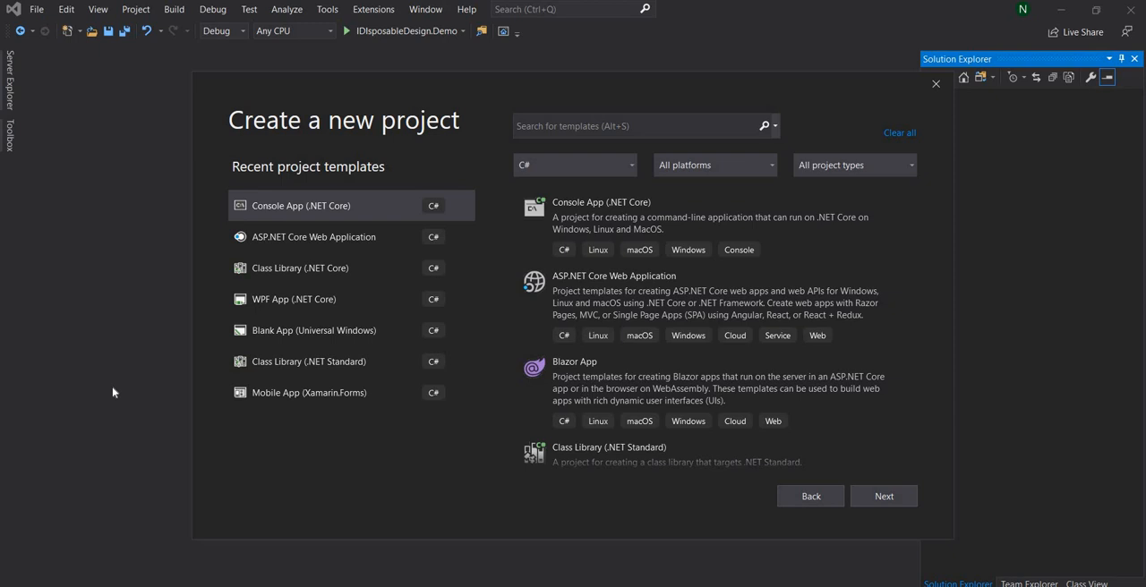
- Create a Console App (.NET Core) project named IDisposable.Demo
click(301, 205)
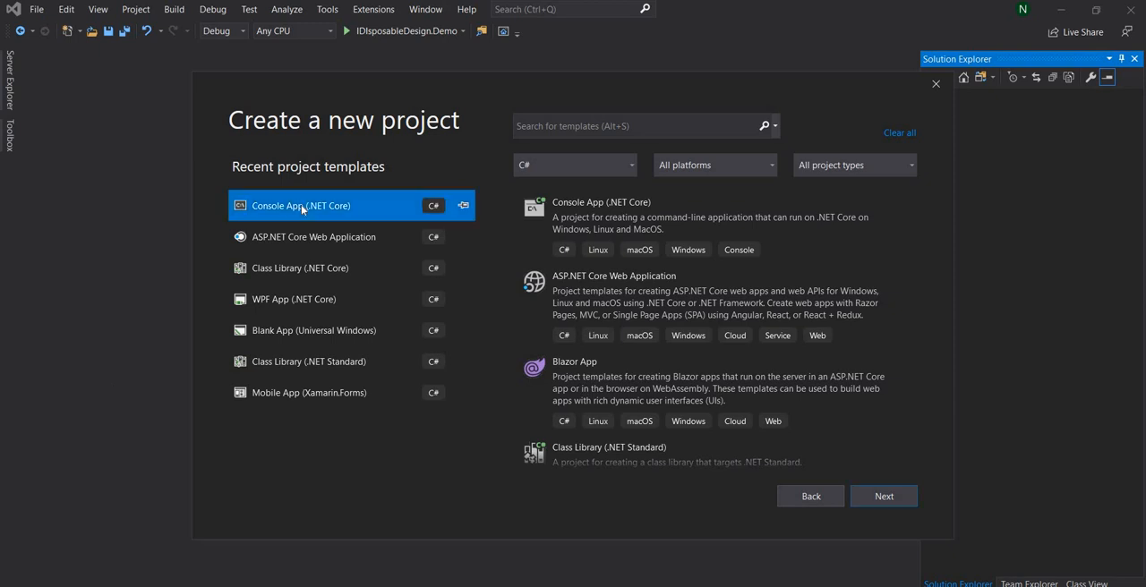
mouse_move(884, 496)
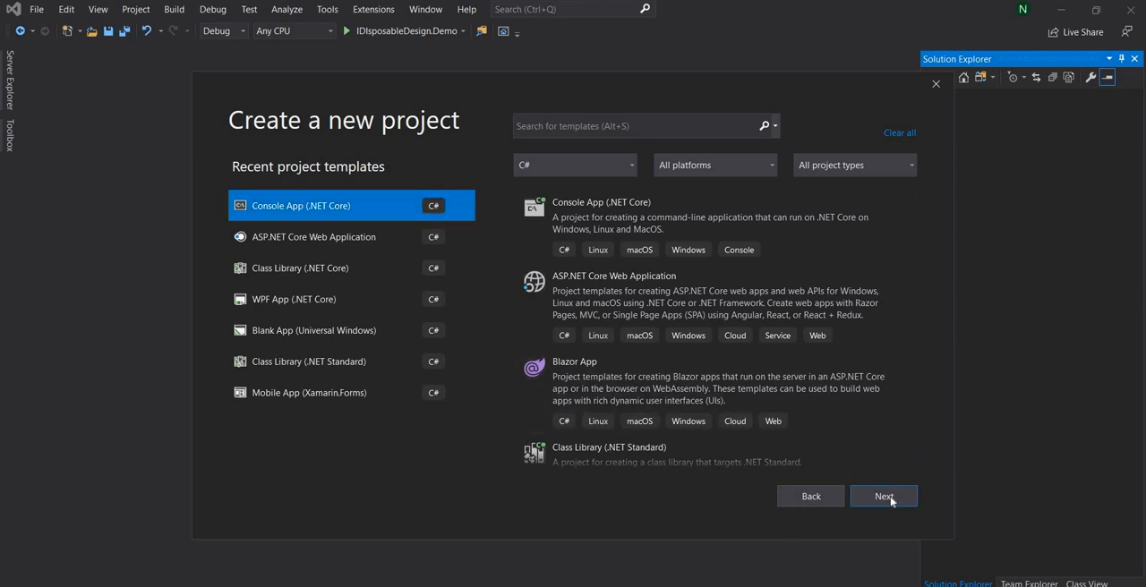
click(883, 495)
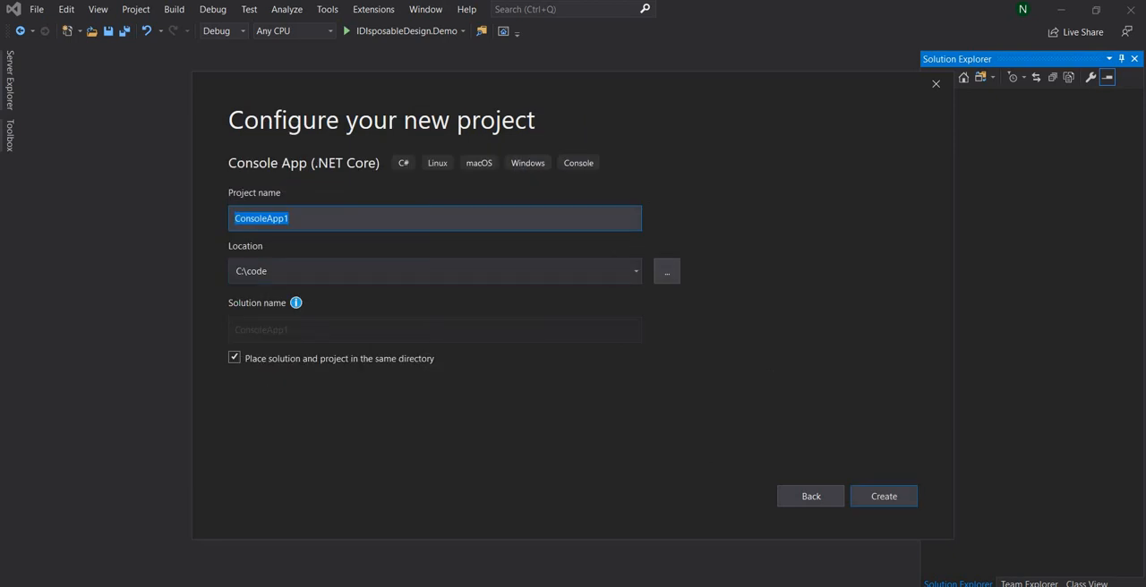
text(IDisposable.)
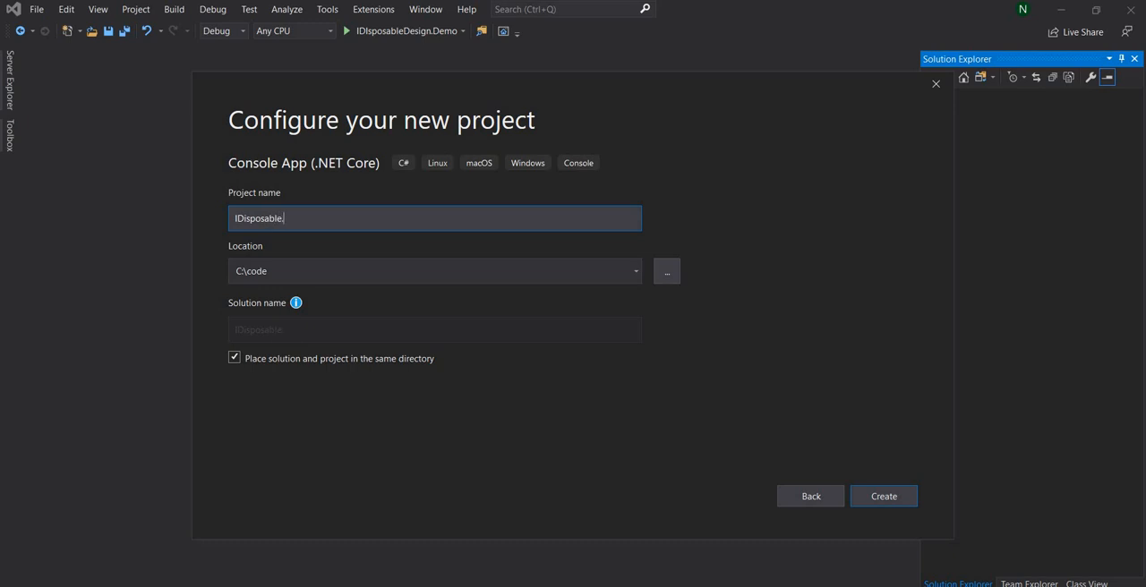
text(Demo)
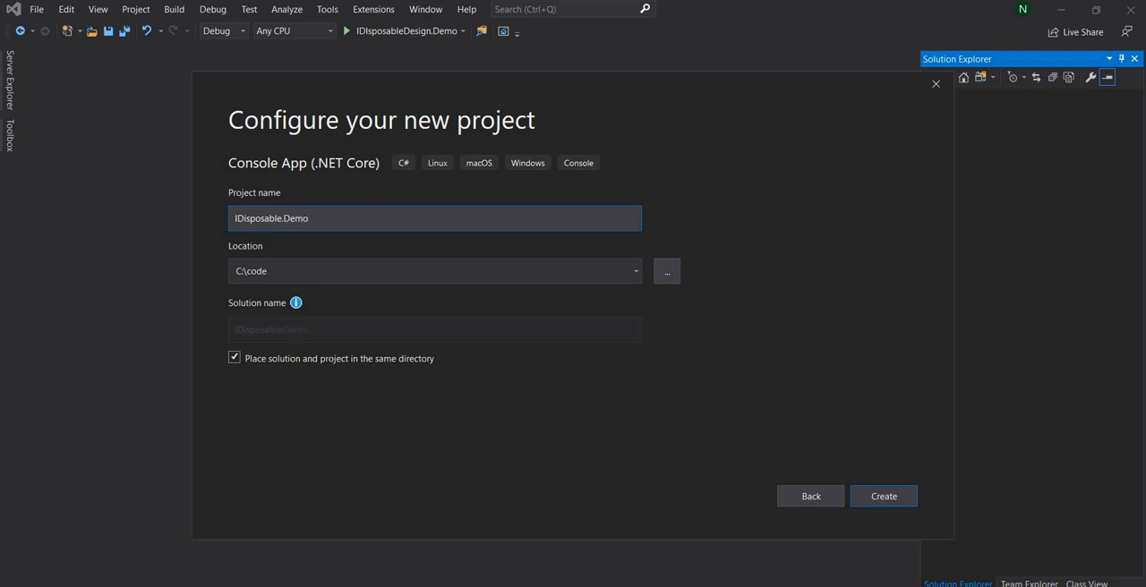
click(883, 496)
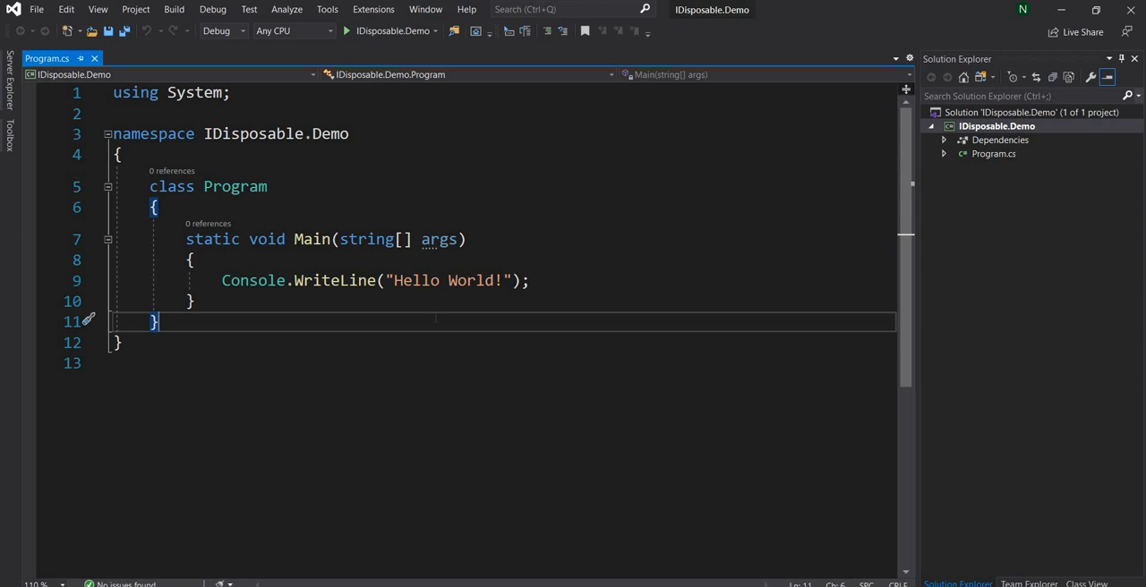
- Add a new class file named ServiceProxy to the IDisposable.Demo project
right_click(997, 125)
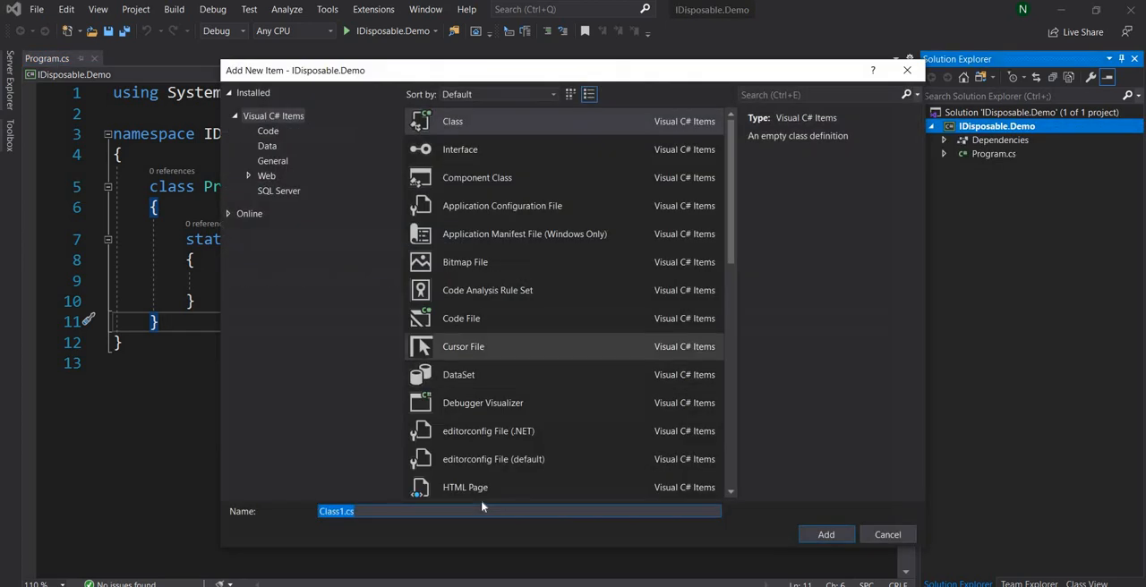
text(ServiceProxy)
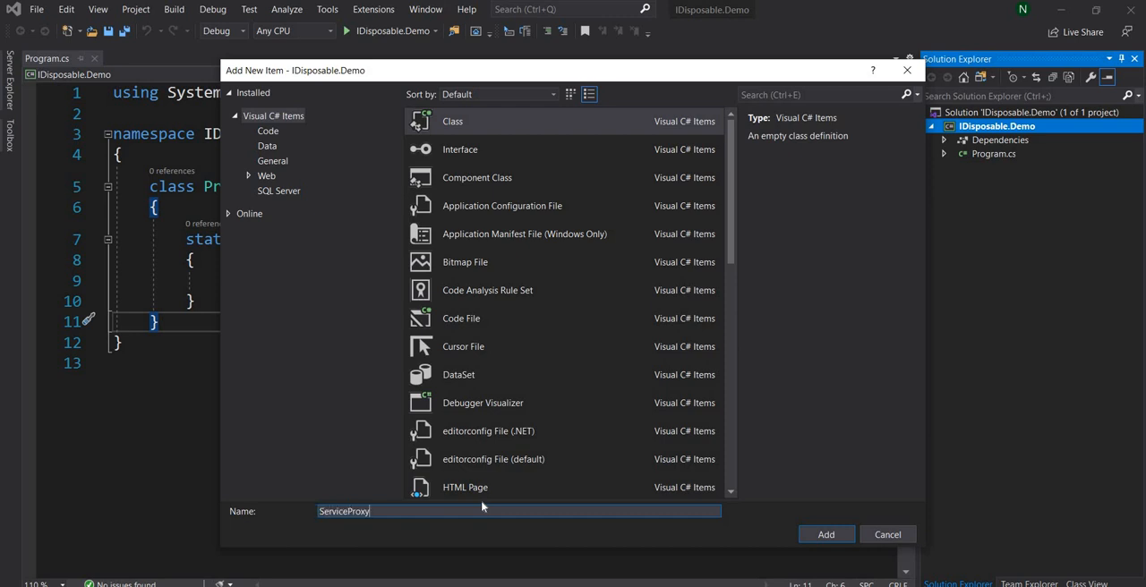
click(830, 535)
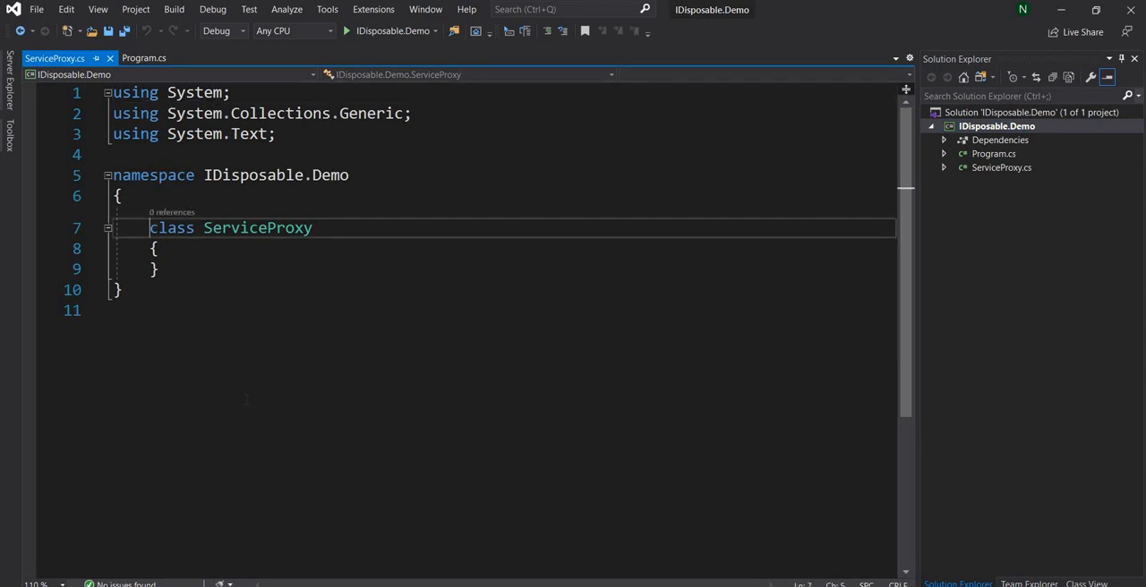
- Make ServiceProxy public and add empty Get() and Post(string request) methods
text(public)
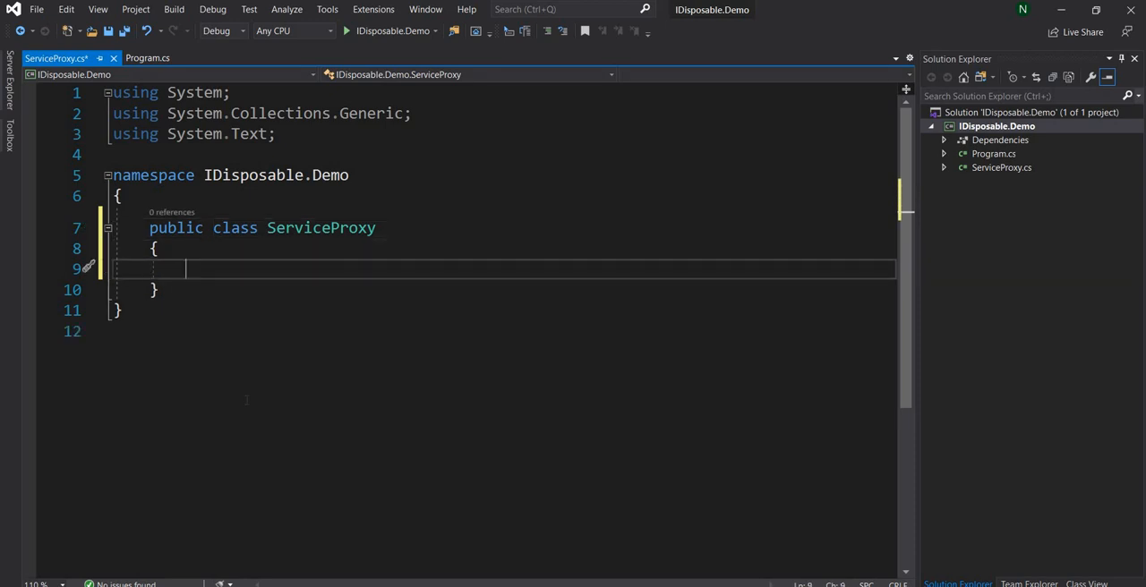
text(puv)
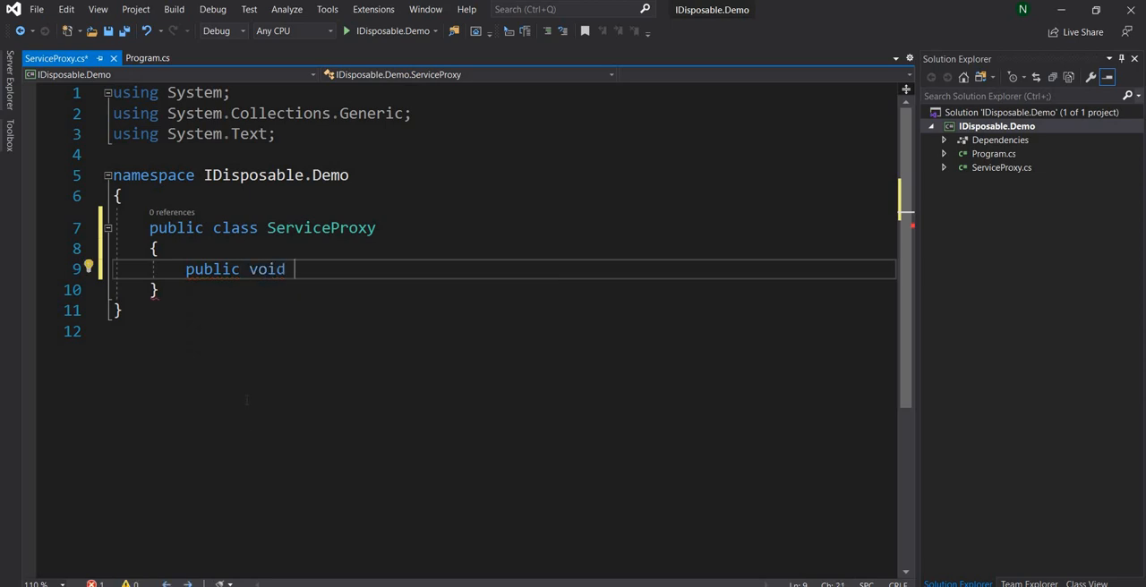
text(G)
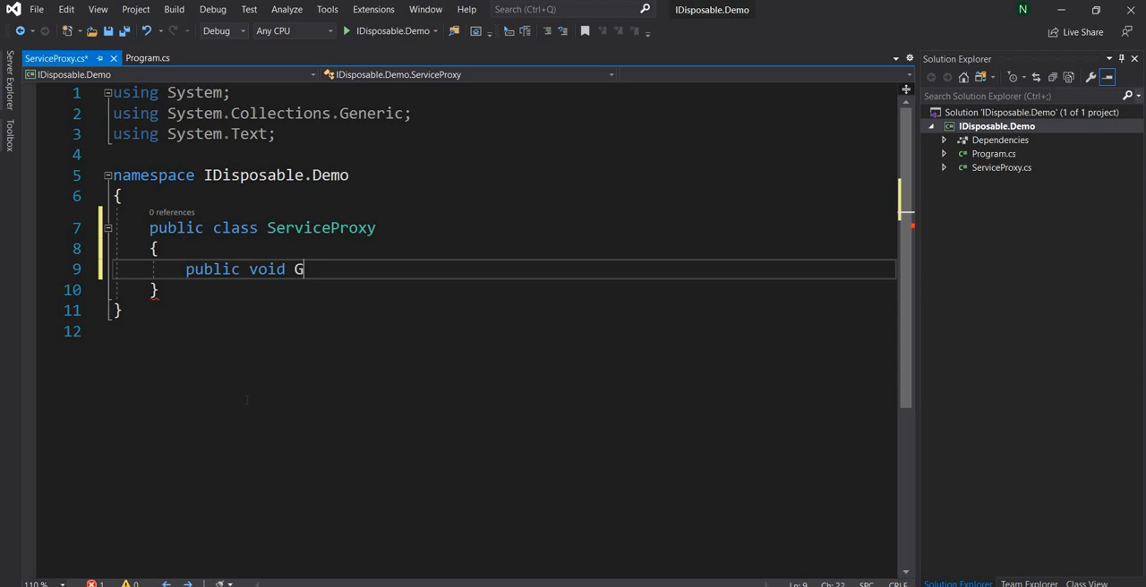
text(et())
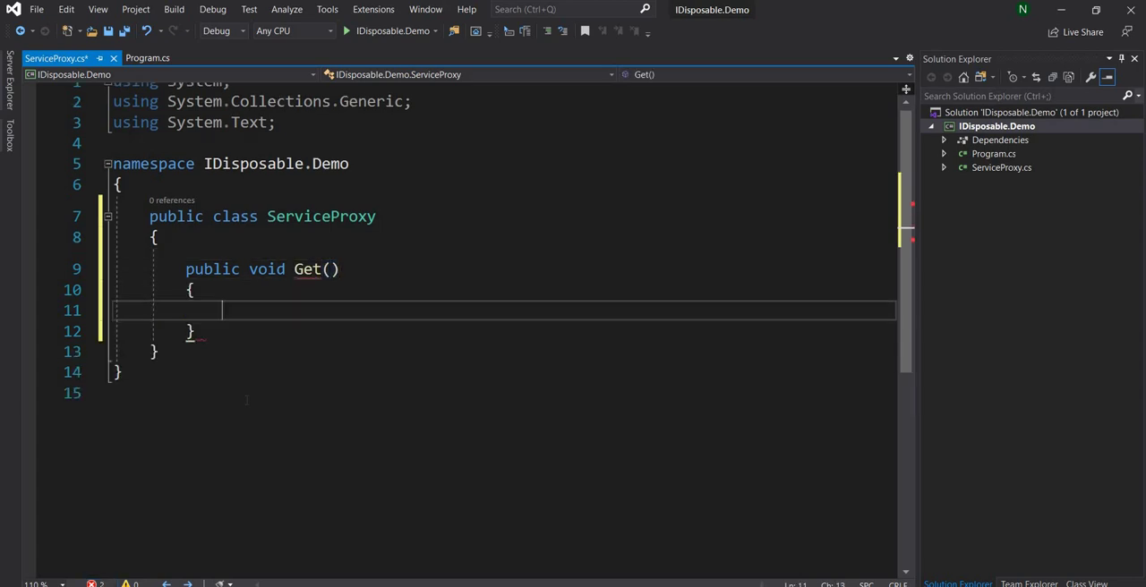
text(p)
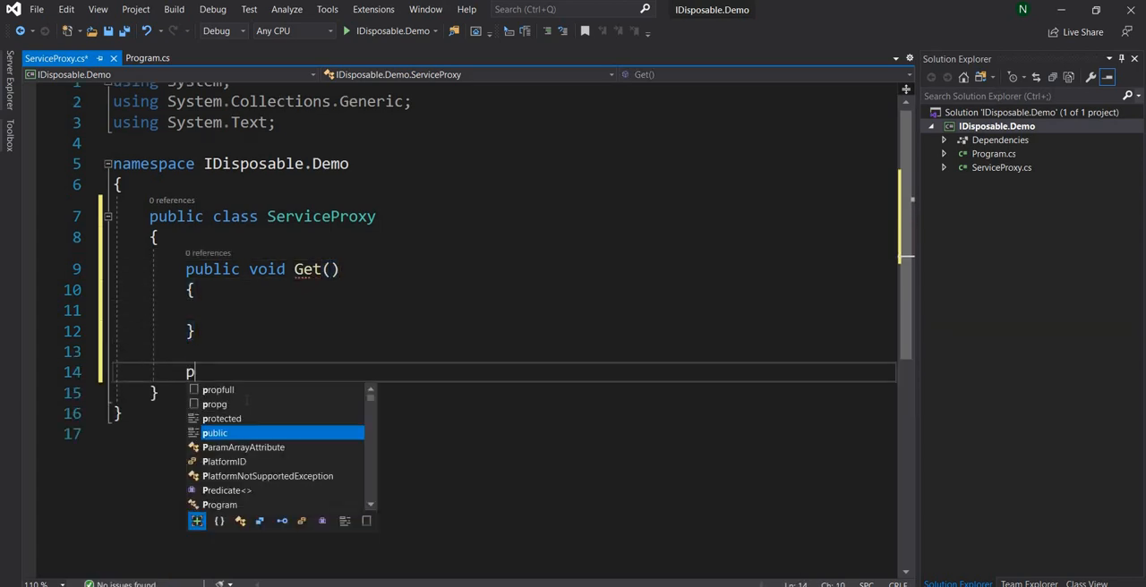
text(ublic void)
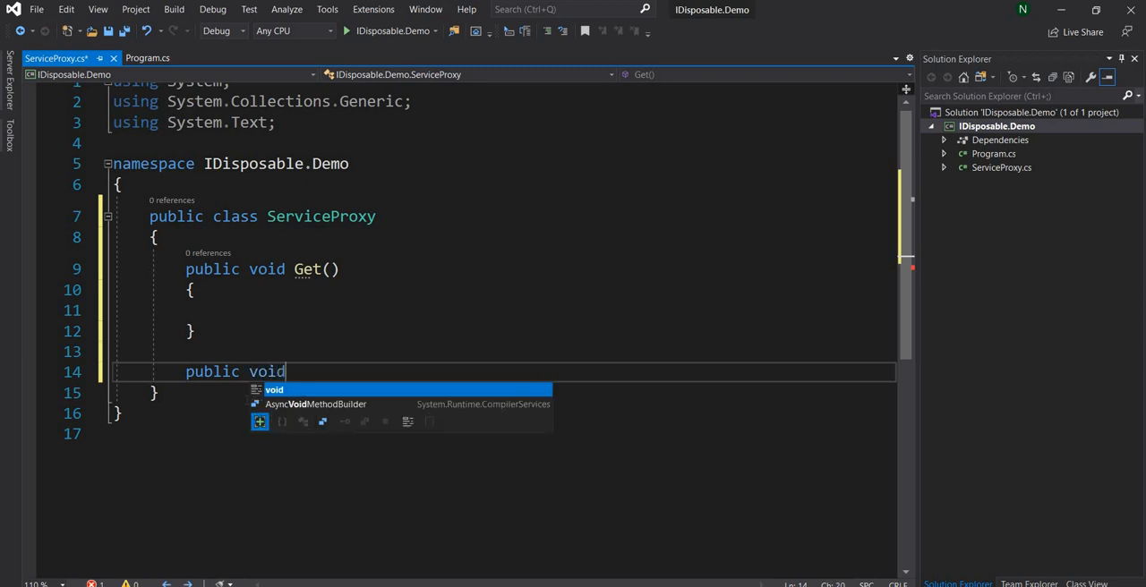
text(Post())
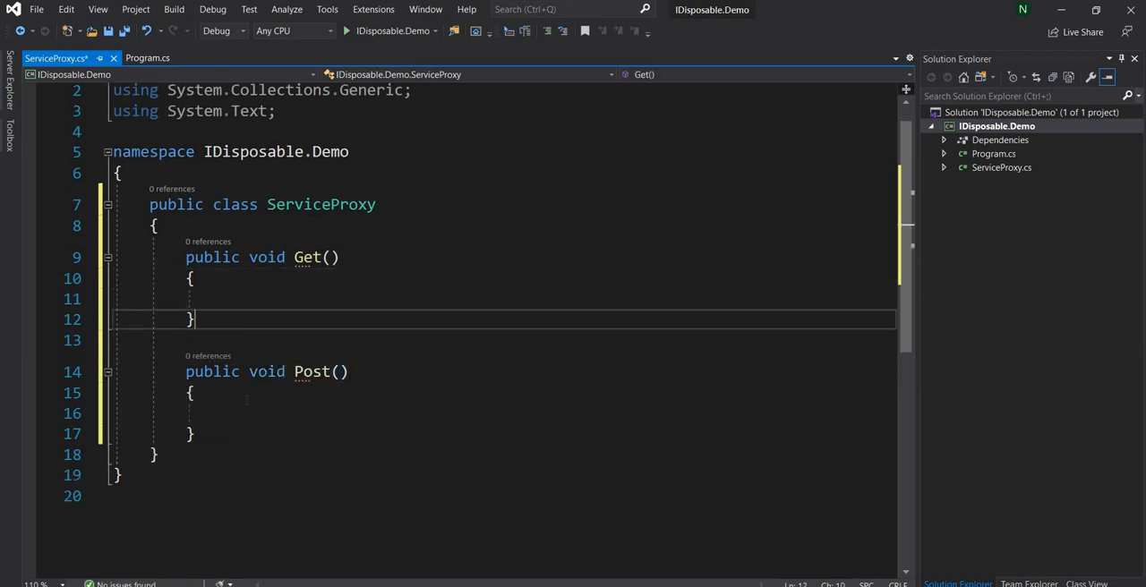
text(string)
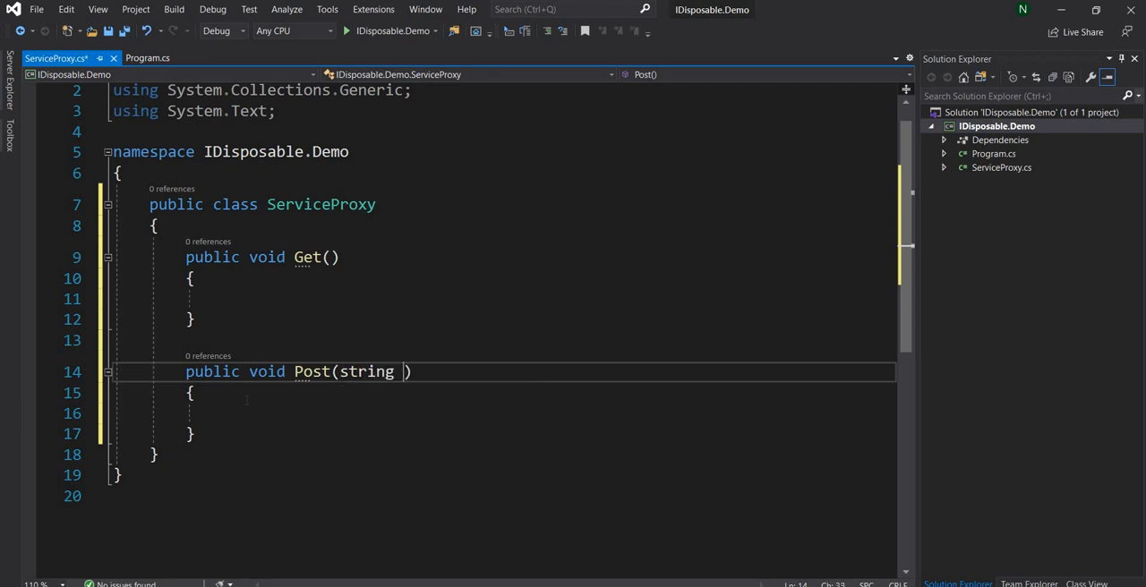
text(request)
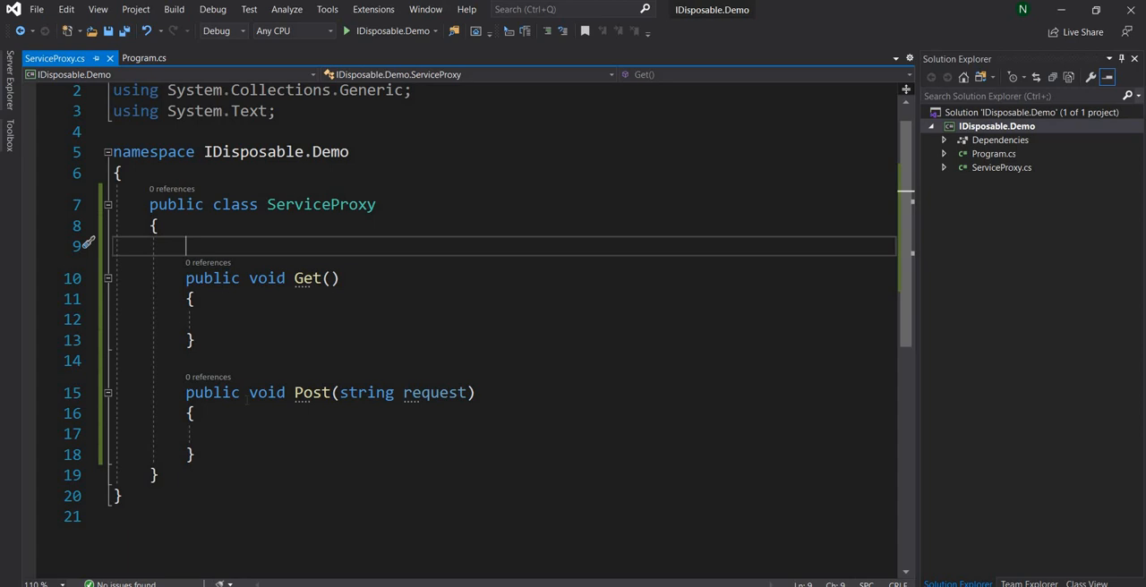
- Add a constructor taking an IHttpClientFactory httpClientFactory parameter
text(ct)
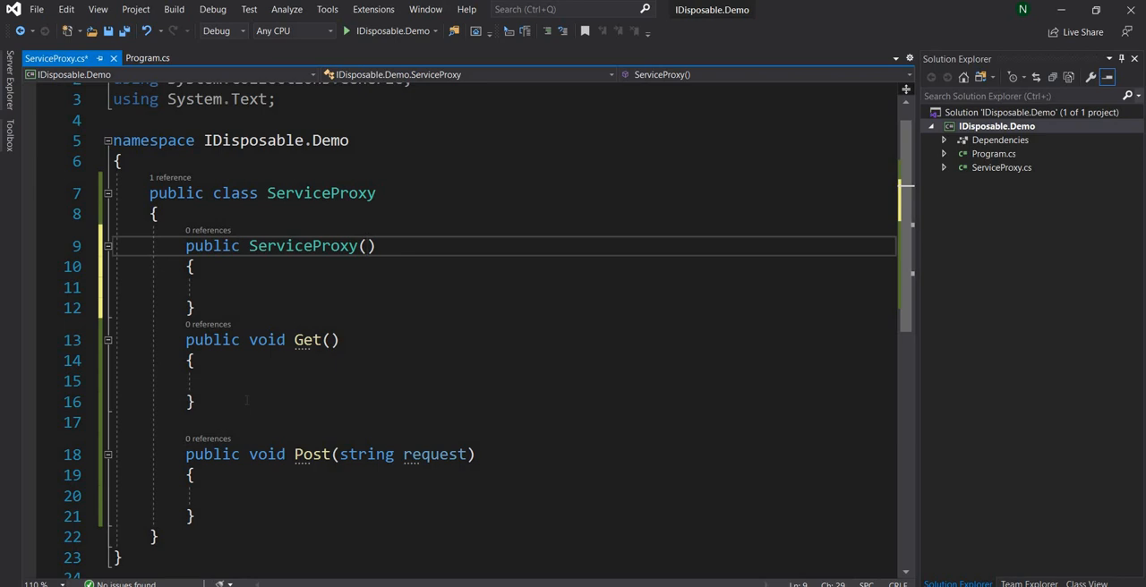
text(I)
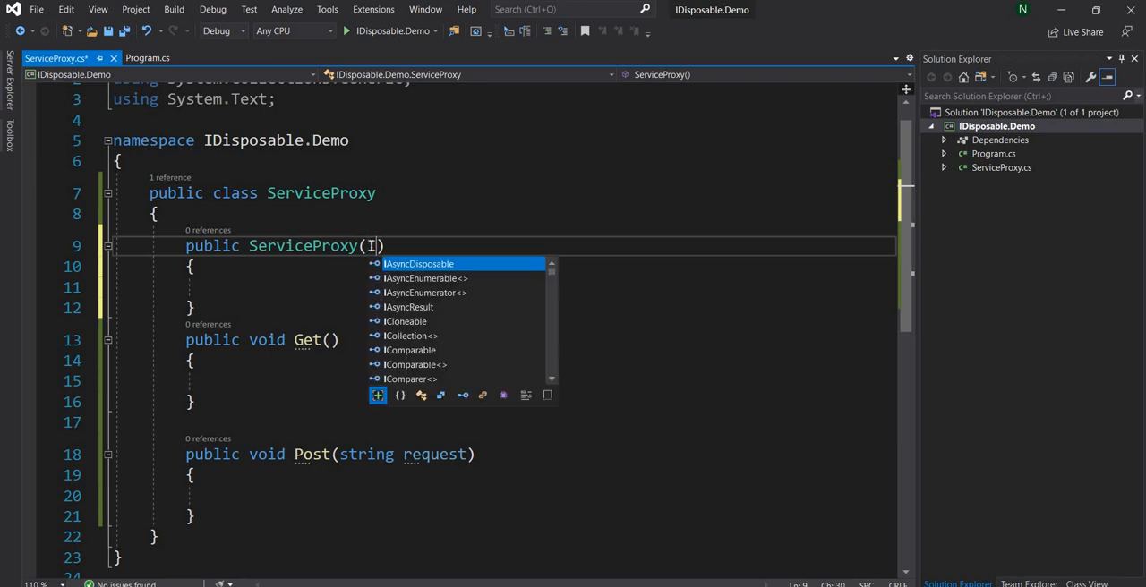
text(HttpCl)
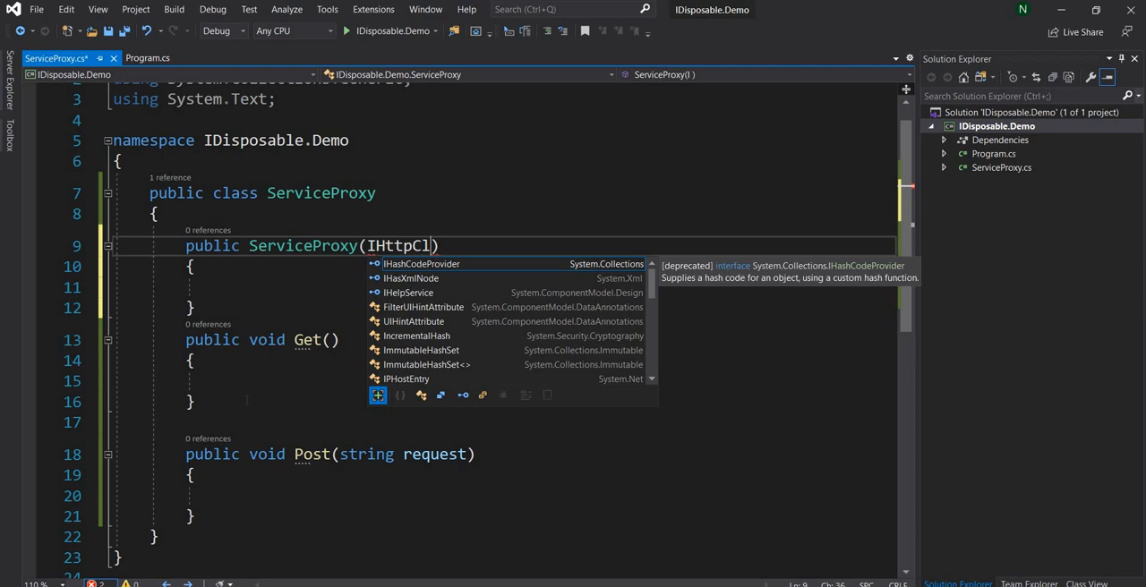
text(ientFactory httpClientFactory)
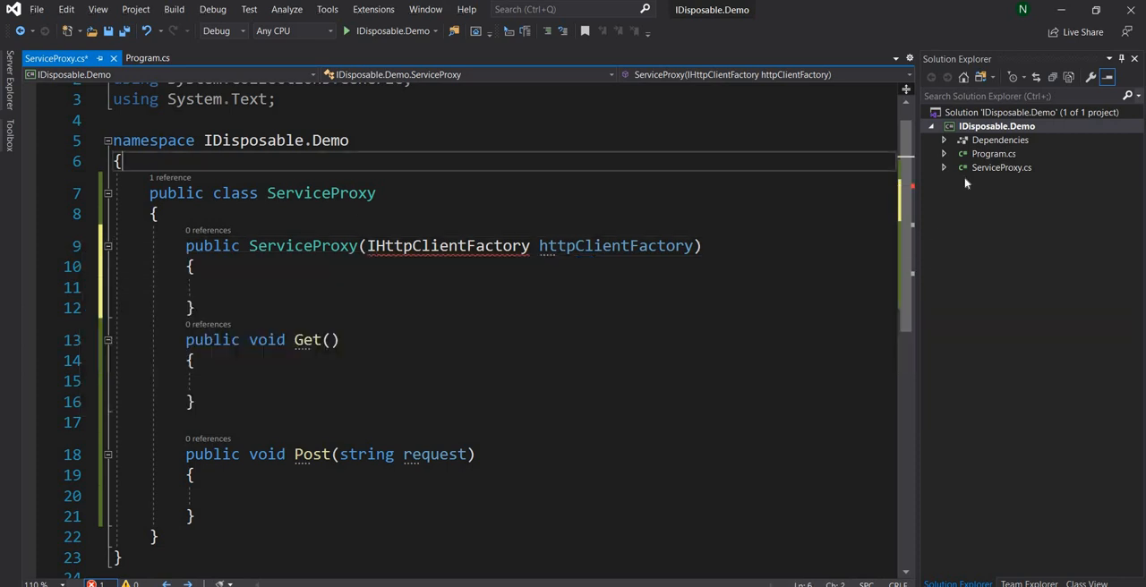
- Install the Microsoft.Extensions.Http NuGet package and accept the previewed changes
right_click(1002, 125)
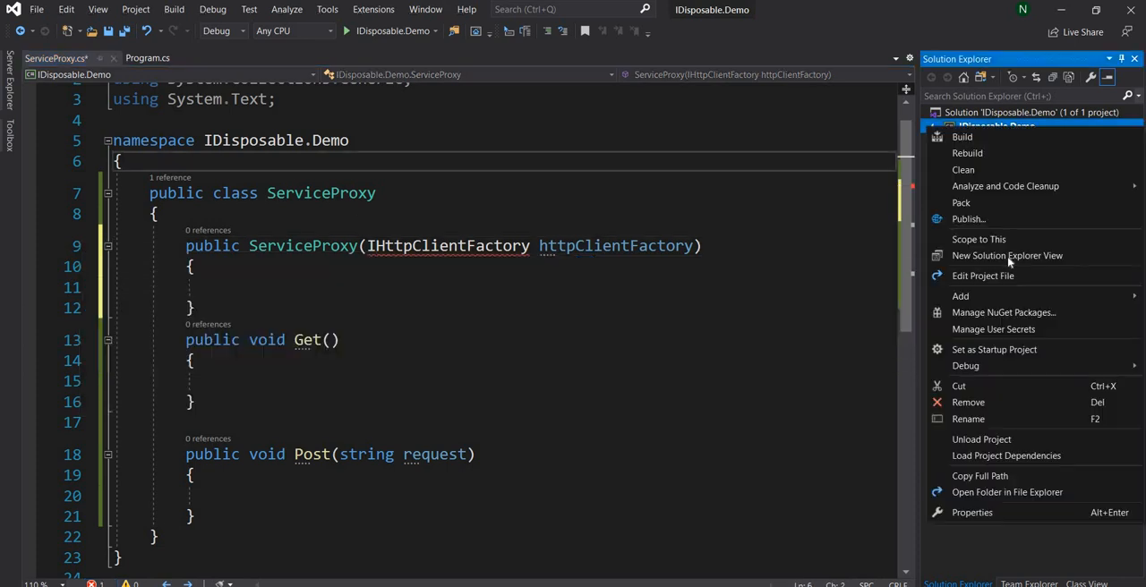
click(1004, 313)
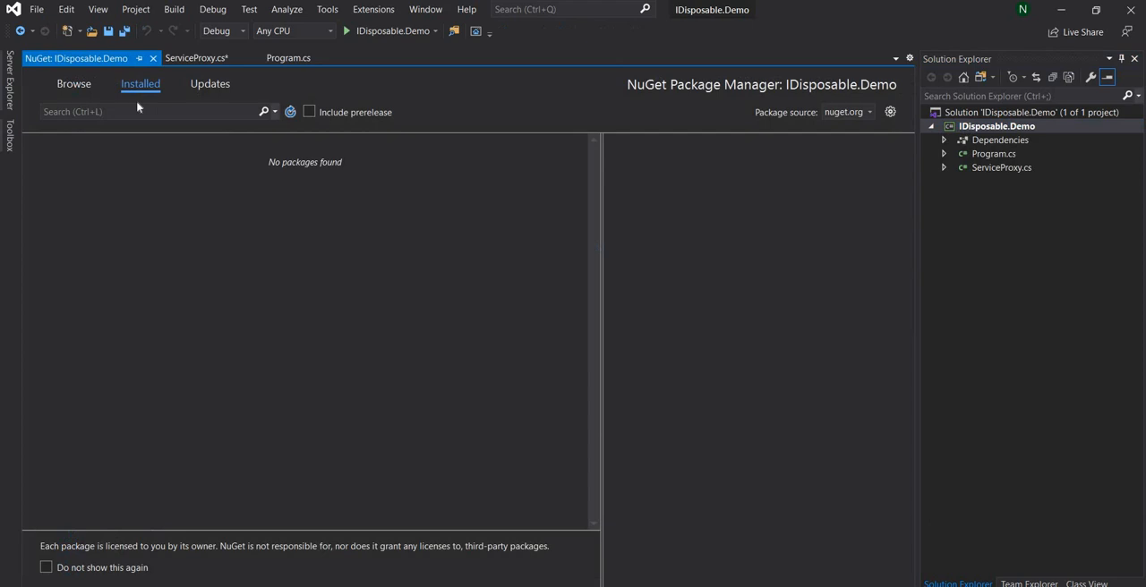
click(68, 84)
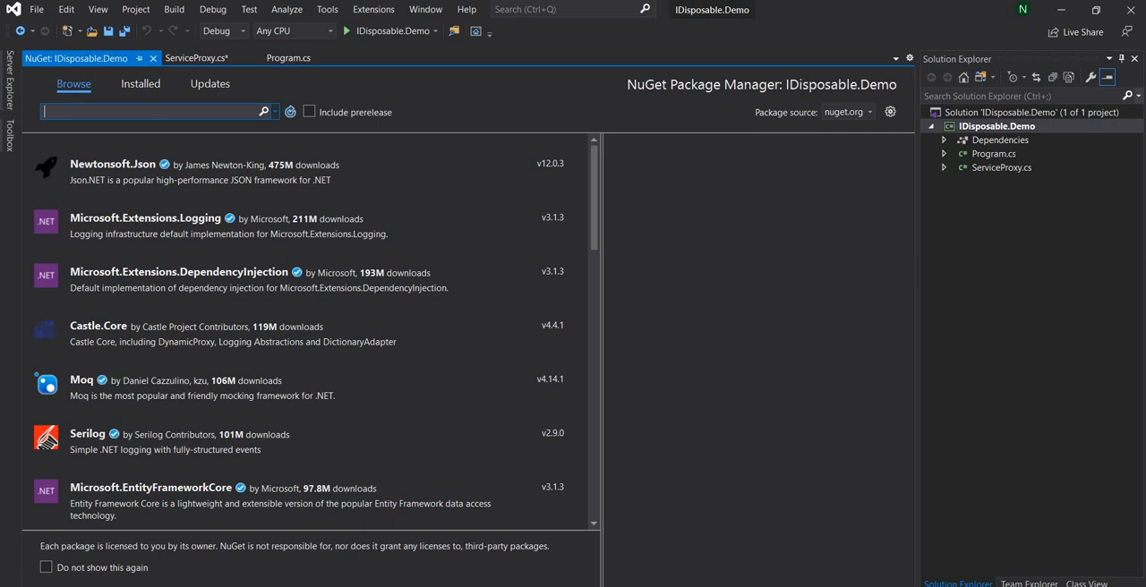
text(Microsoft.Extensions)
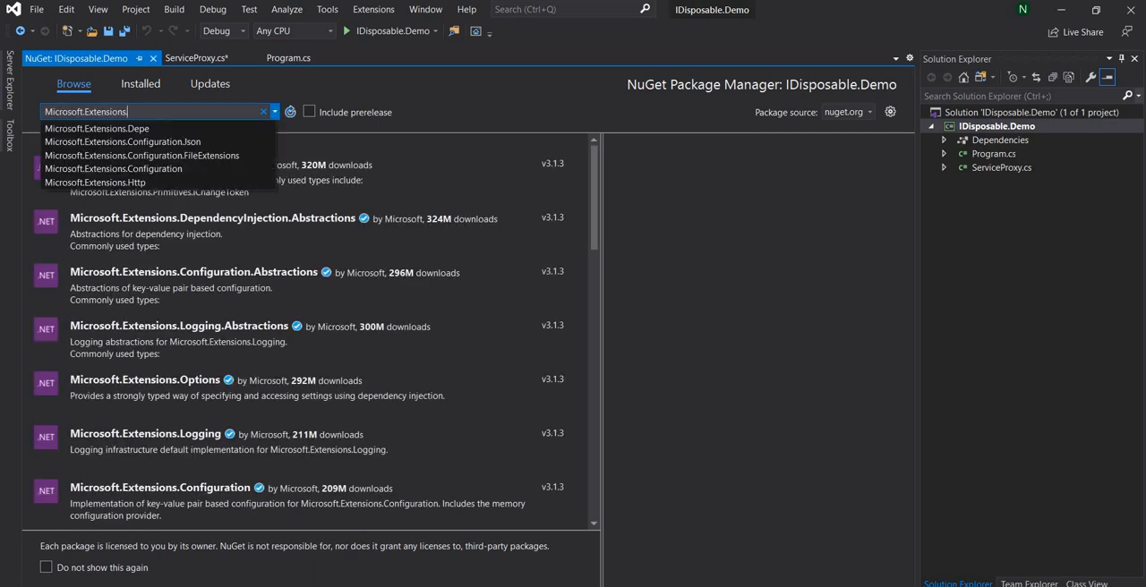
click(95, 182)
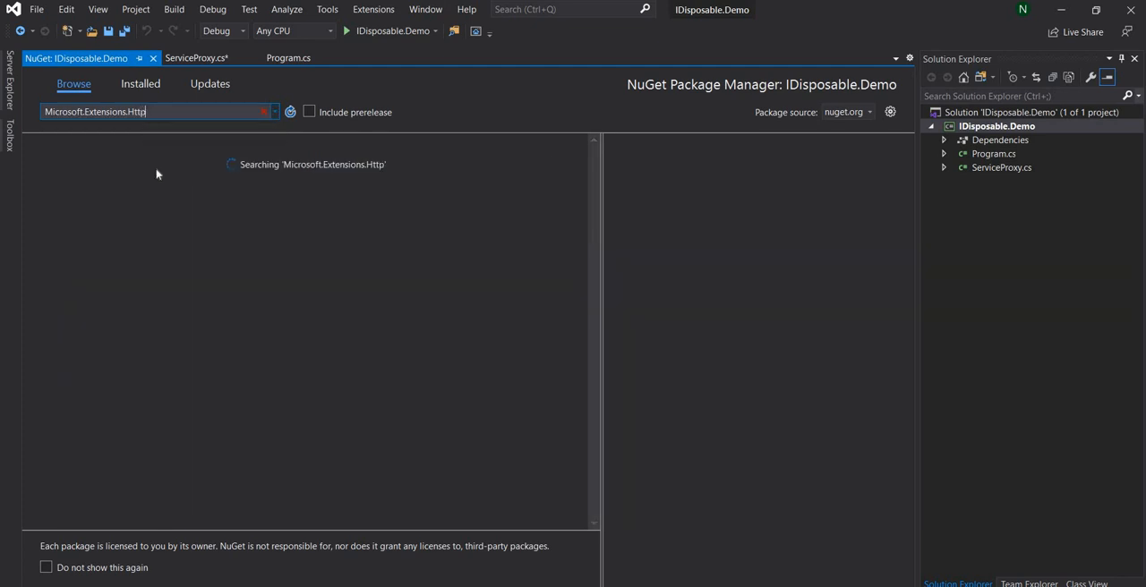
click(857, 192)
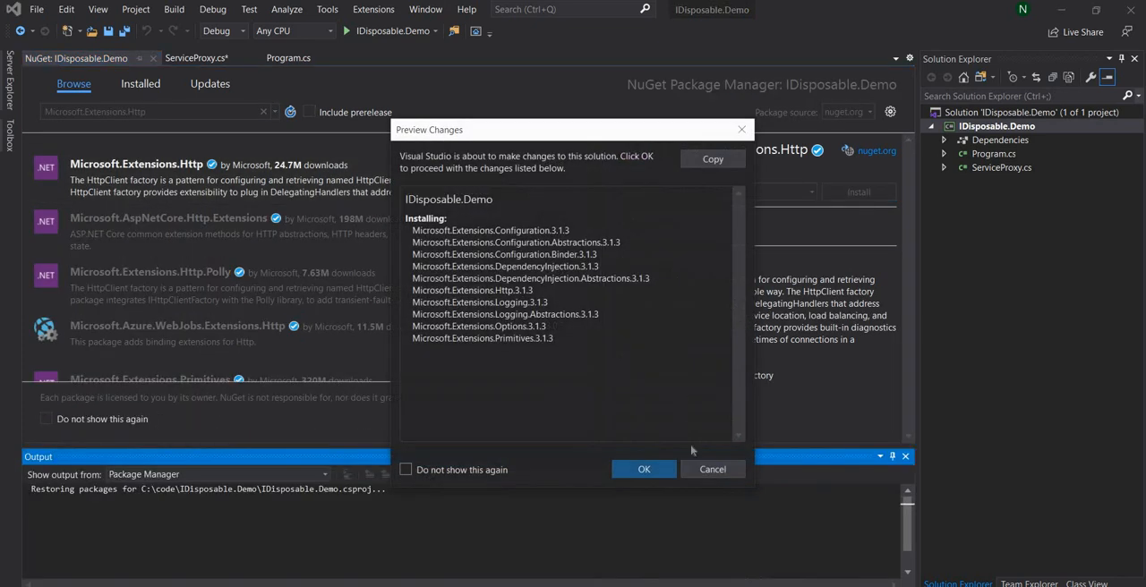
click(644, 470)
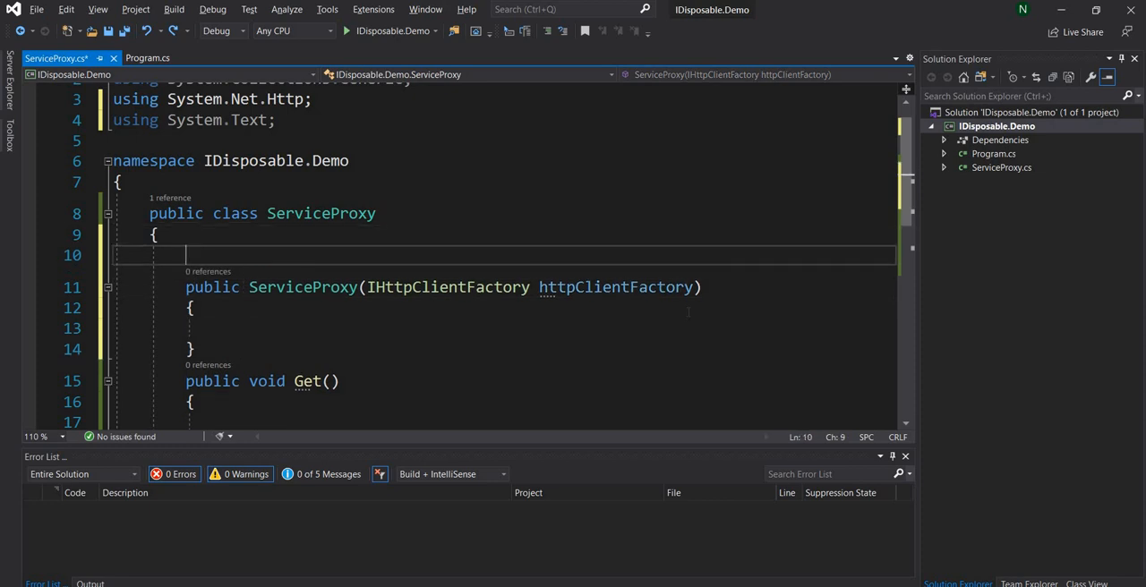
- Add a private readonly HttpClient field assigned from httpClientFactory.CreateClient() in the constructor
text(private)
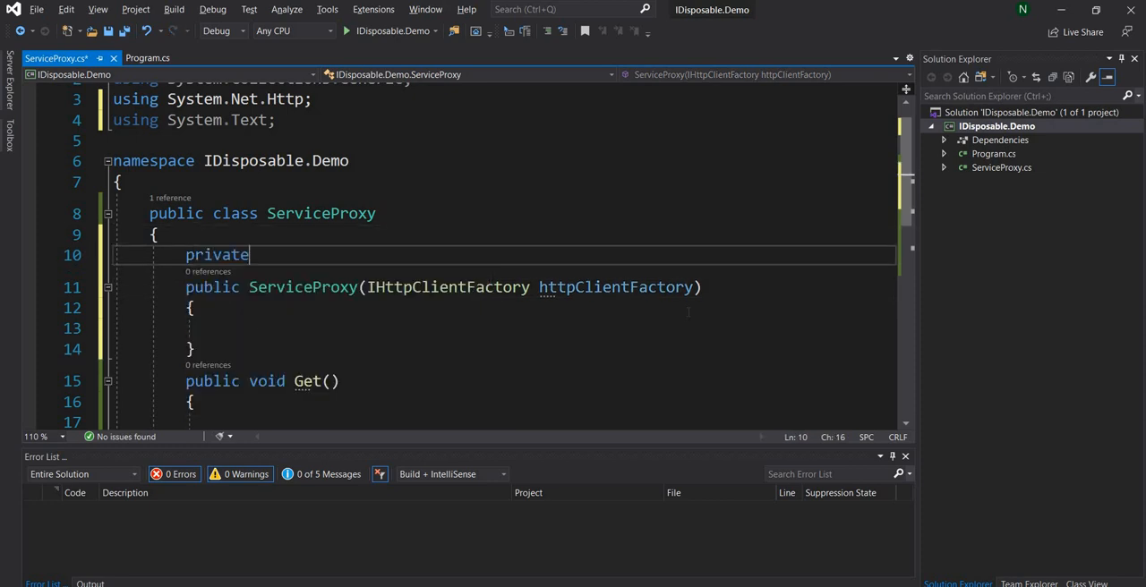
text(readonly)
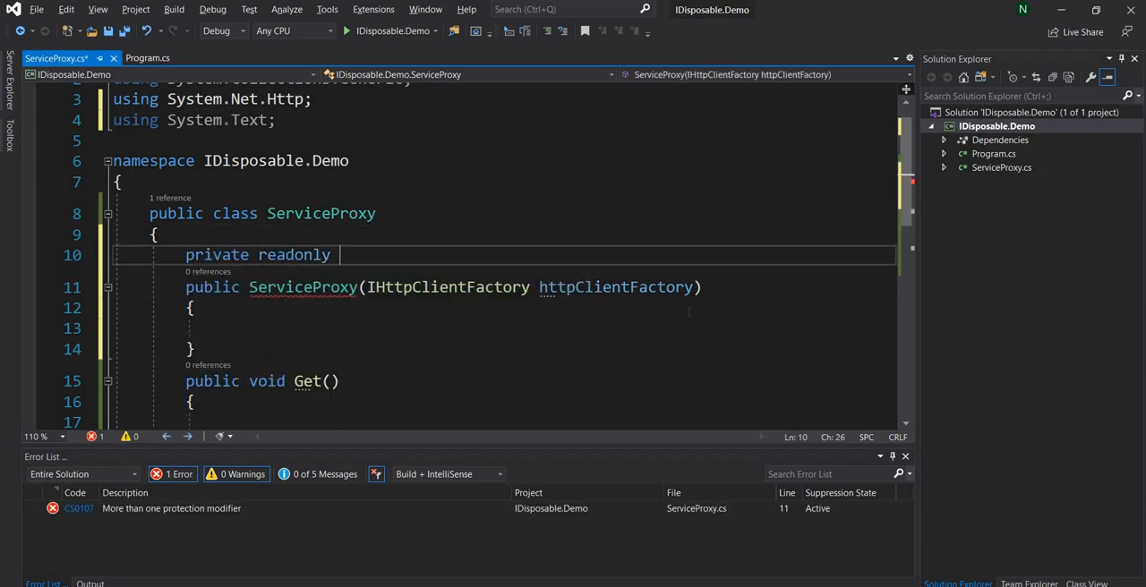
text(HttpClient httpClient)
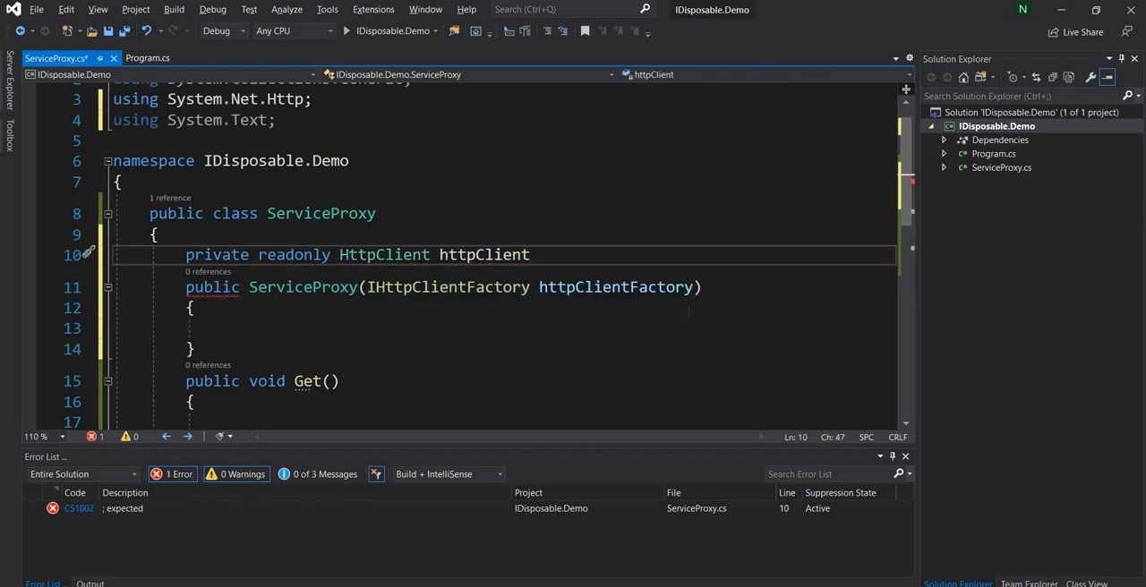
text(;)
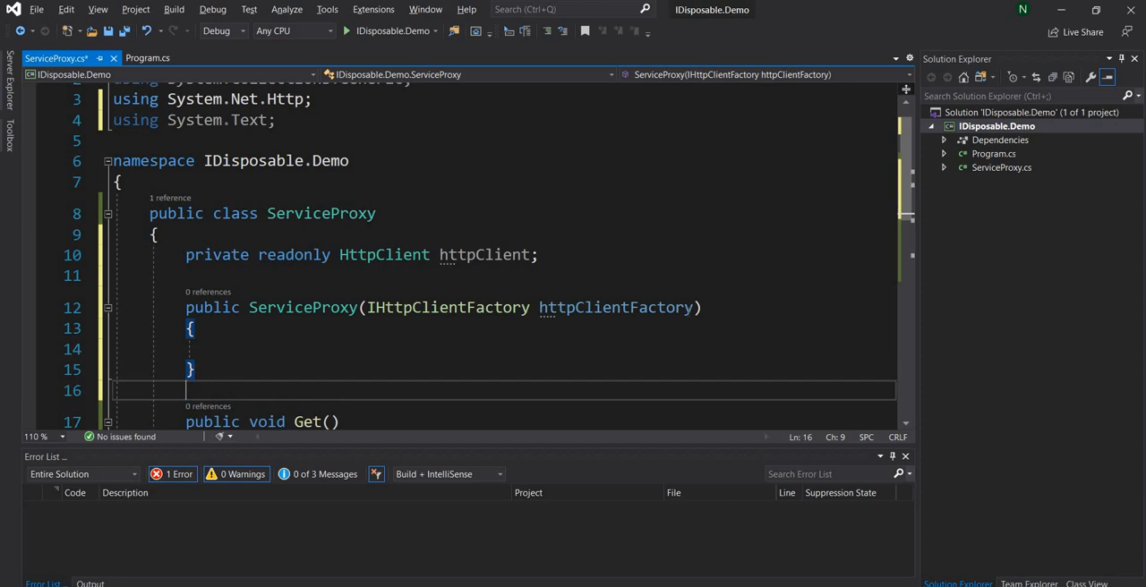
text(h)
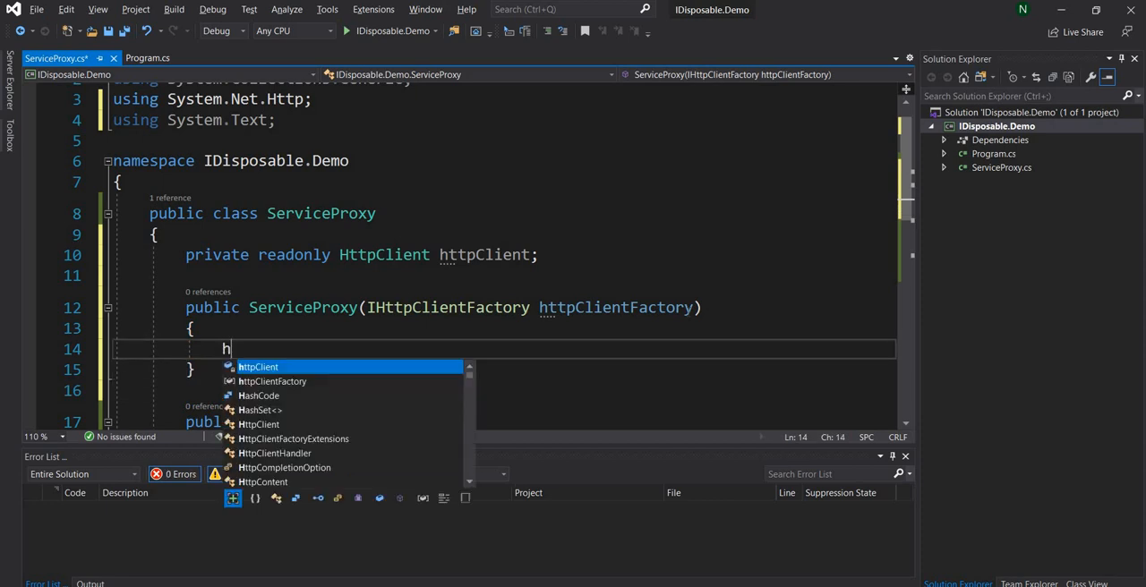
text(httpClient)
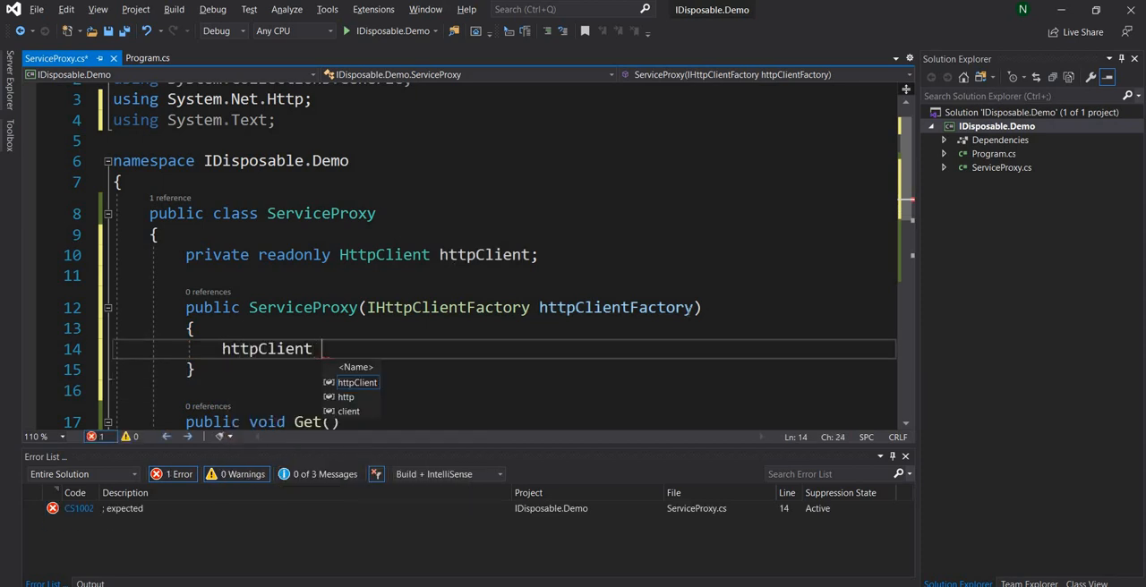
text(= htt)
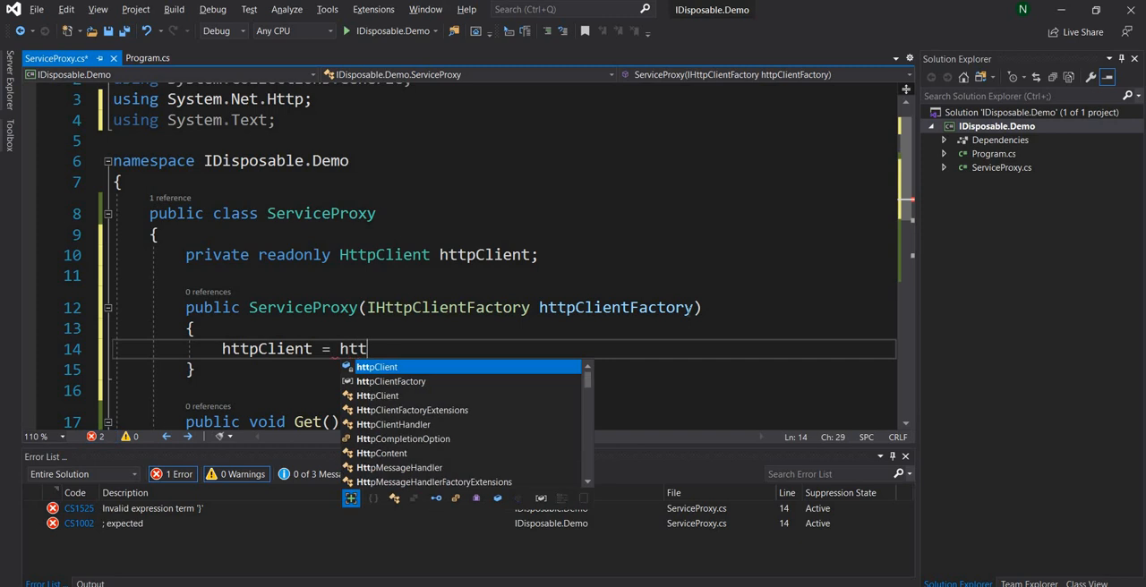
text(httpClientFactory.CreateClient();)
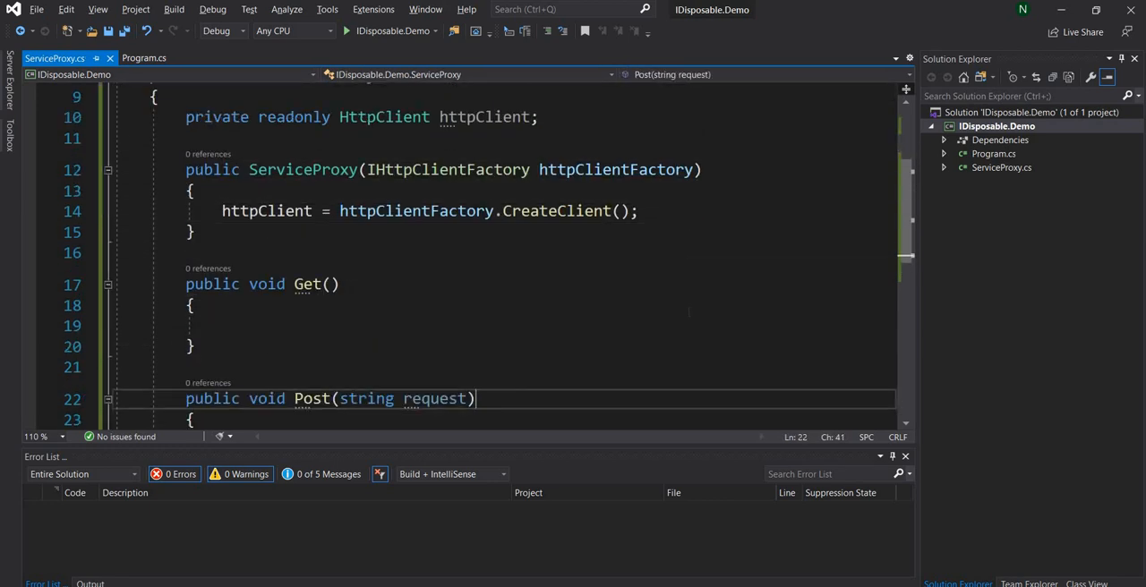
- Make Get call httpClient.GetAsync and Post call PostAsync with new StringContent(request)
click(221, 326)
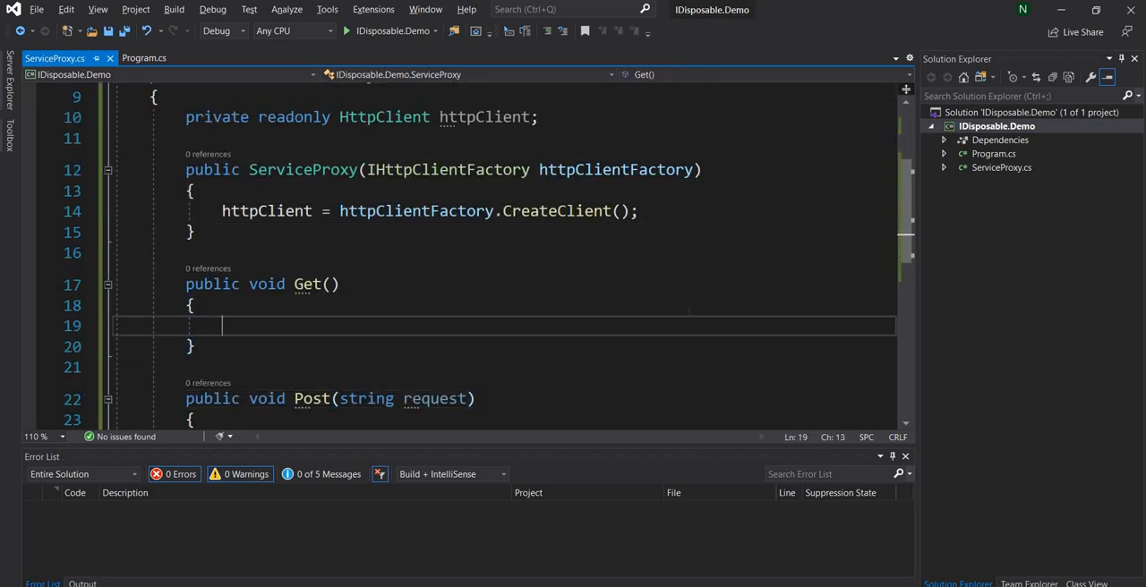
text(httpClient.ge)
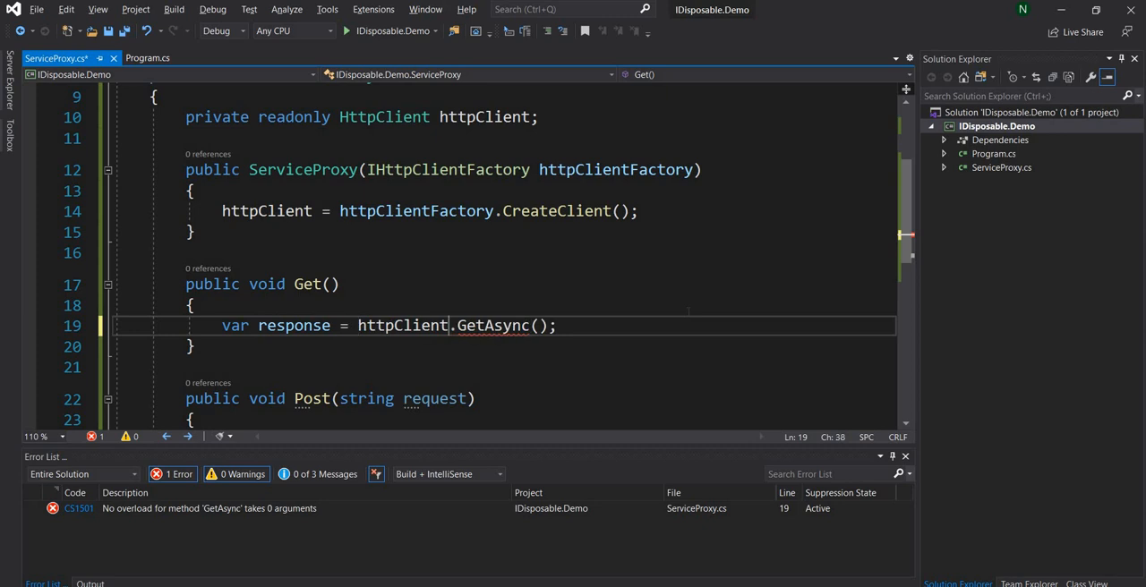
text("")
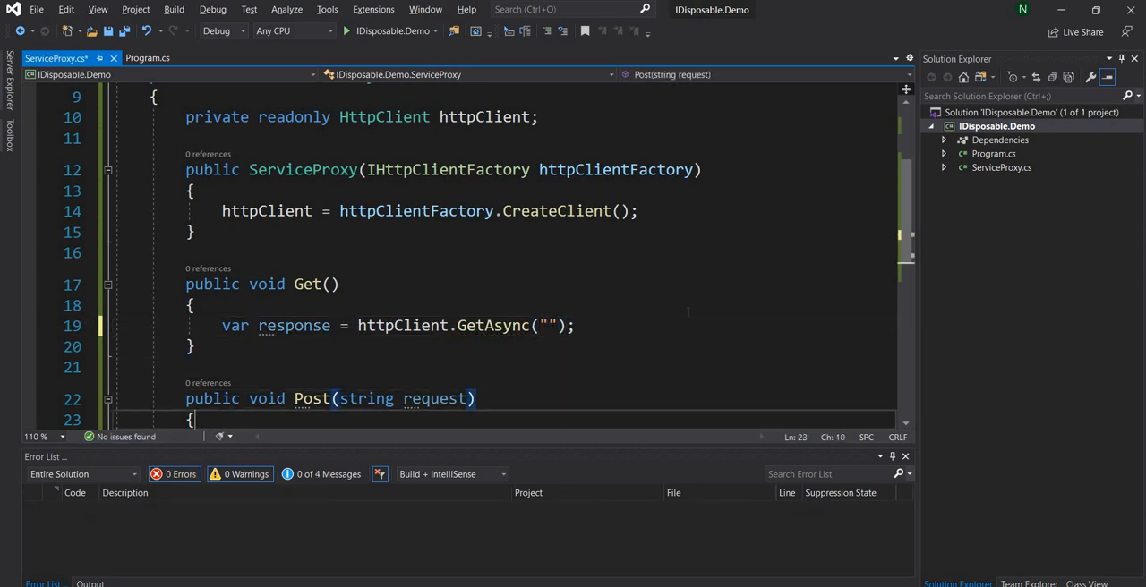
text(var response = http)
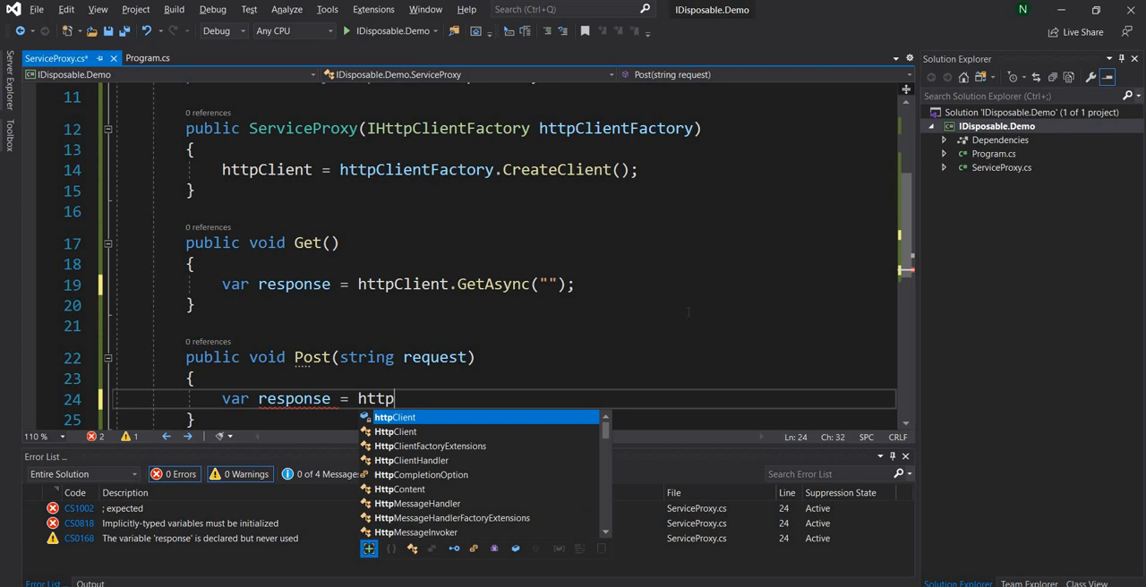
text(Client.PostAsync)
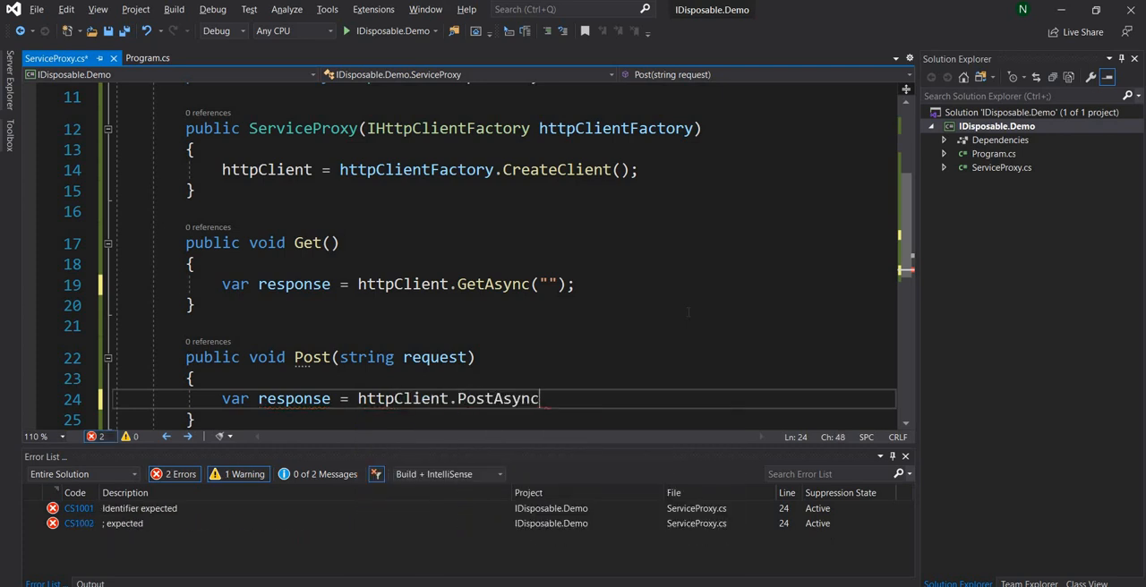
text((""))
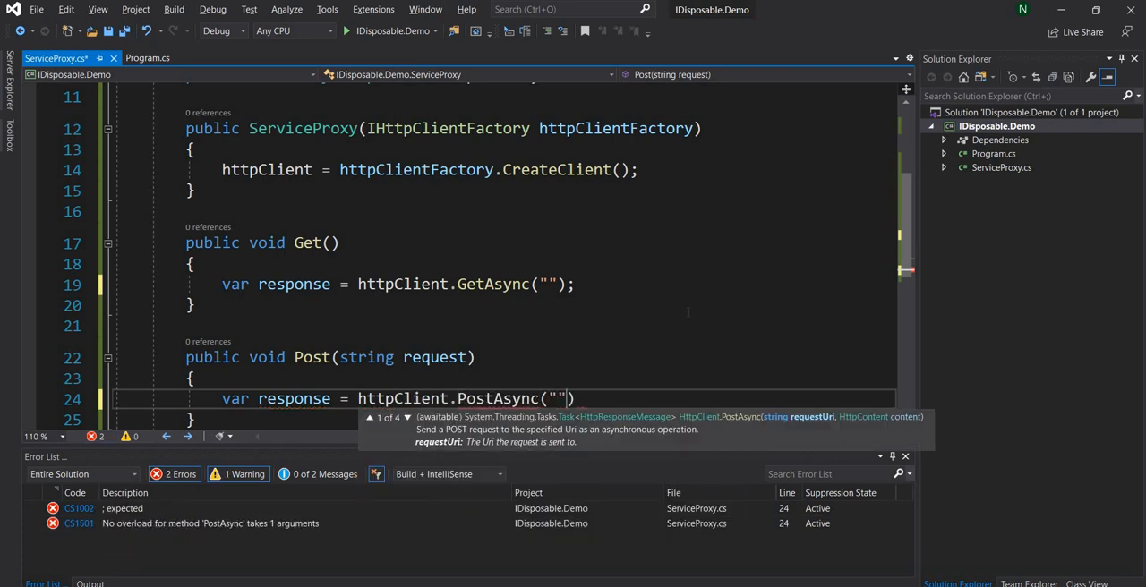
text(, n)
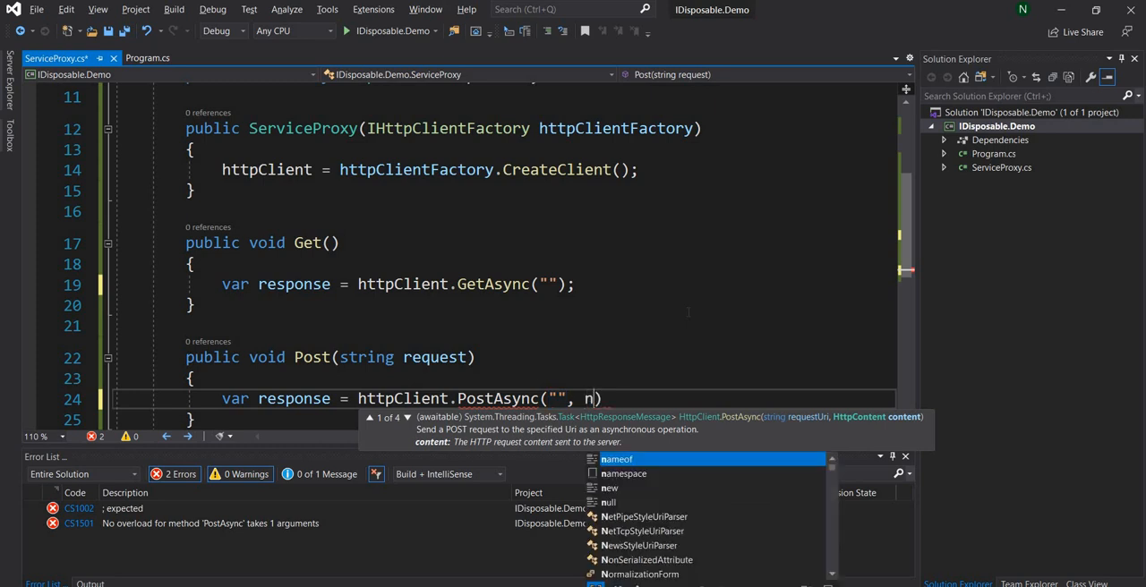
text(ew S)
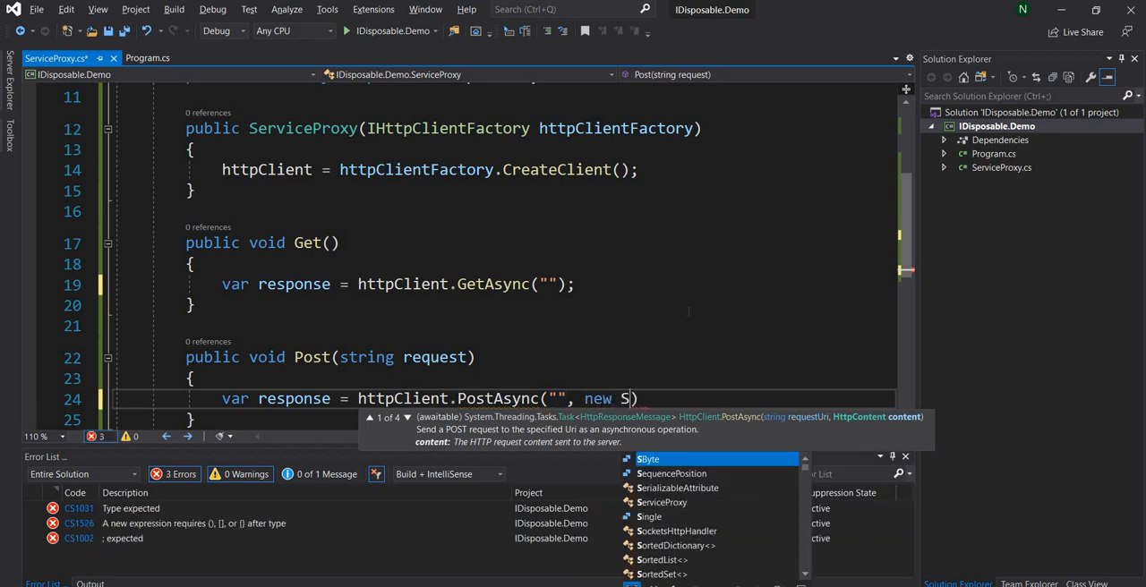
text(tringContent()
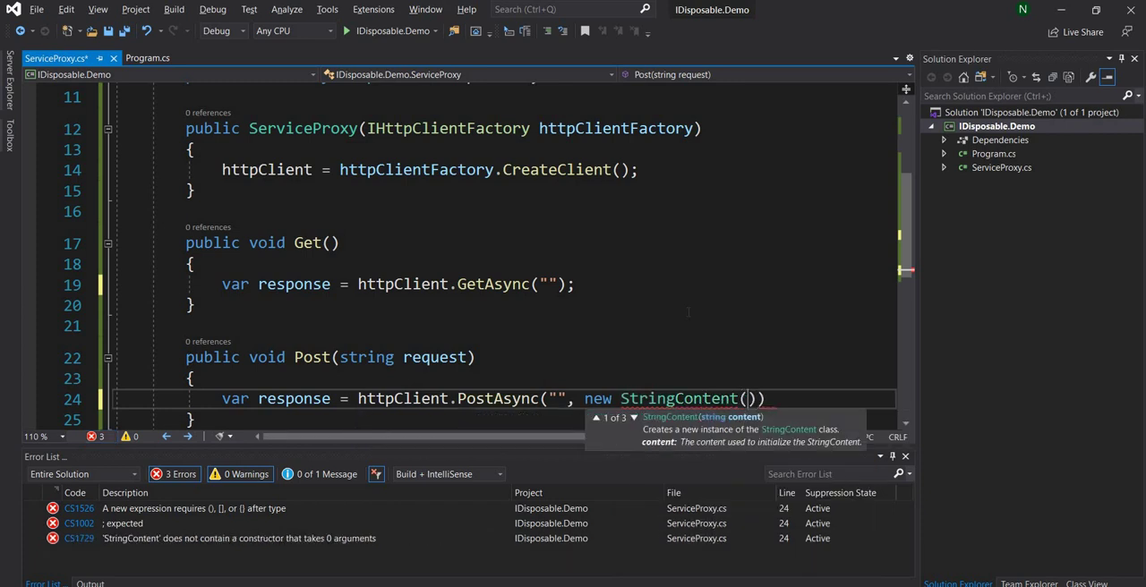
text(request)
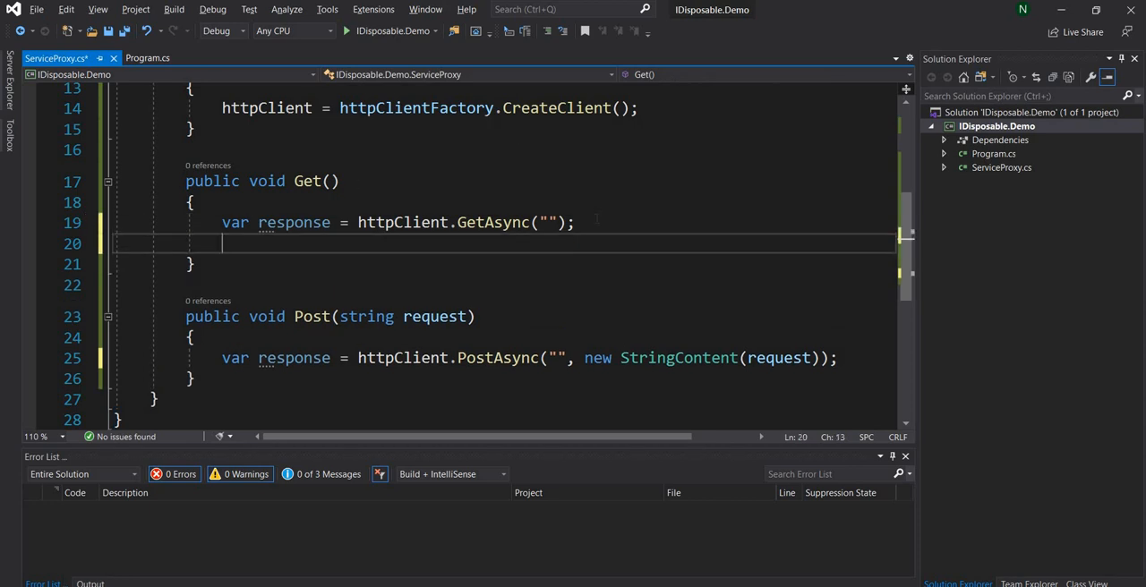
text(httpClient)
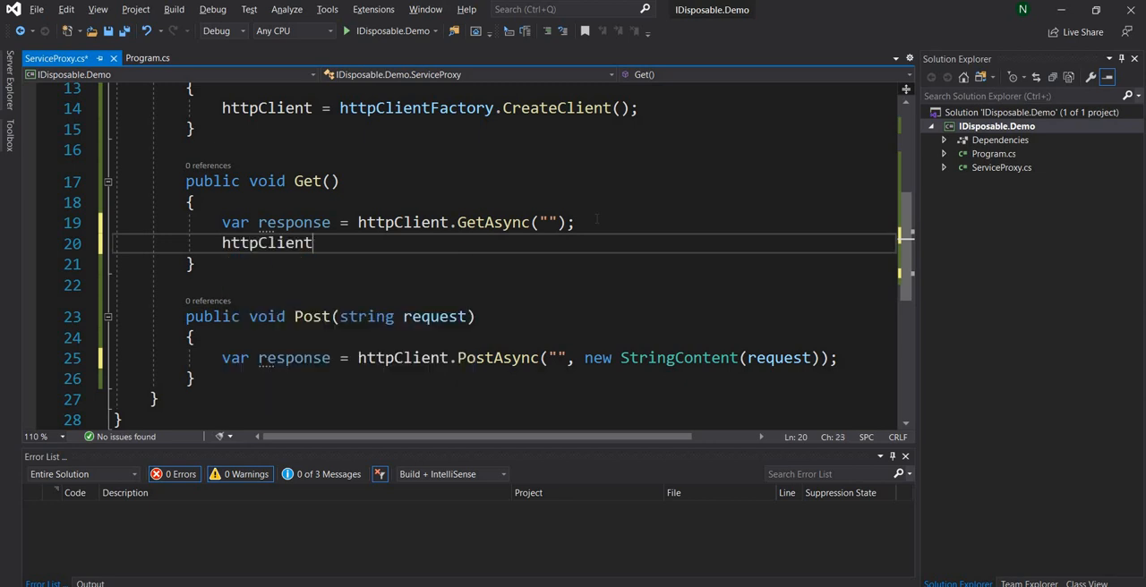
text(.di)
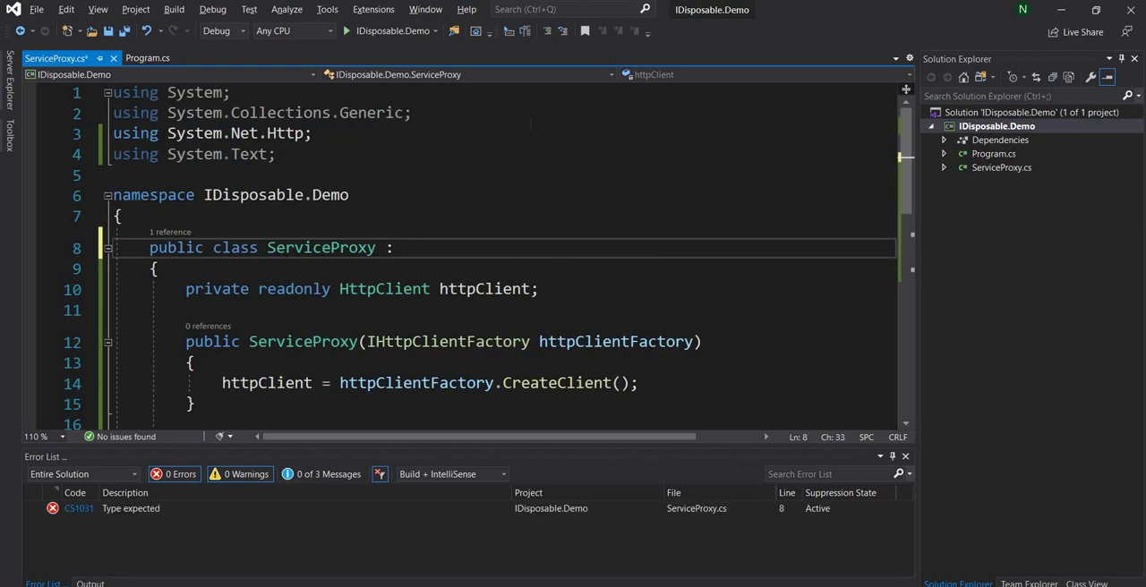
- Declare ServiceProxy as implementing System.IDisposable and generate its Dispose() method
text(System.IDisposable)
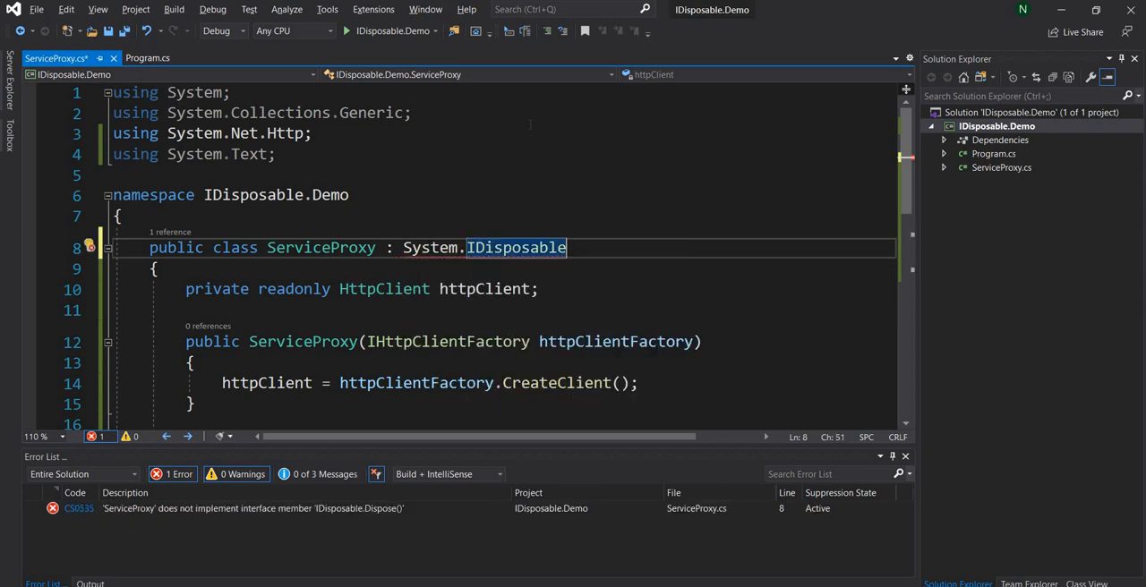
click(90, 248)
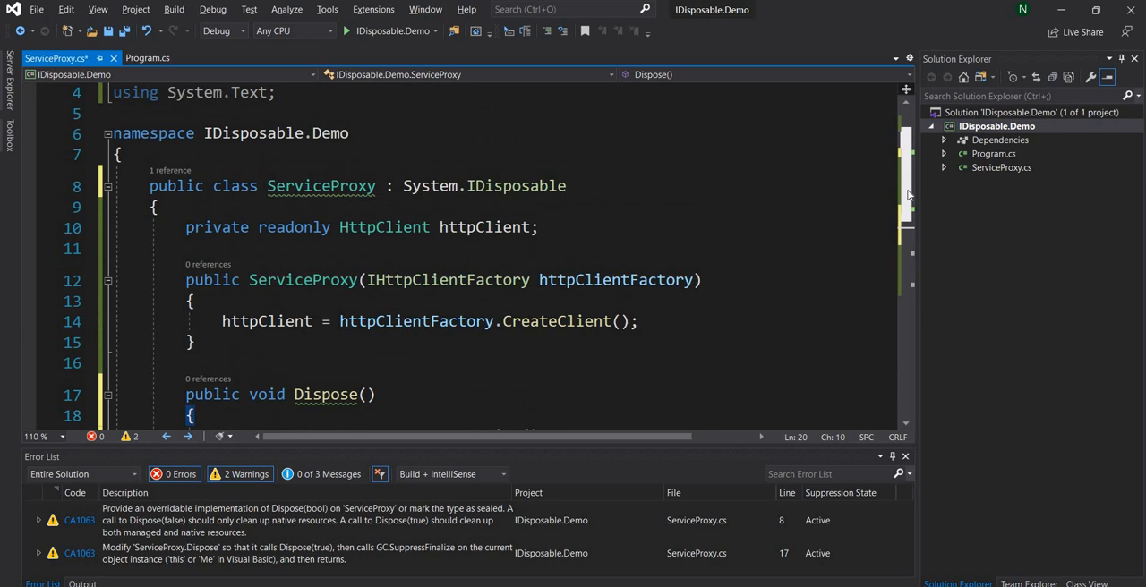
scroll(down, 3)
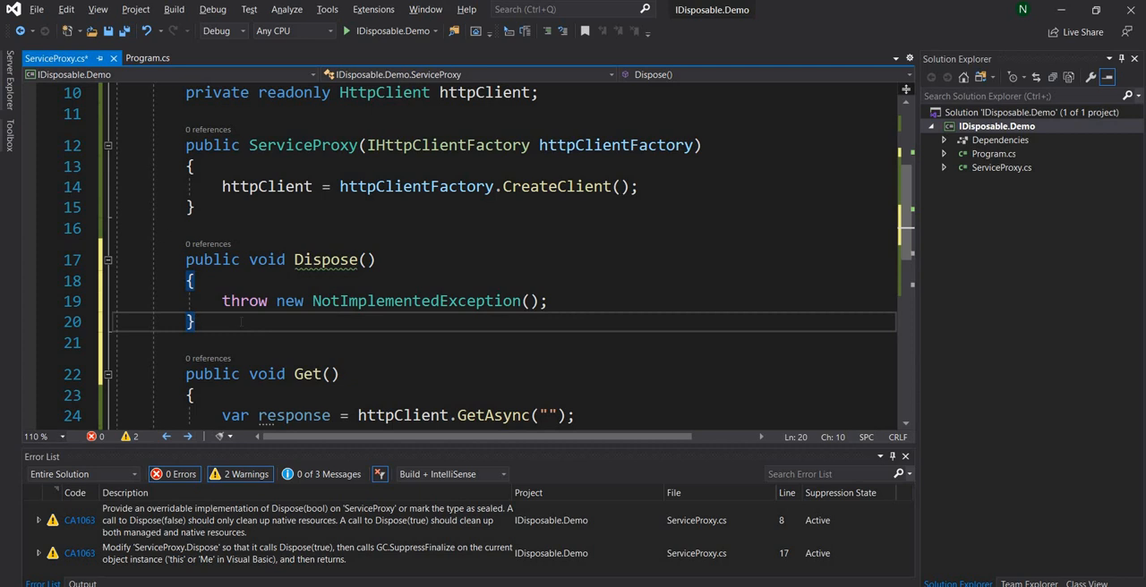
- Below Dispose(), add an empty protected virtual void Dispose(bool disposing) method
key(Enter)
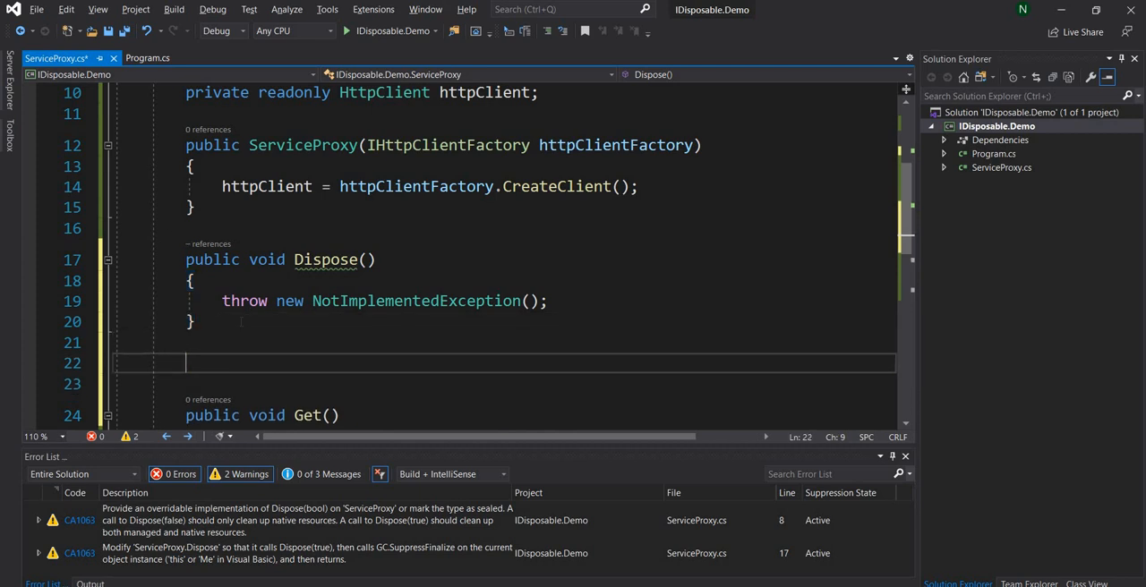
text(protected)
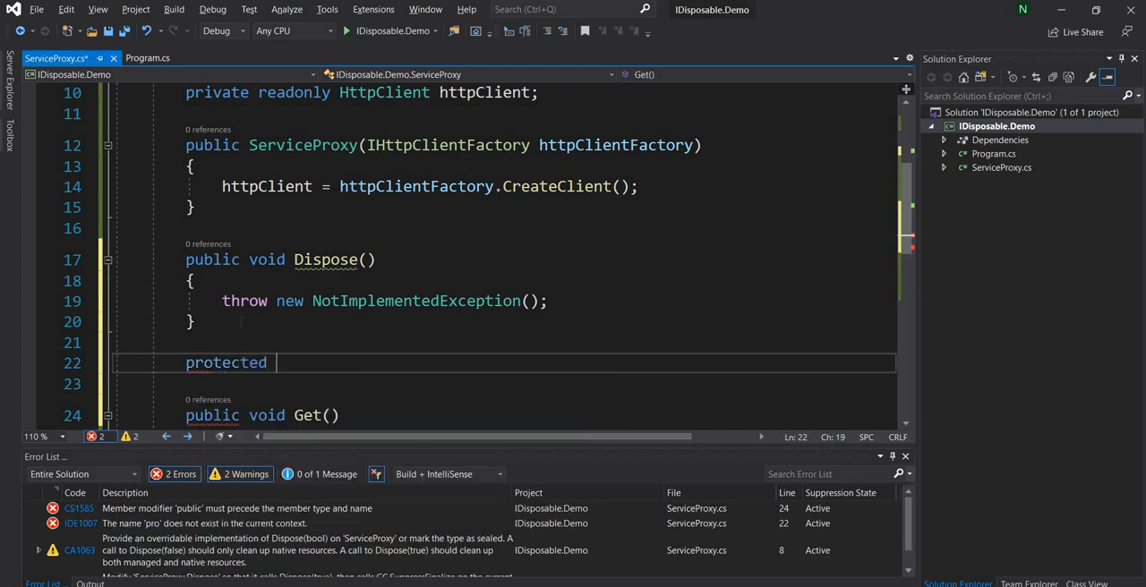
text(virtual void)
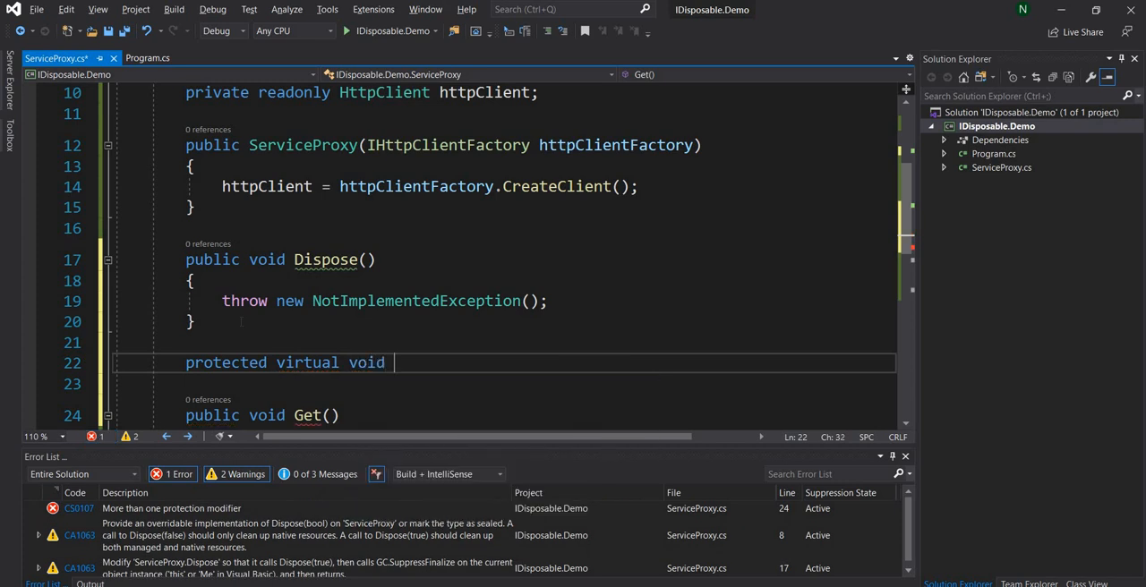
text(Dispose)
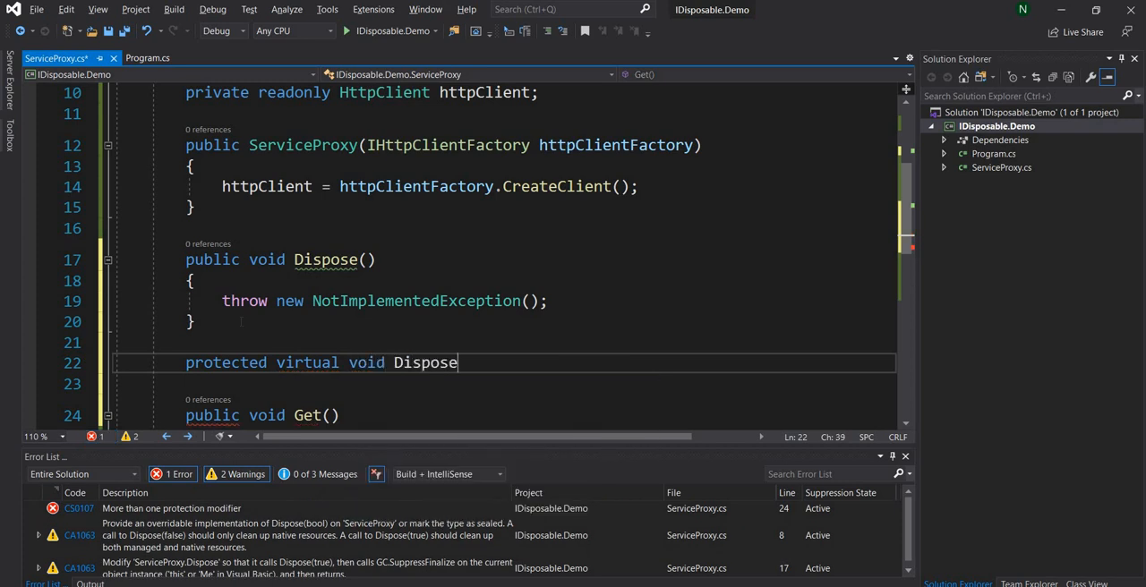
text(())
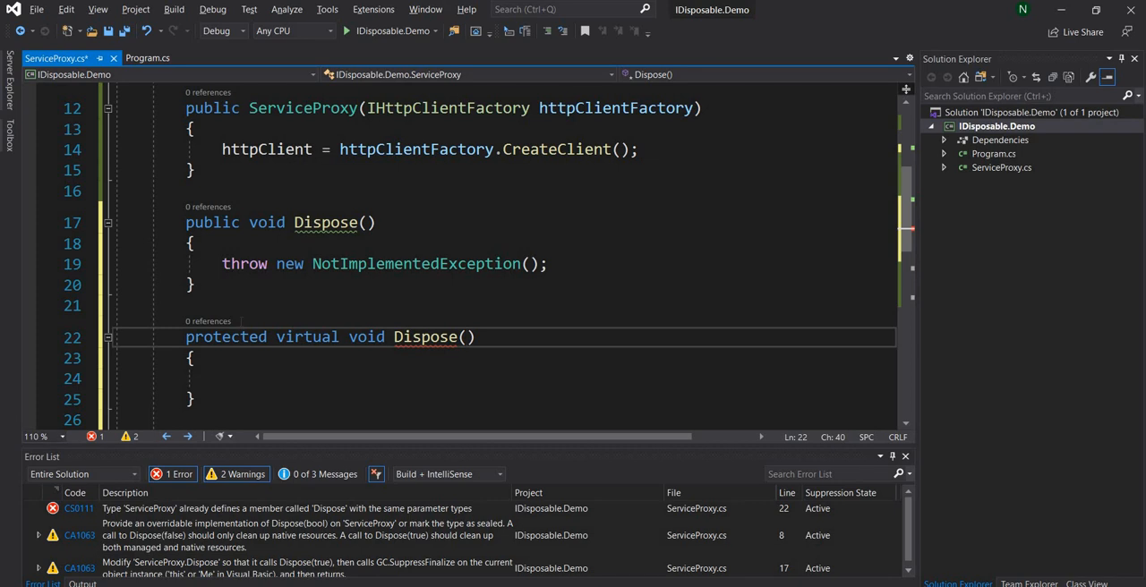
text(bool dispo)
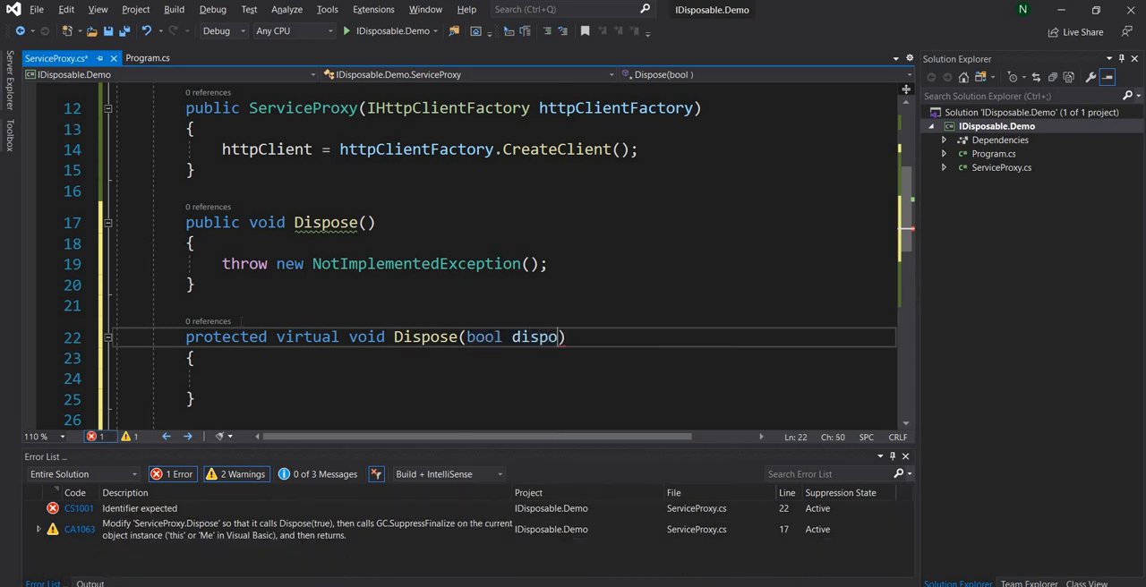
text(sing)
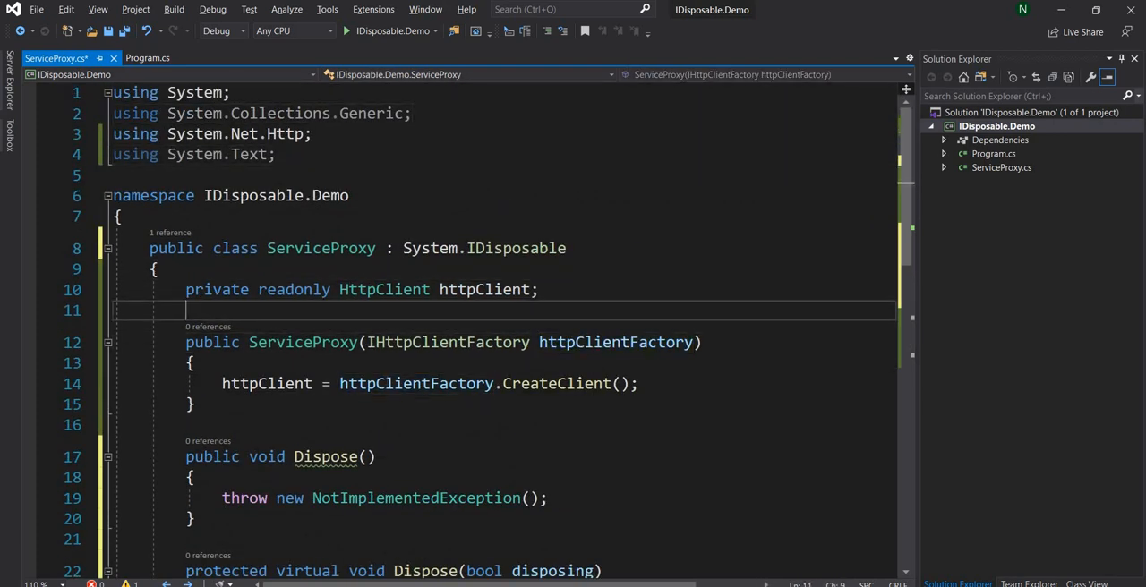
- Add a private bool disposed field to ServiceProxy
text(private)
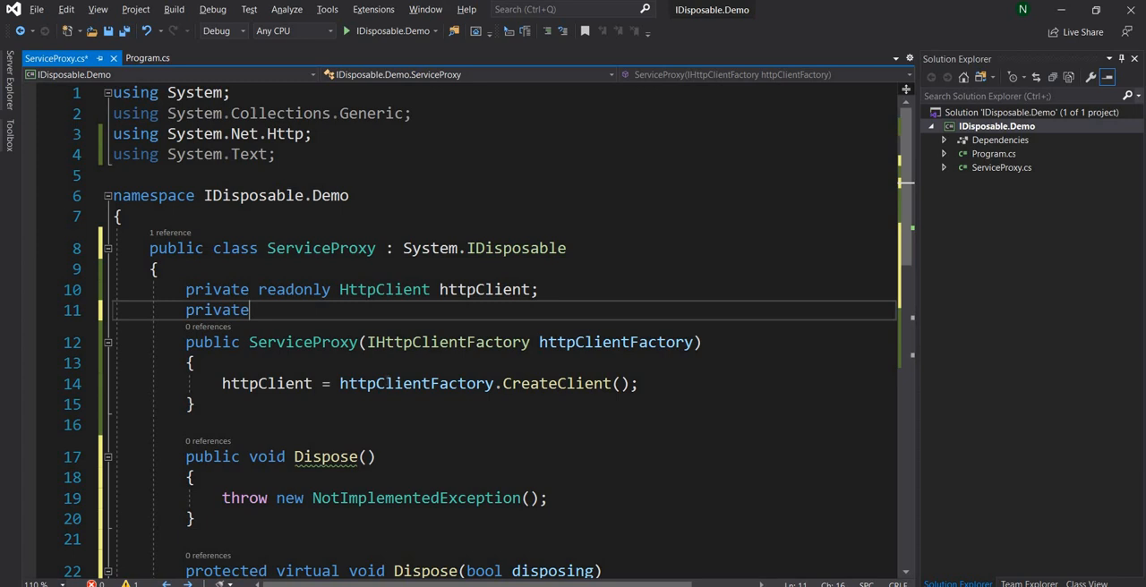
text(bool)
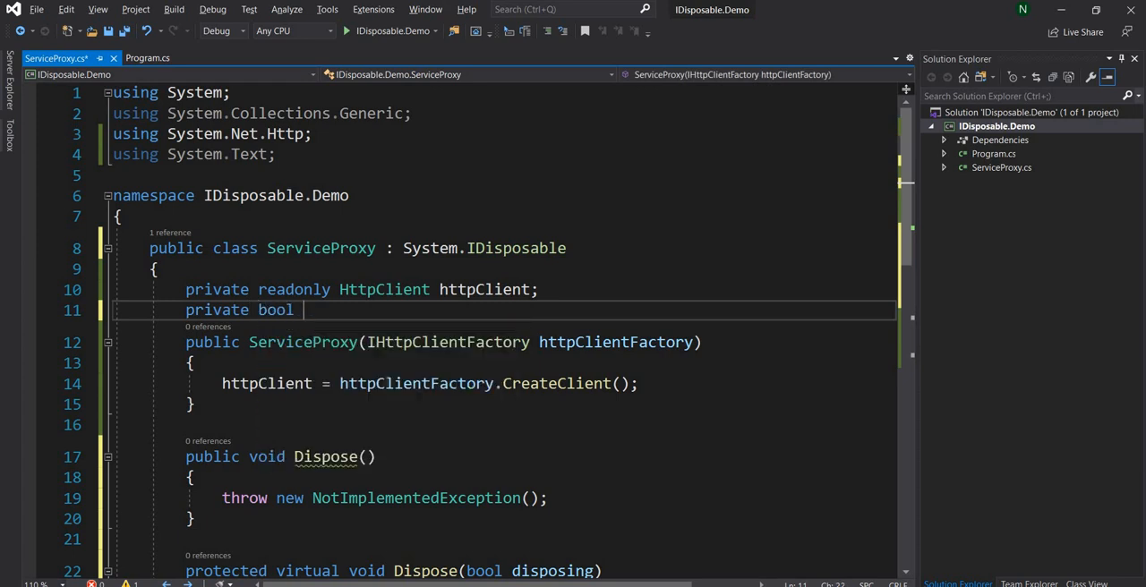
text(dispos)
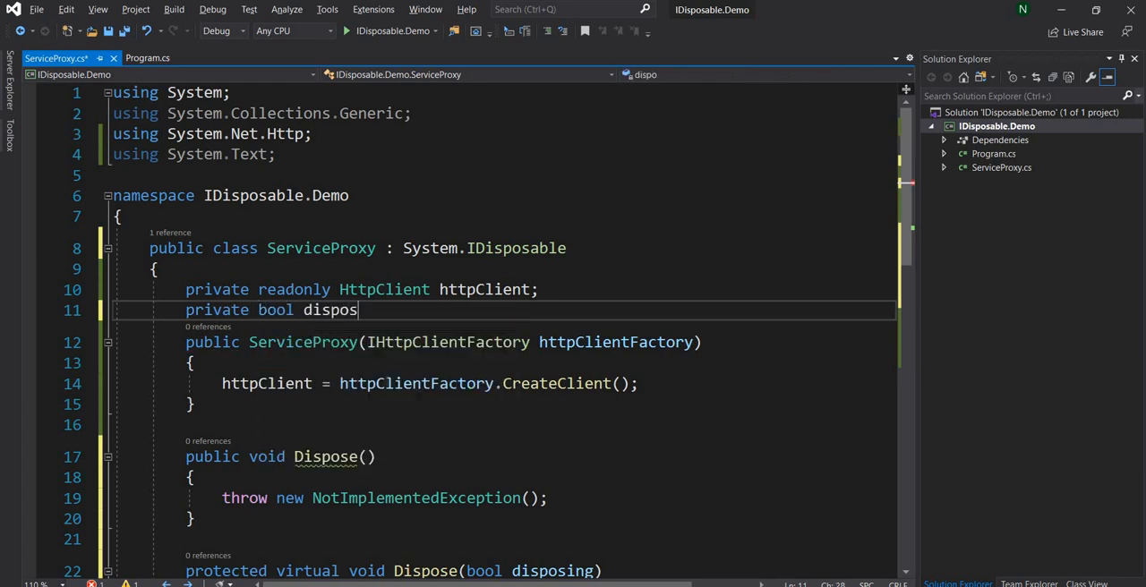
- In Dispose(bool disposing), return early if disposed, otherwise set disposed = true
scroll(down, 3)
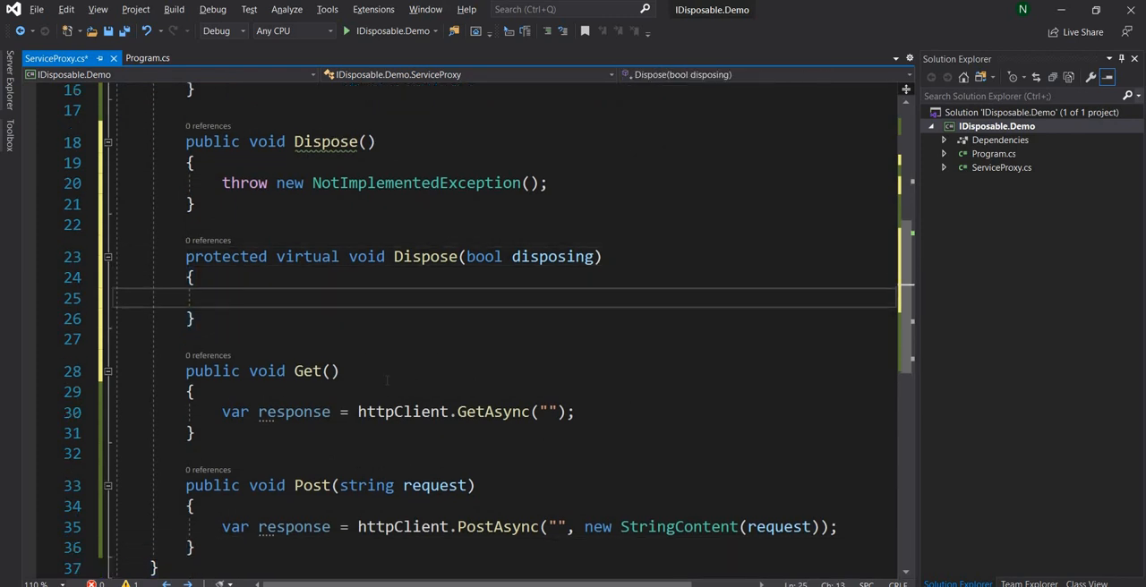
text(if()
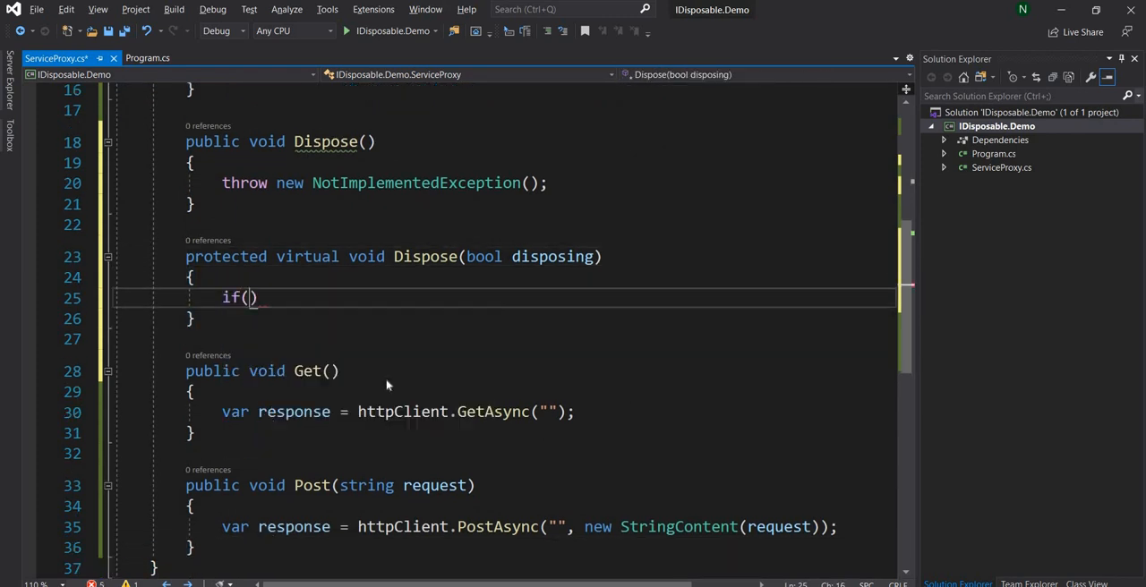
text(disposing)
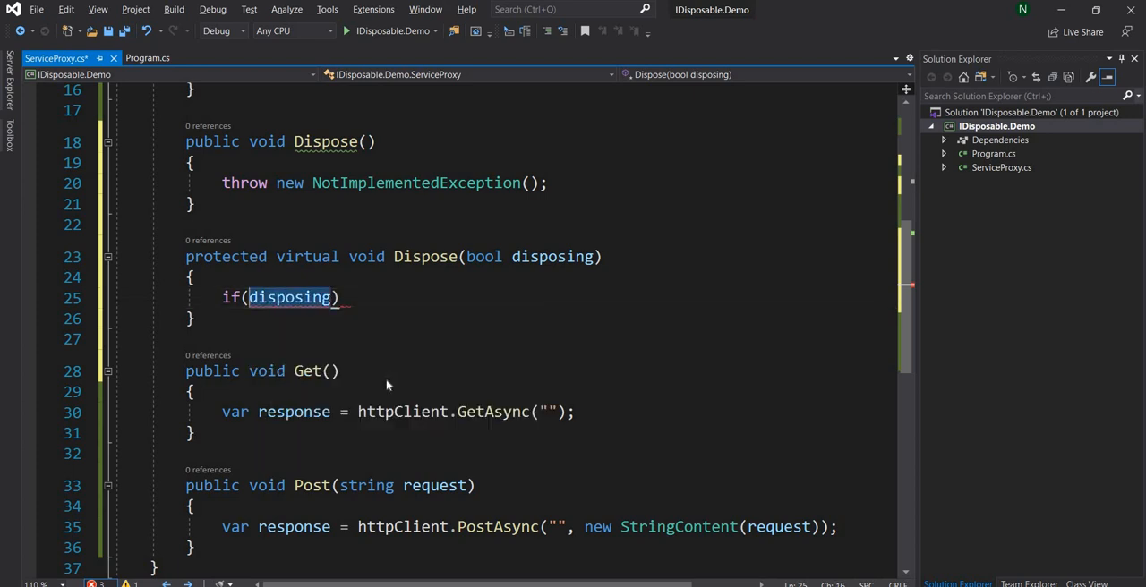
text(dispo)
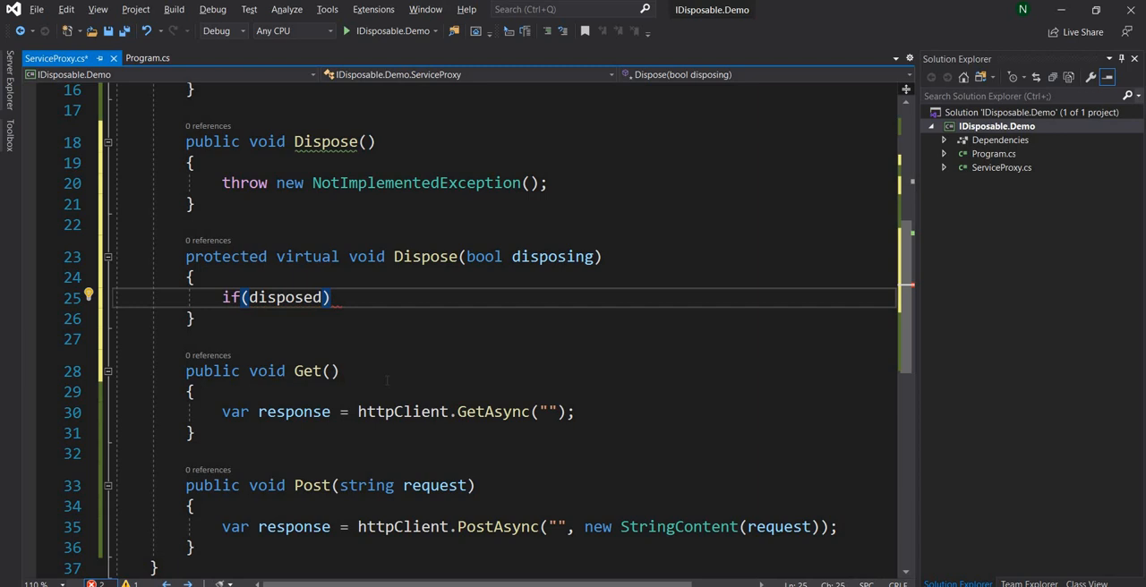
text({)
text(return;)
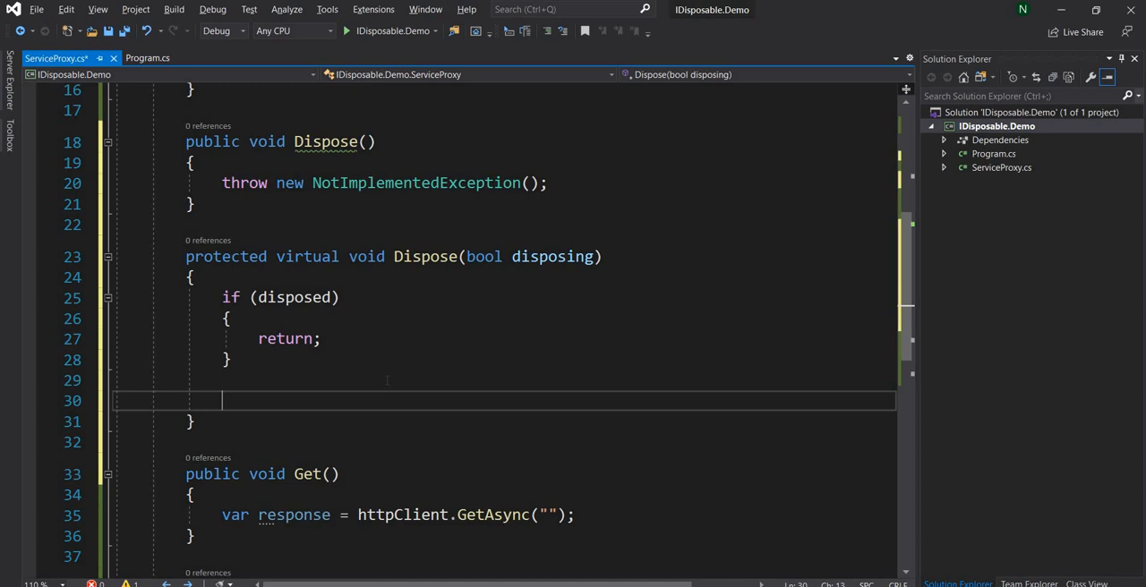
text(disposed =)
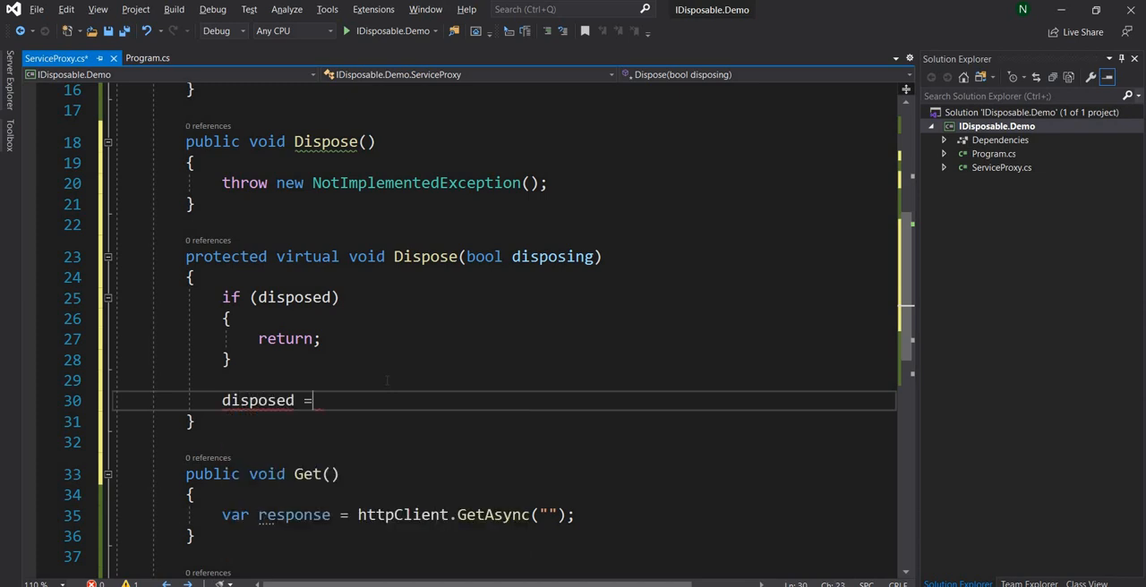
text(true;)
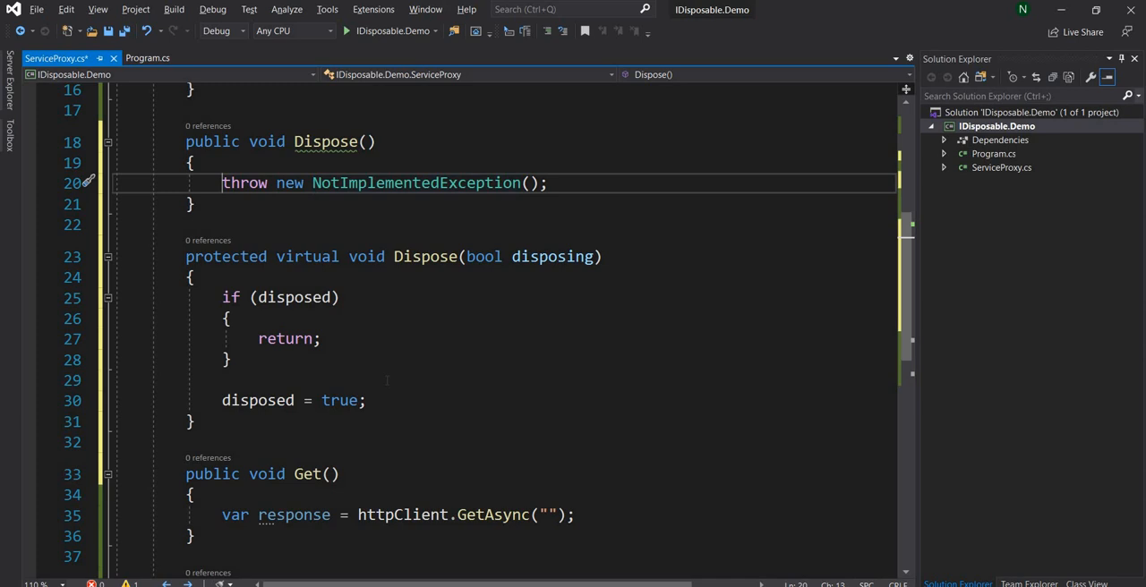
- Replace the NotImplementedException throw in Dispose() with Dispose(true)
text(Dispose(t;)
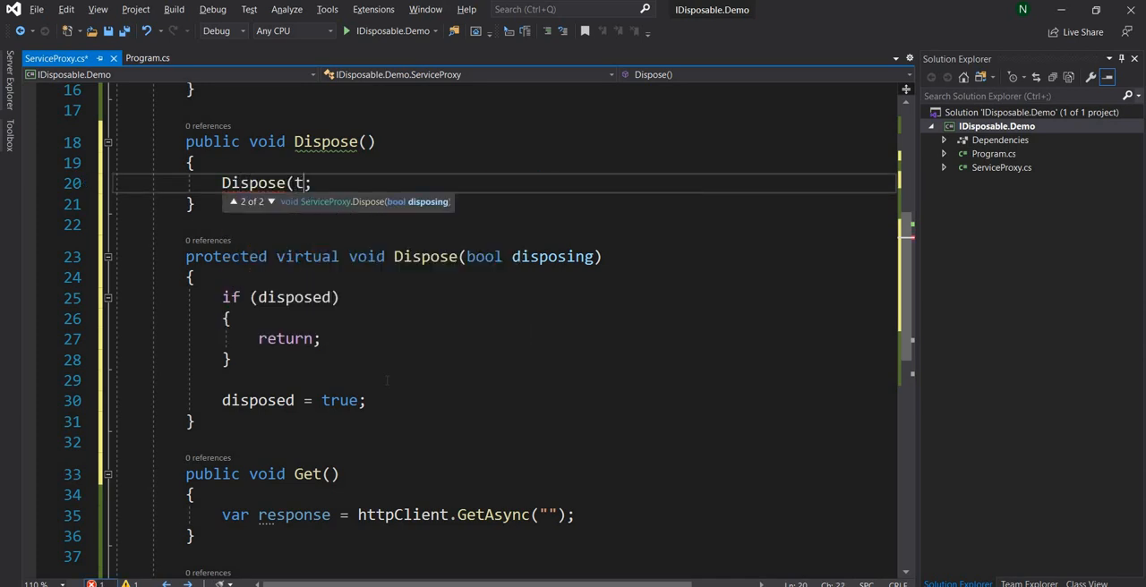
text(rue))
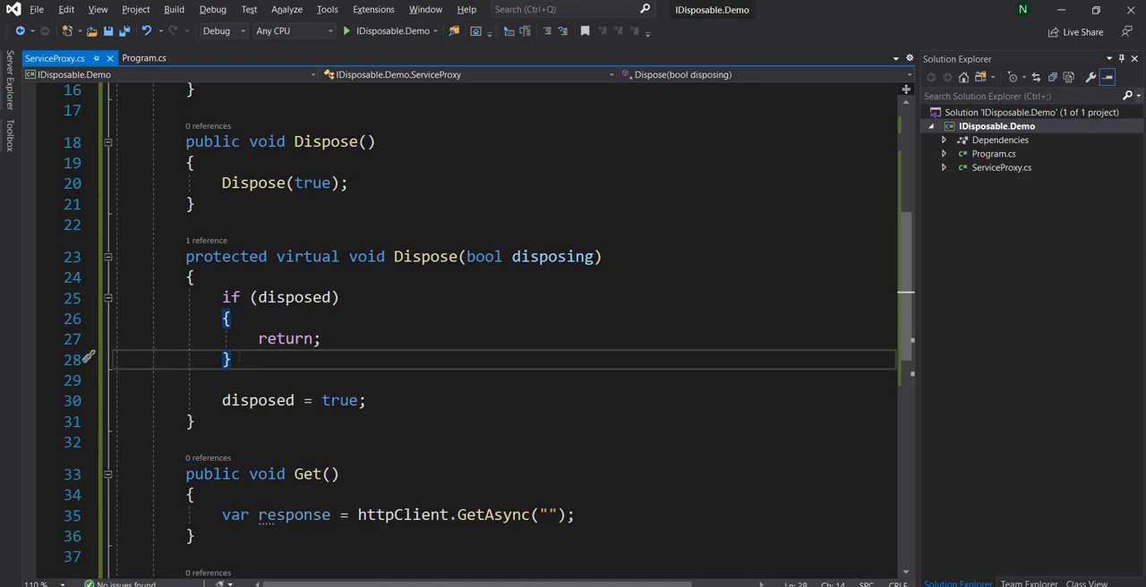
- Dispose httpClient inside if (disposing), with 'Dispose managed objects' and 'Dispose unmanaged objects' comments
key(Enter)
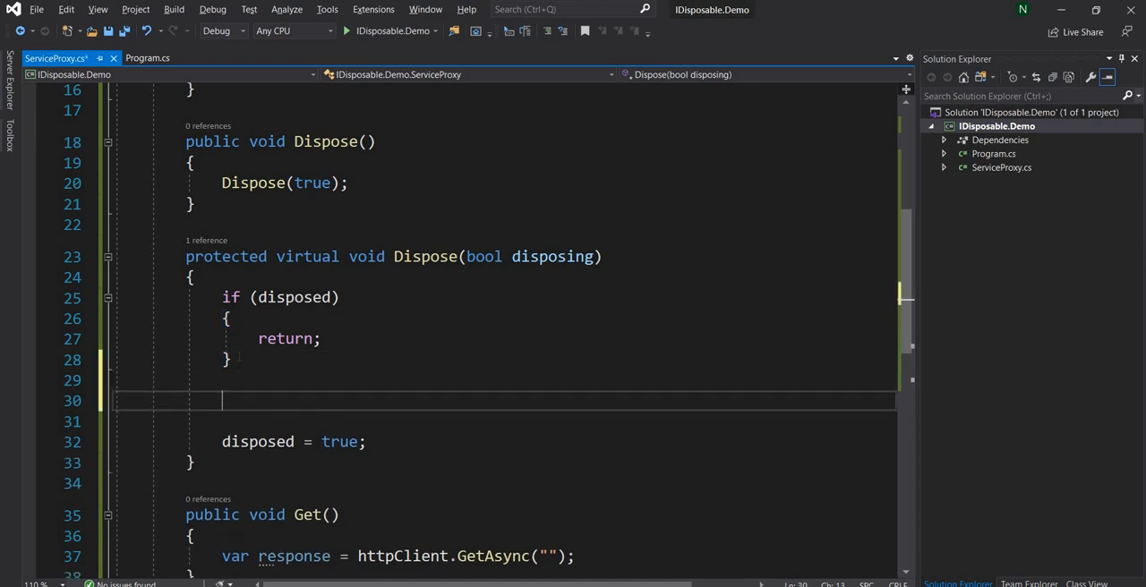
text(if(disposing)
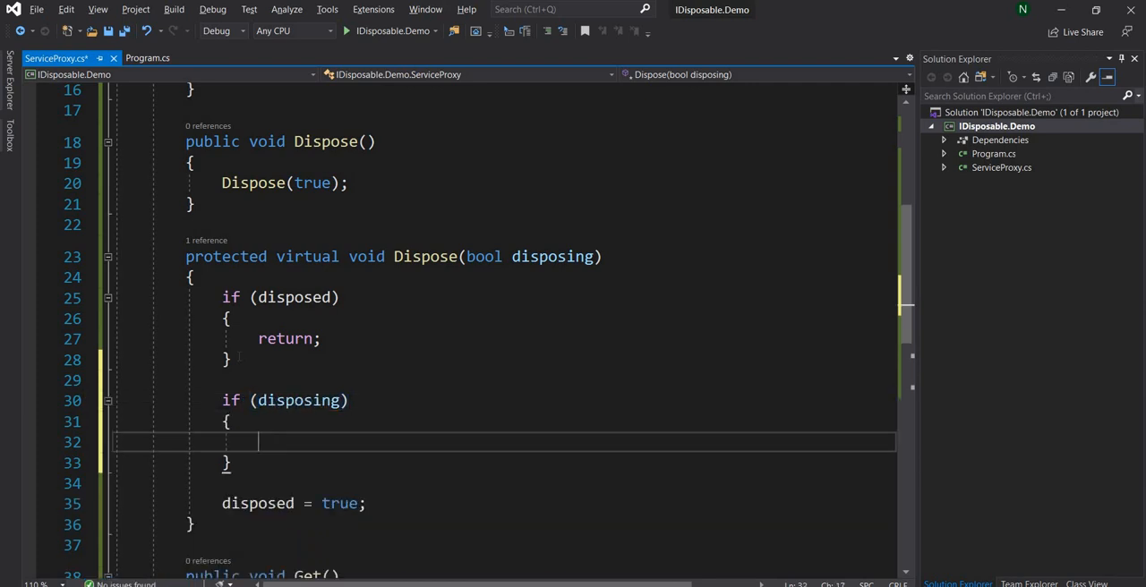
text(// Dispose managed)
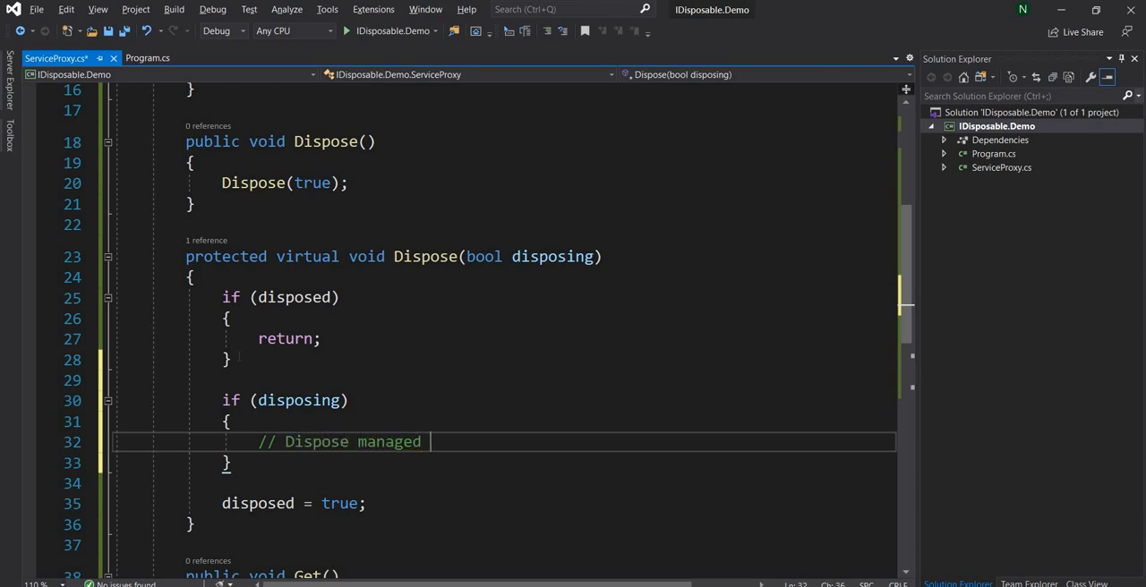
text(objects)
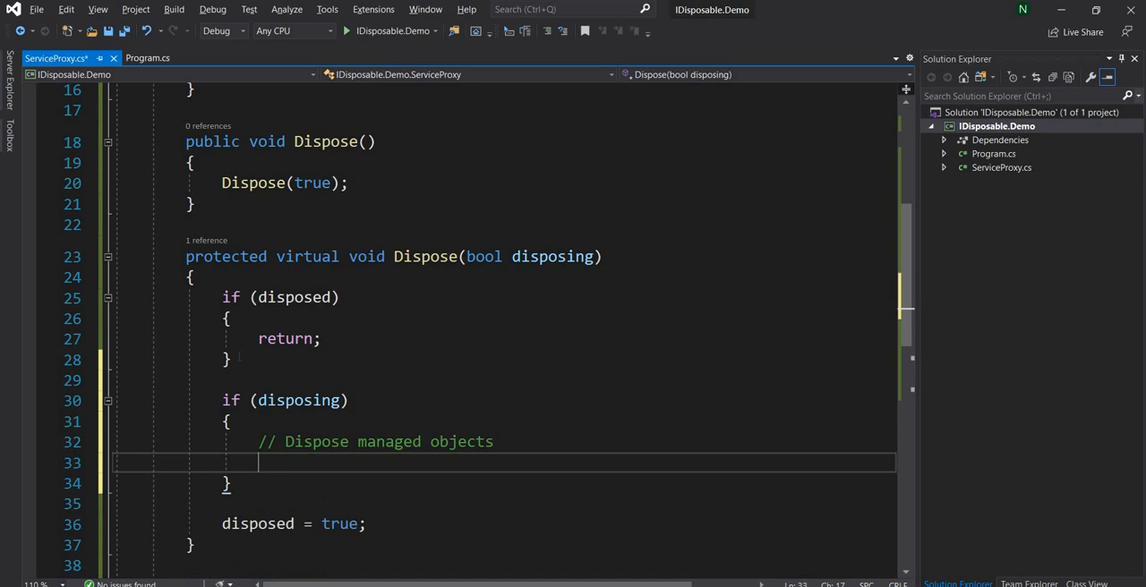
text(httpClient.Dispose();)
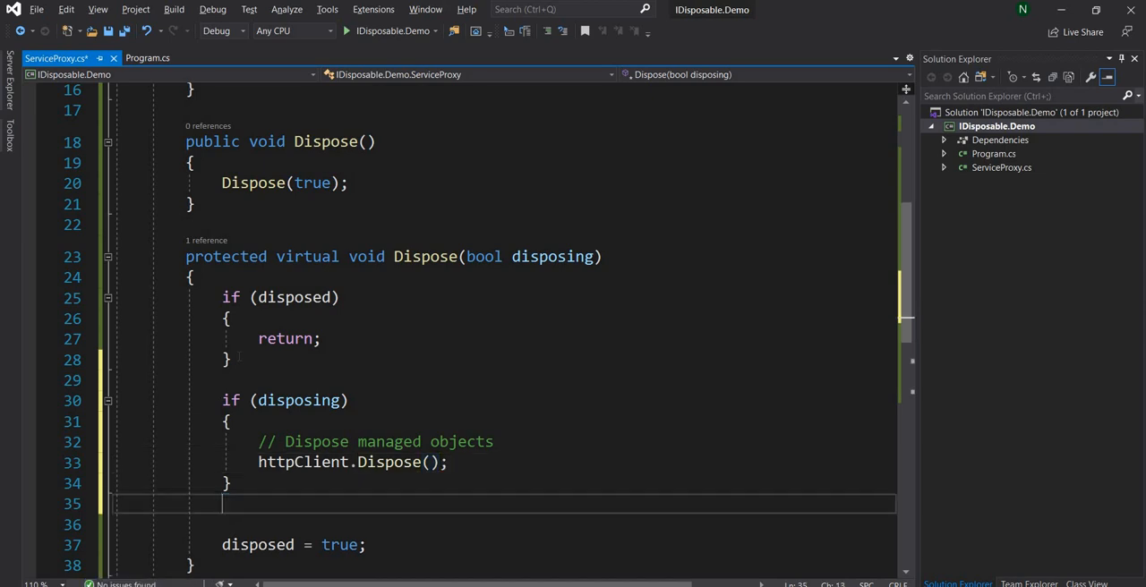
text(//)
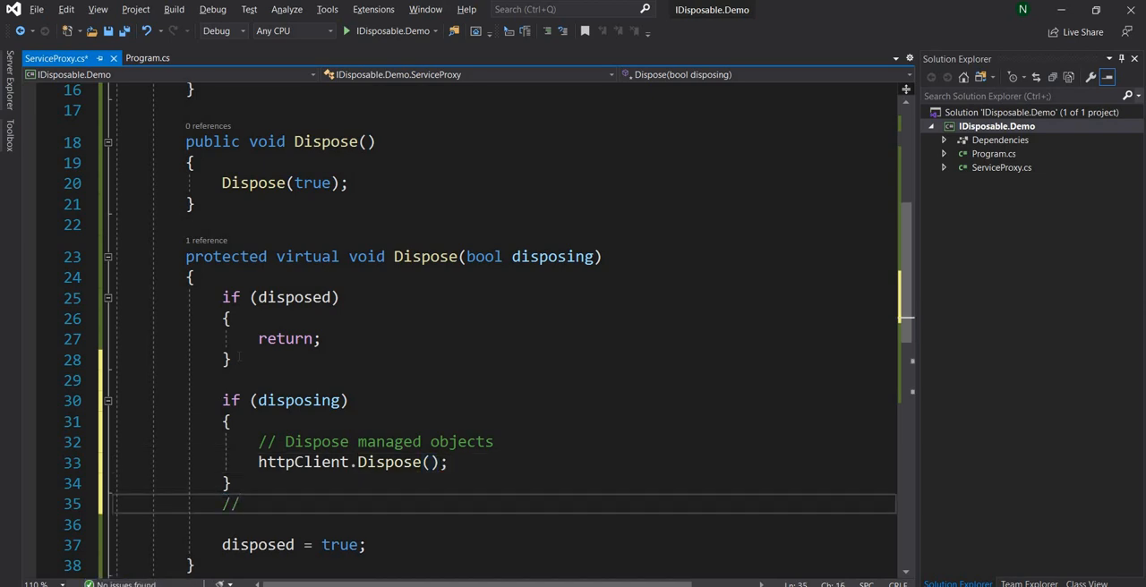
text(Dispose)
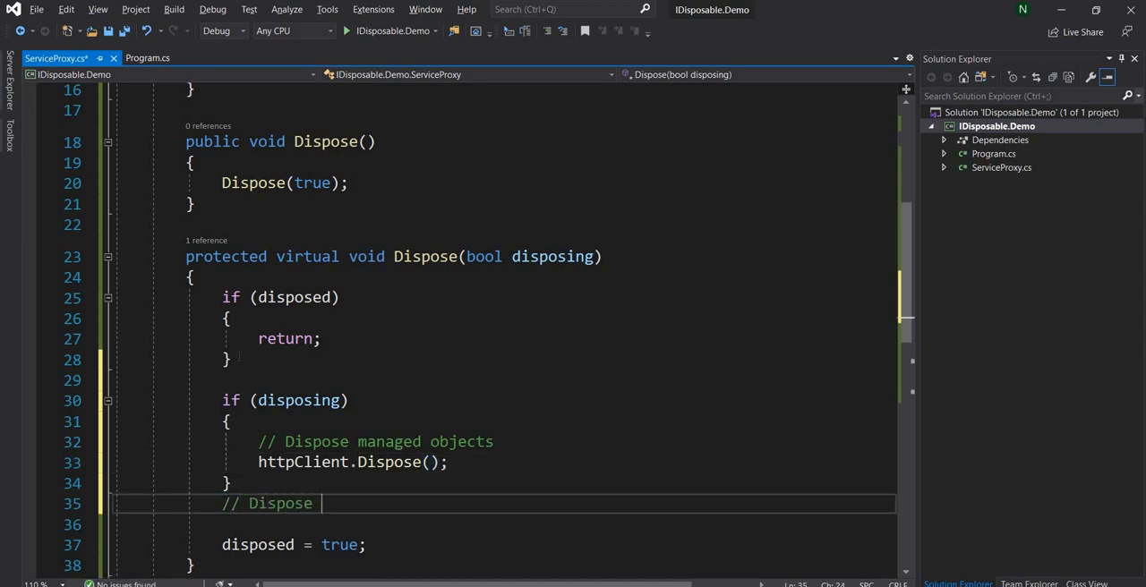
text(unmanage)
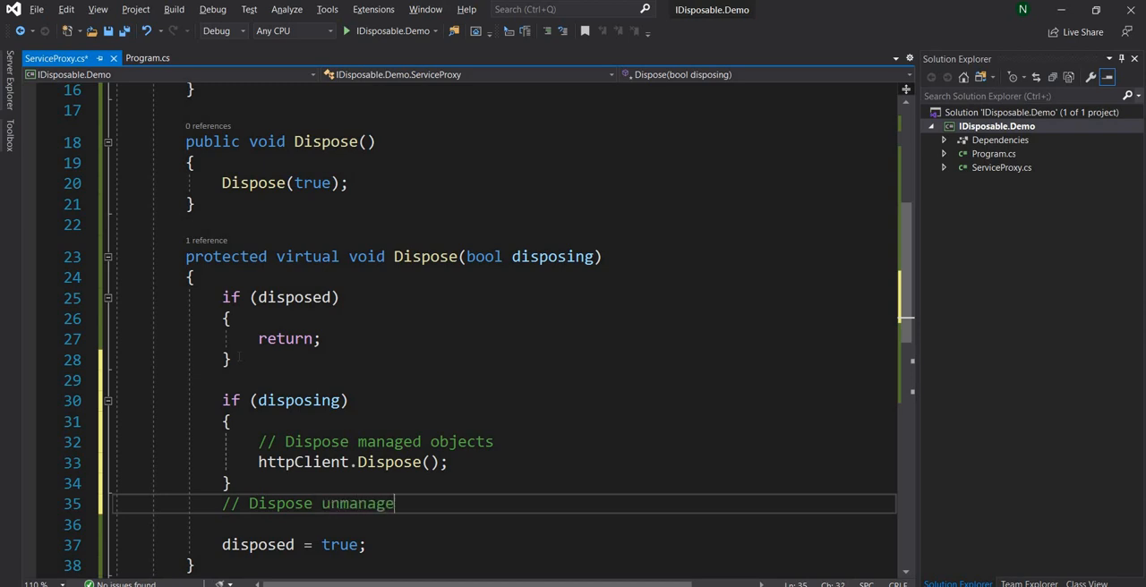
text(d objects)
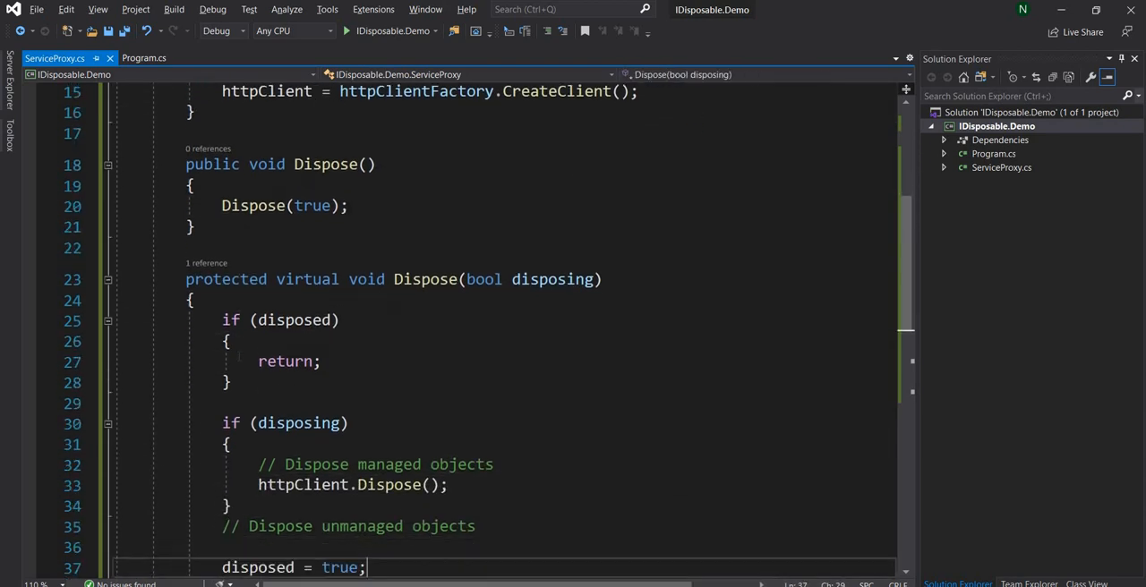
scroll(down, 3)
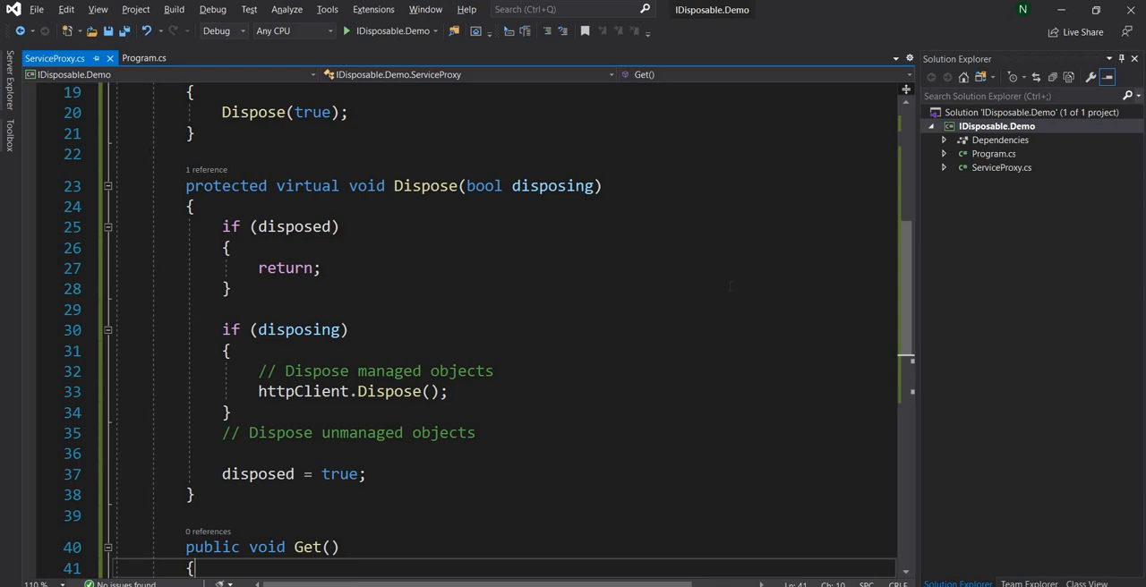
mouse_move(749, 203)
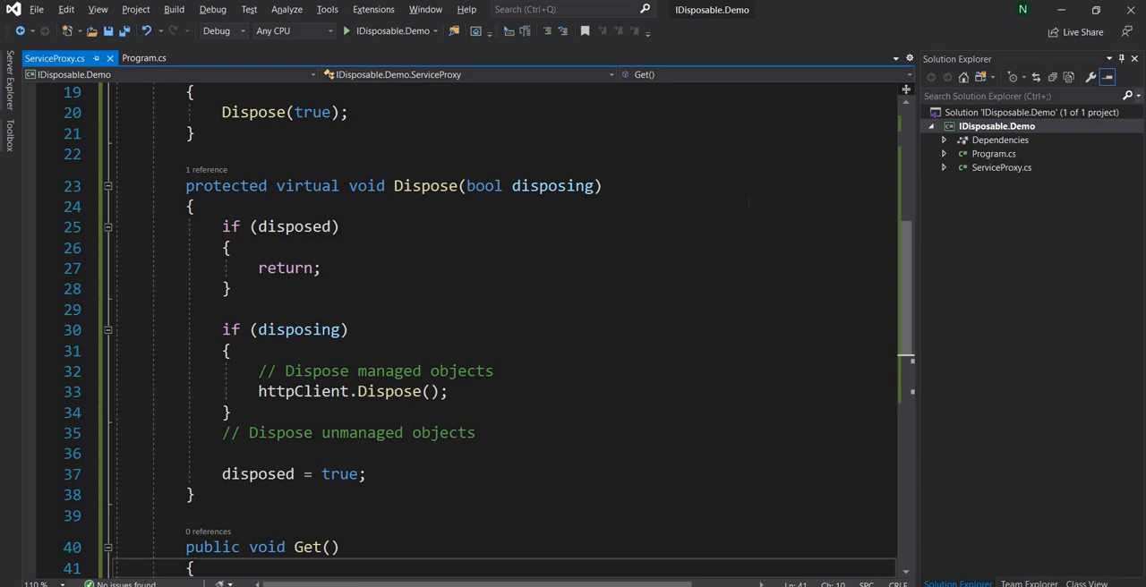
- In Program.cs Main, declare 'using var serviceProxy = new ServiceProxy(null);'
click(152, 57)
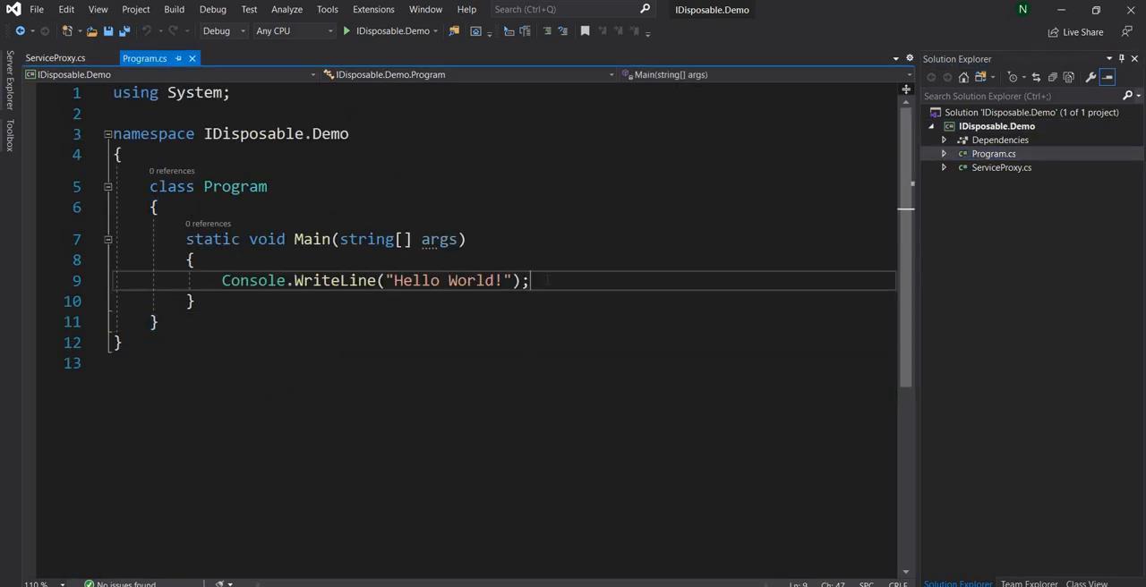
key(Enter)
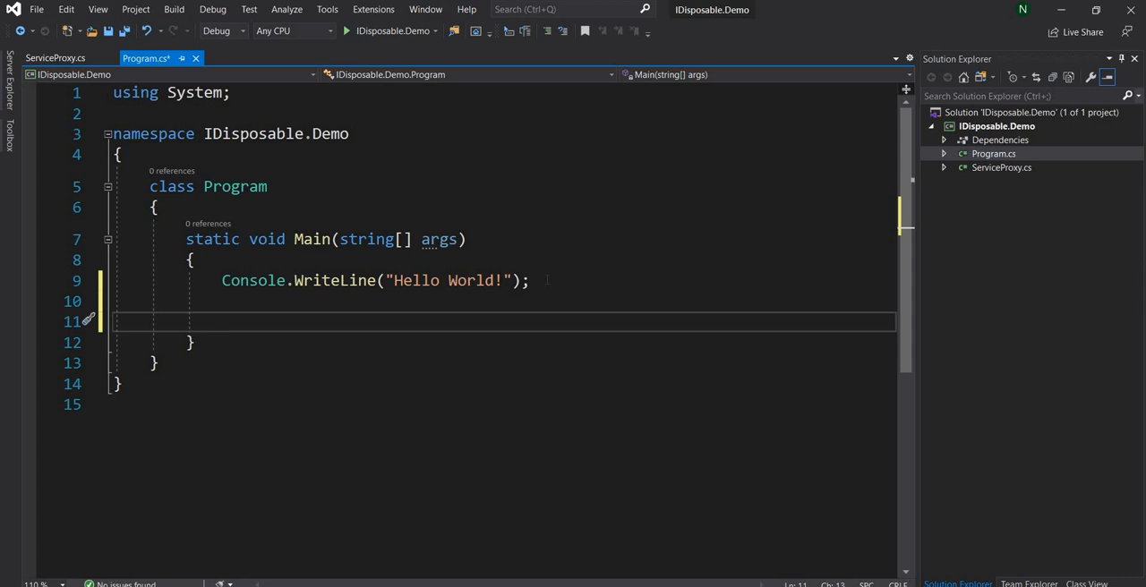
text(var se)
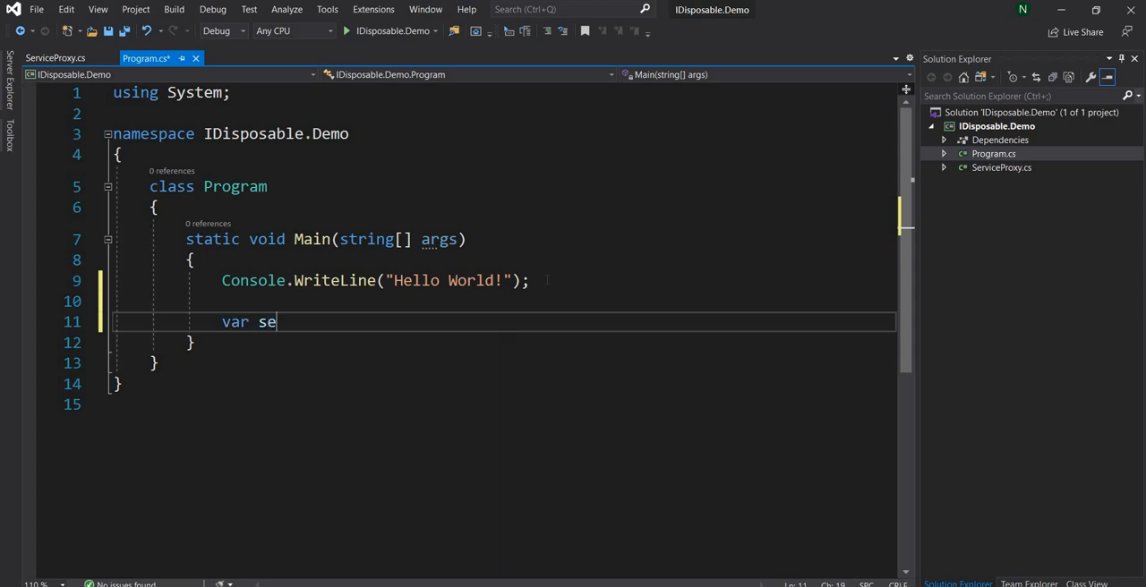
text(rvicxePr)
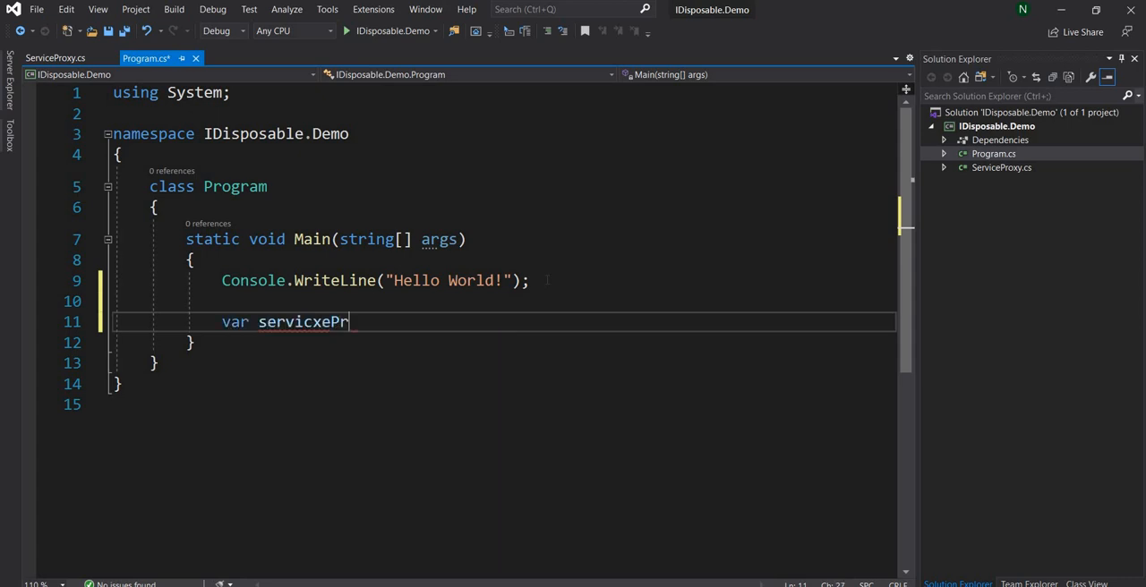
text(oxy)
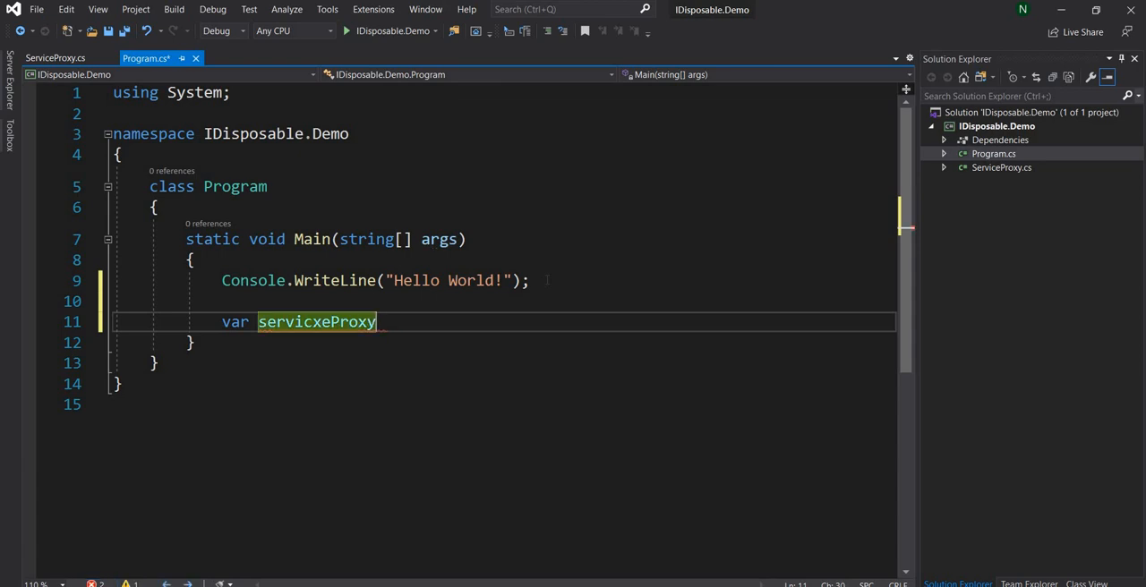
text(serviceProxy)
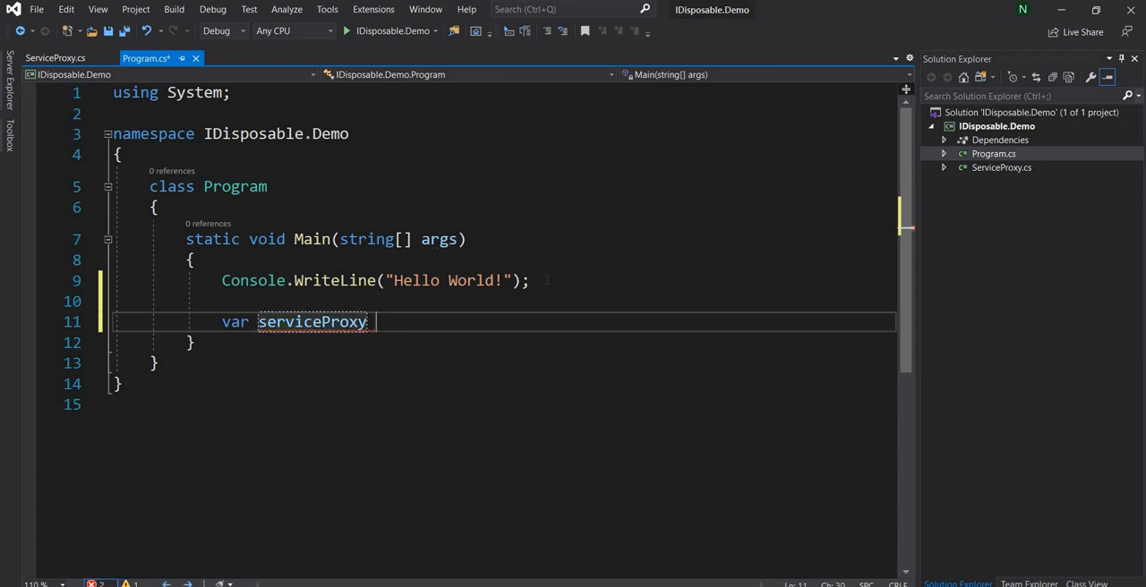
text(= new)
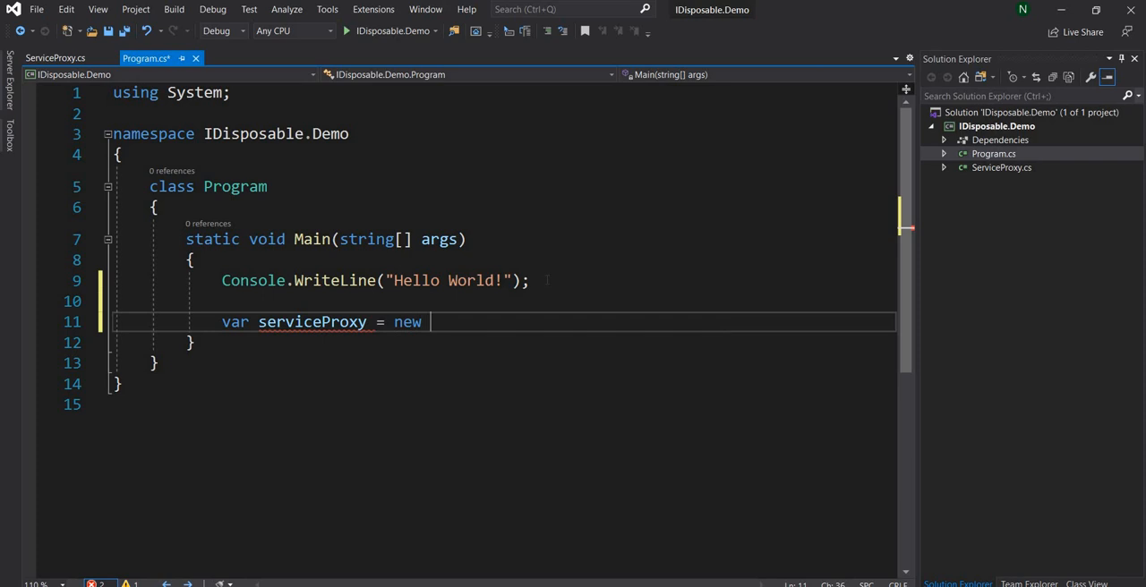
text(ServiceProxy(n)
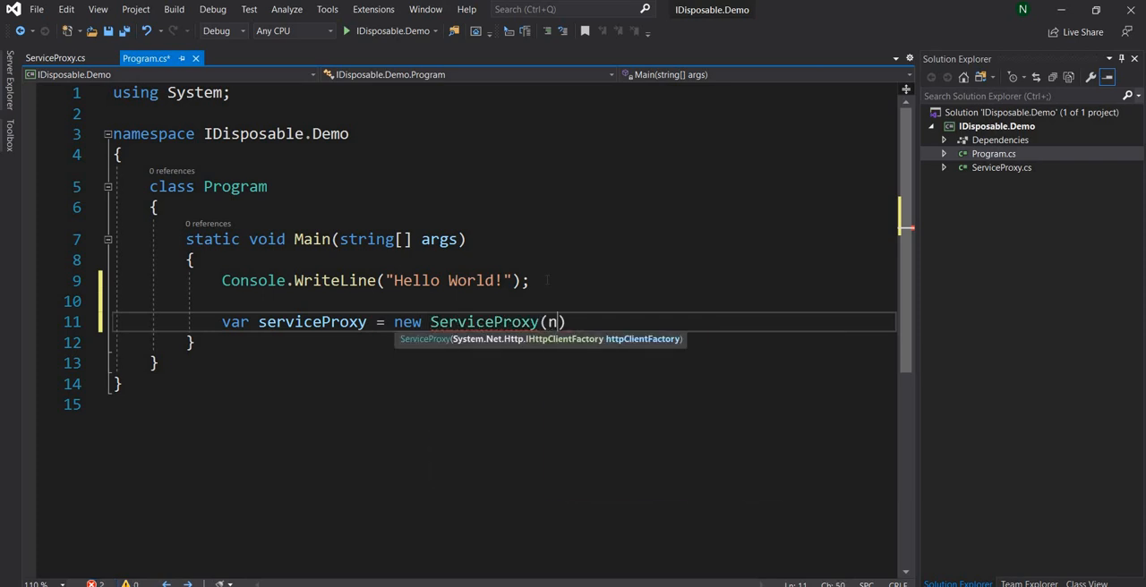
text(ull)
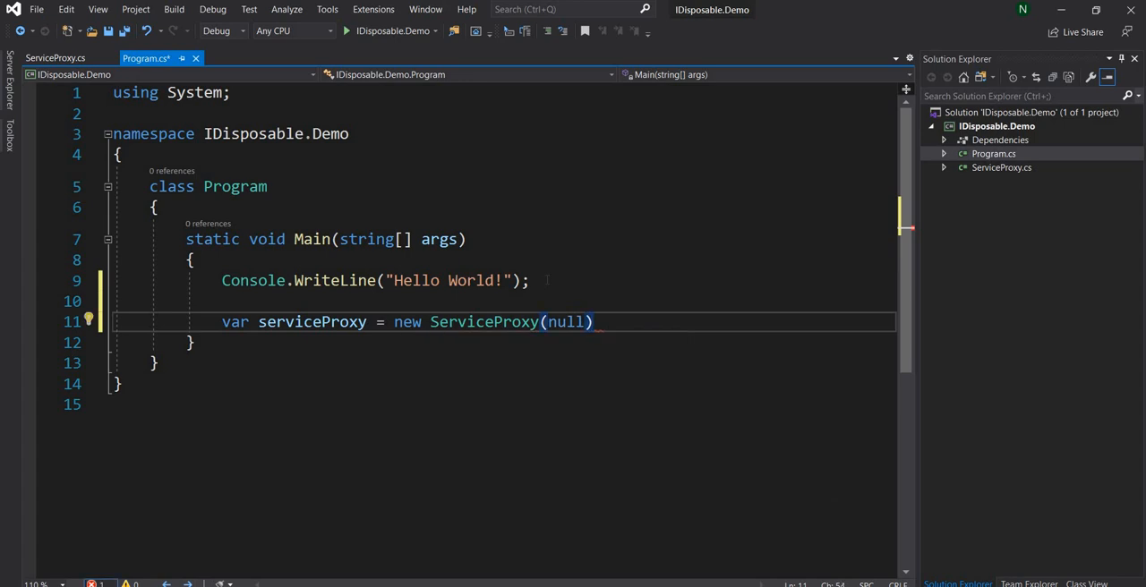
- Add serviceProxy.Get(), a '// DO something' comment, and serviceProxy.Post("") below the declaration
key(Enter)
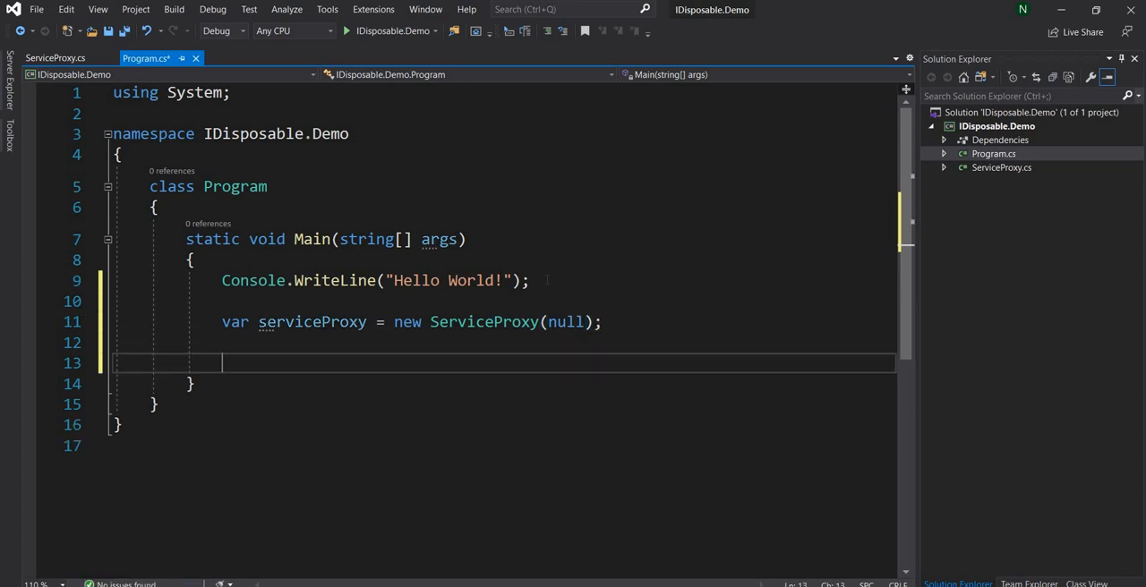
text(serviceProxy.Get();)
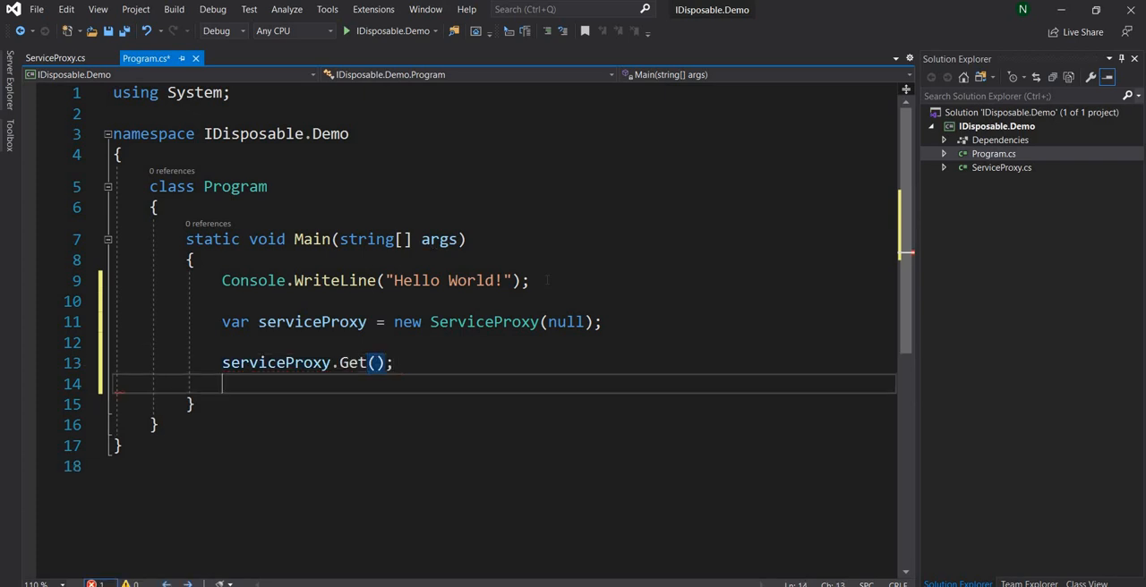
text(serviceProxy.)
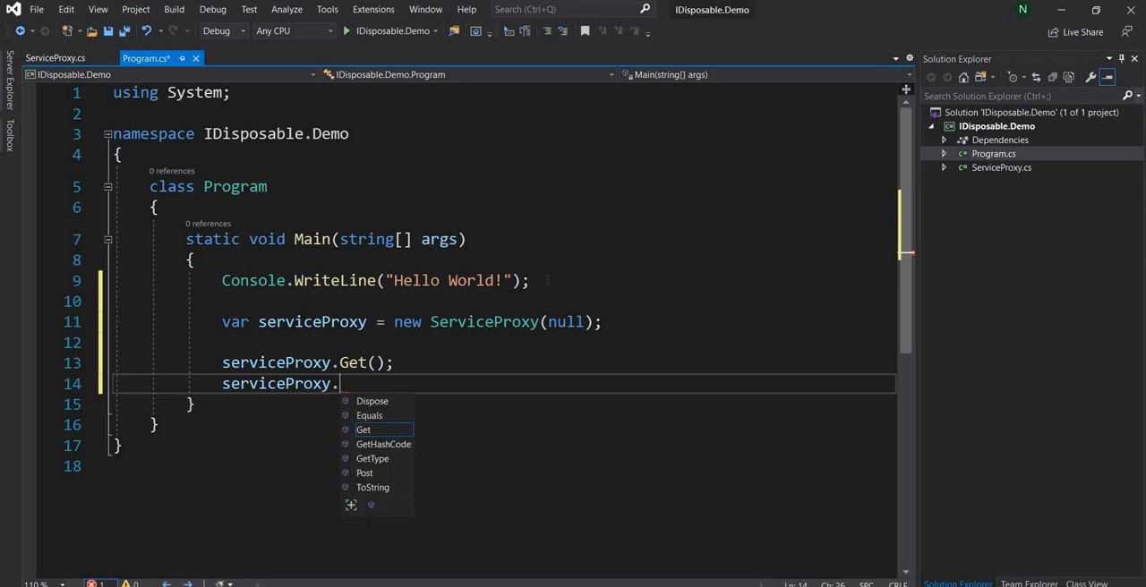
text(Post();)
click(412, 321)
text(using )
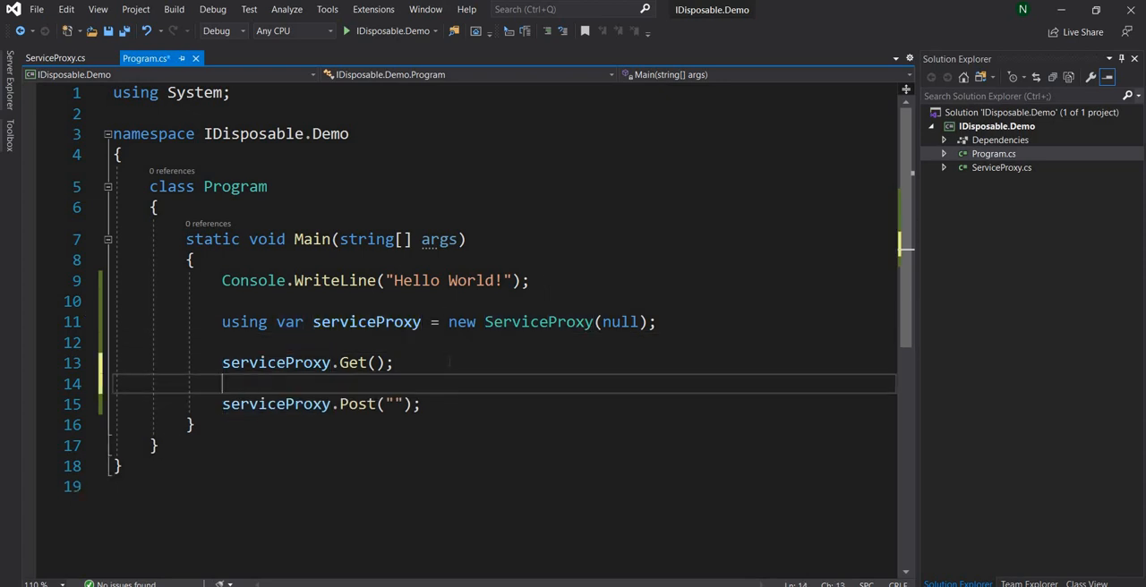
text(// DO so)
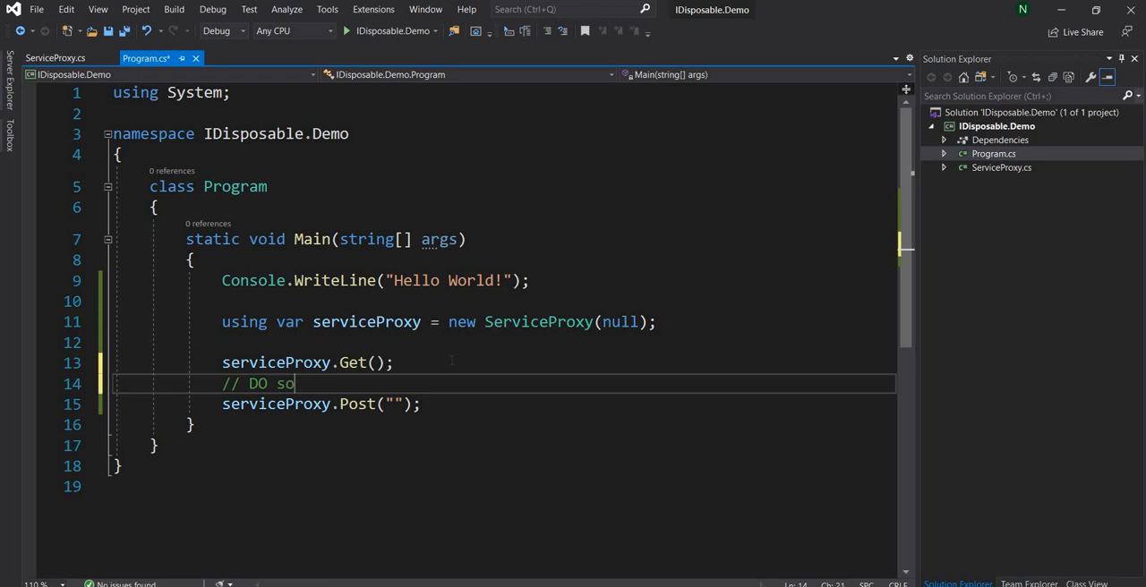
text(mething)
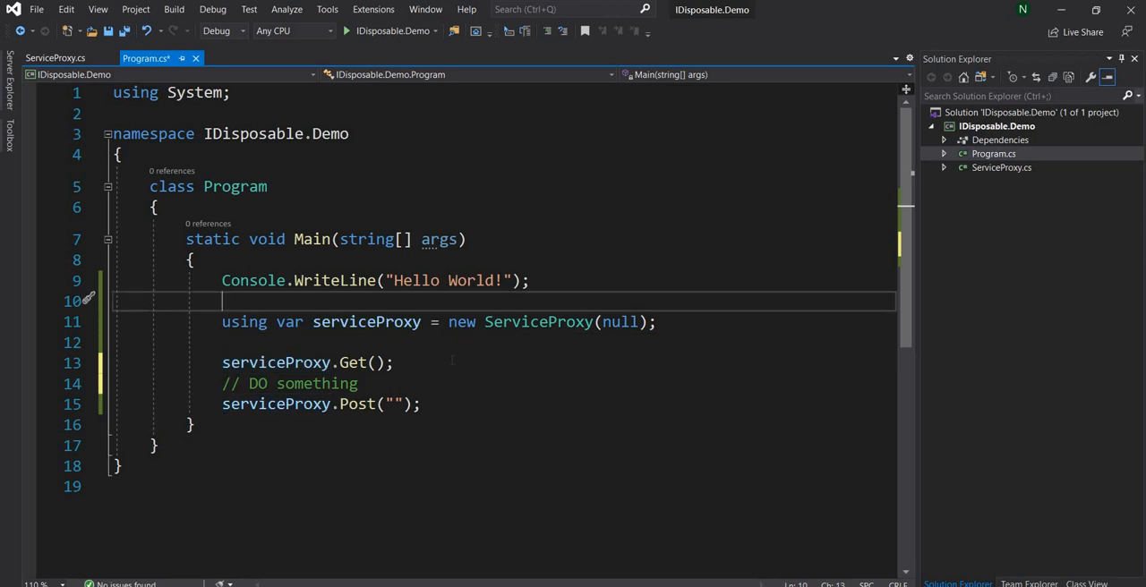
double_click(538, 321)
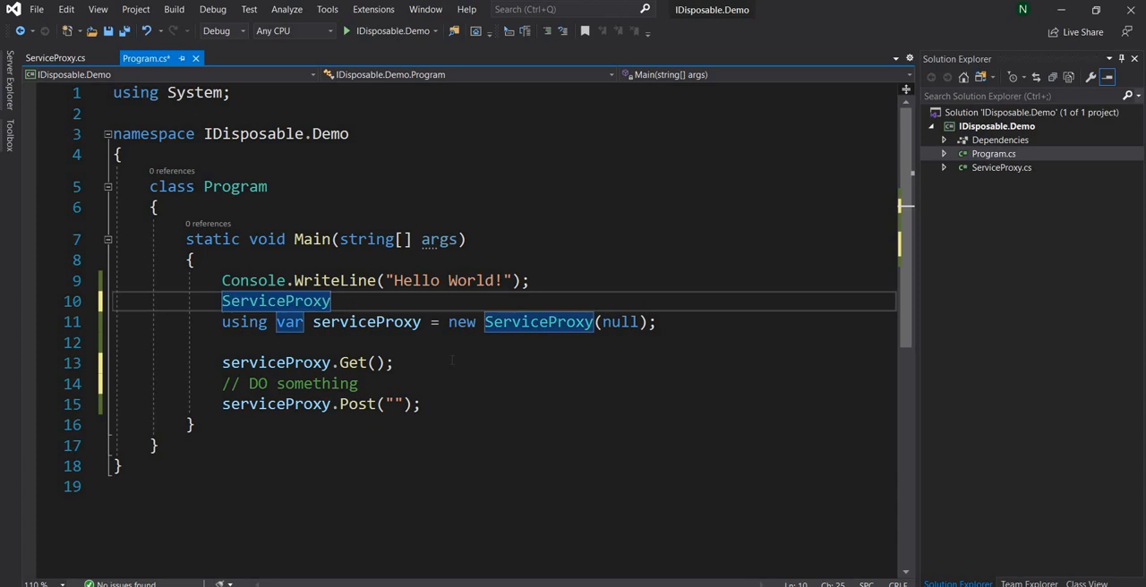
text(serviceProxy)
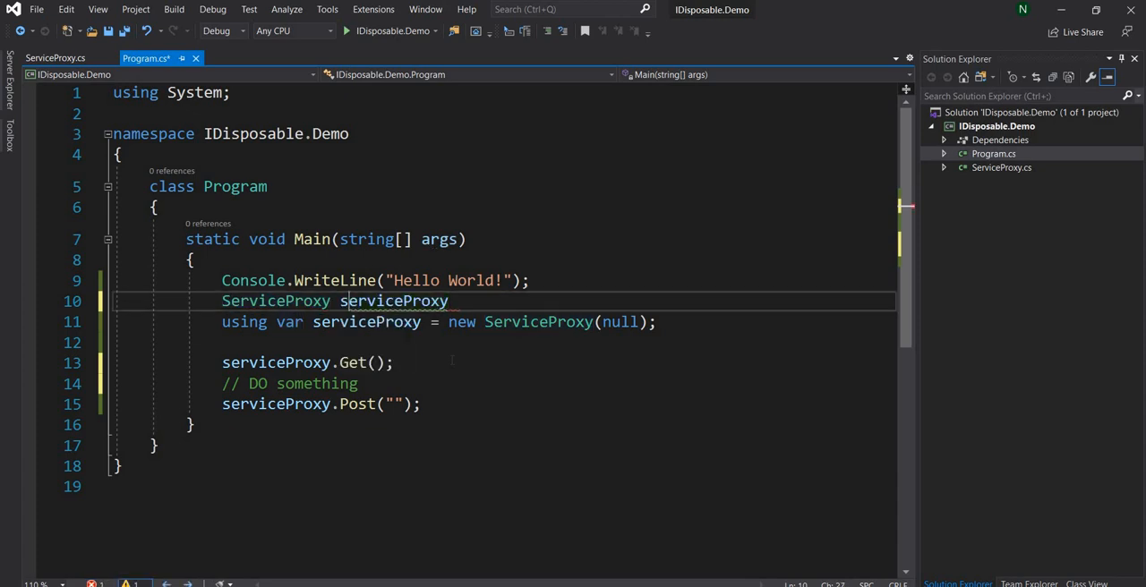
text(= null;)
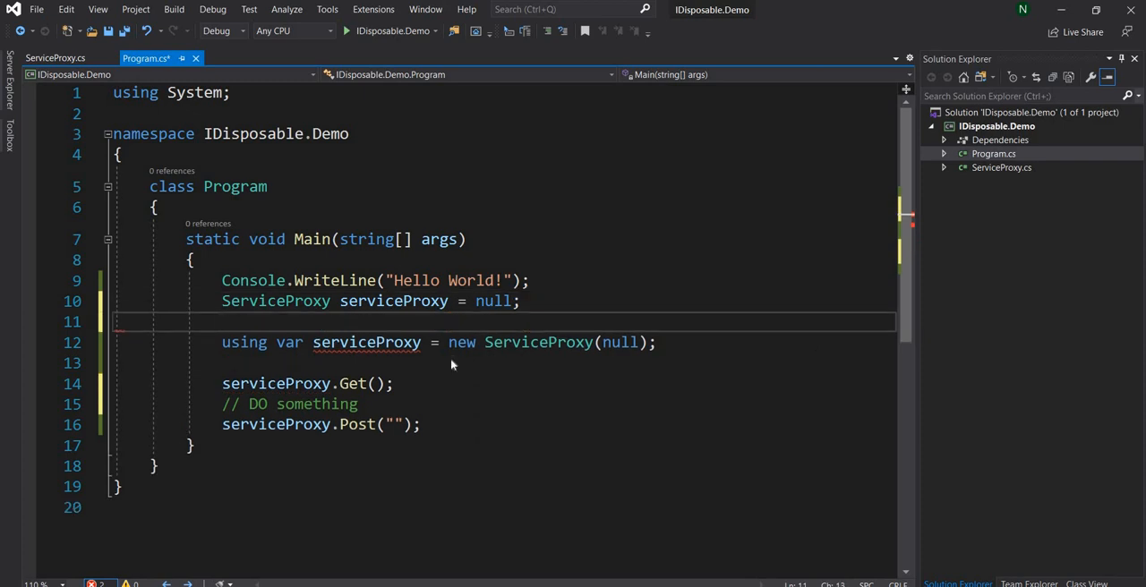
text(try)
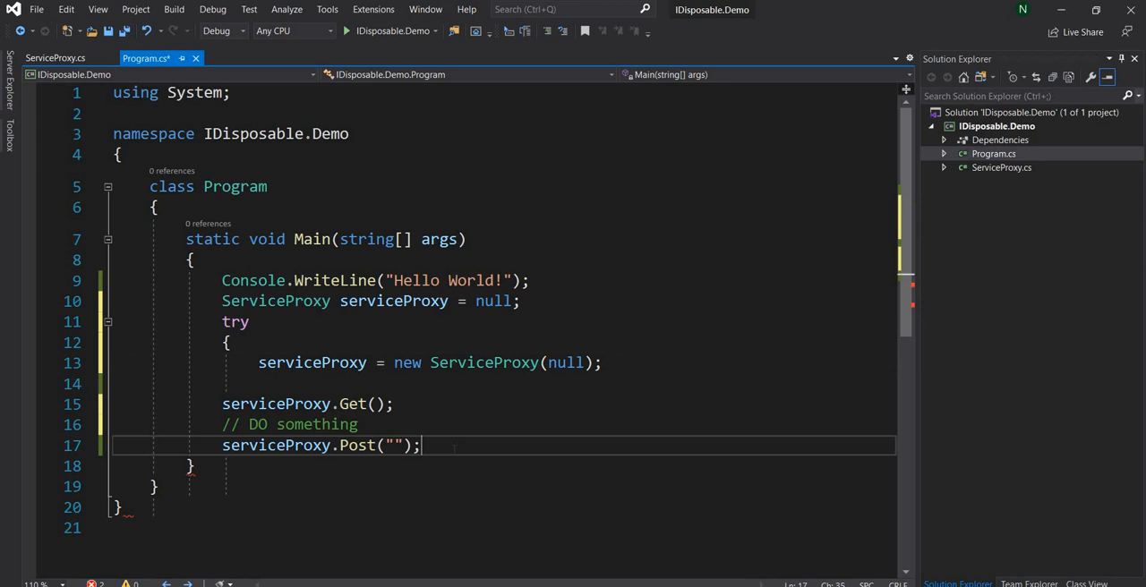
text(fu)
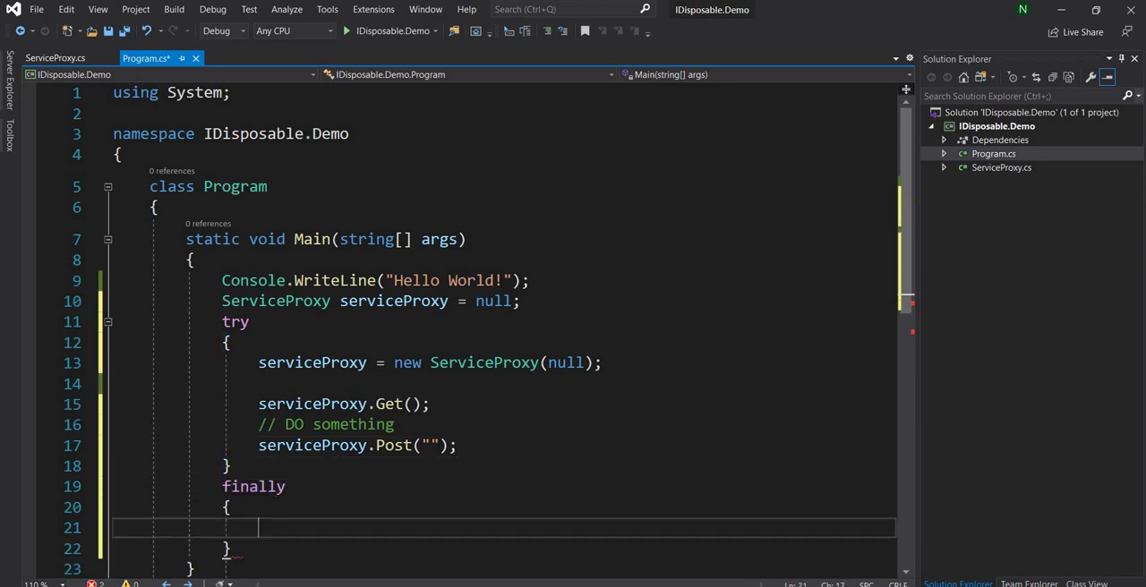
text(serviceProxy)
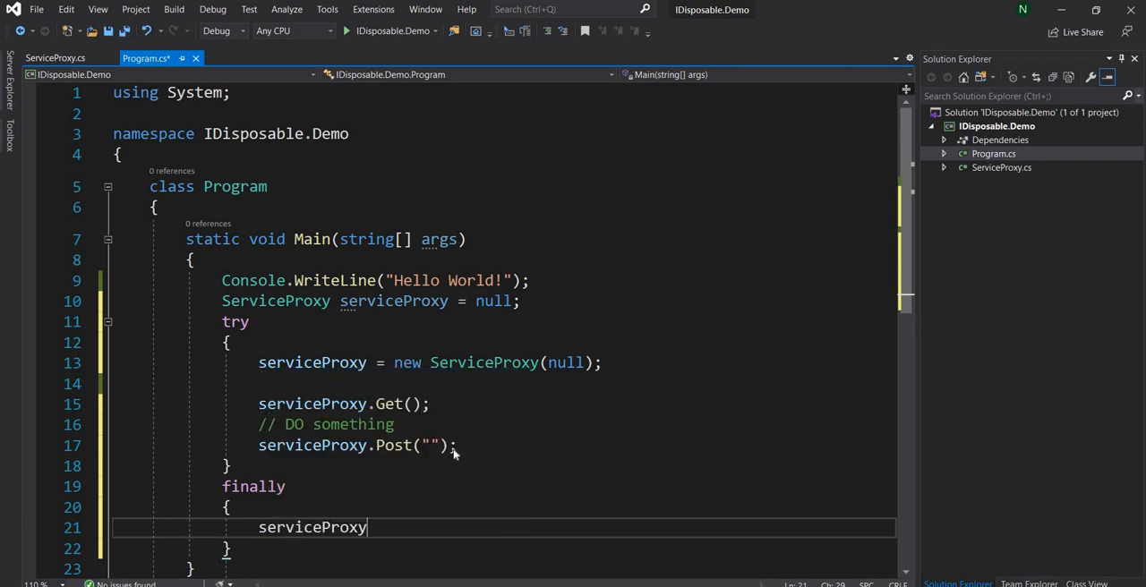
text(.Dispose)
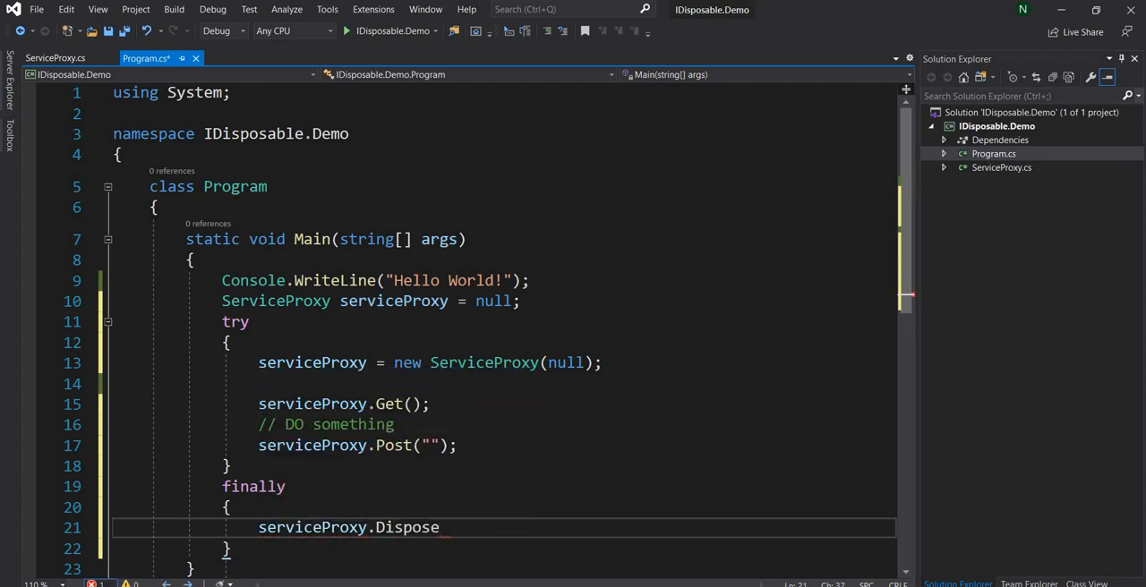
text(();)
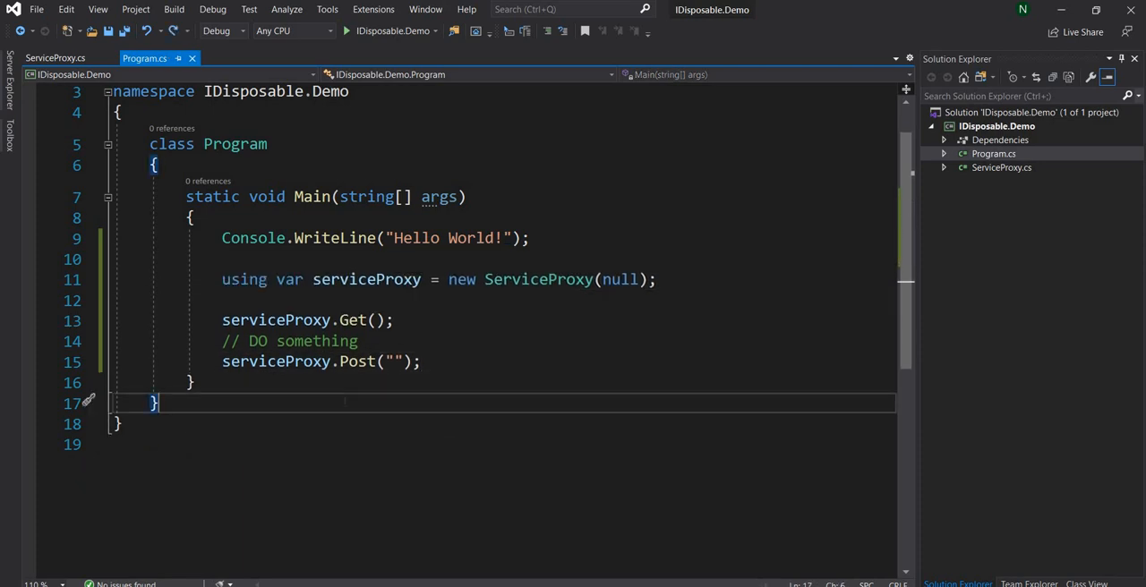
- Delete ': System.IDisposable' from ServiceProxy and check the resulting using error in Program.cs
click(65, 57)
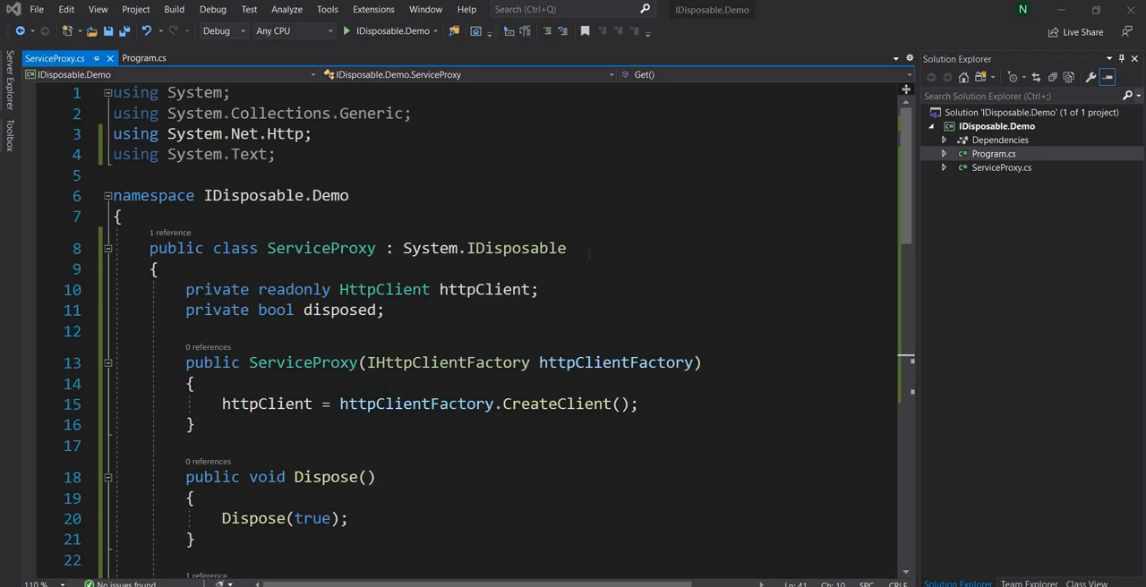
drag(391, 248, 566, 248)
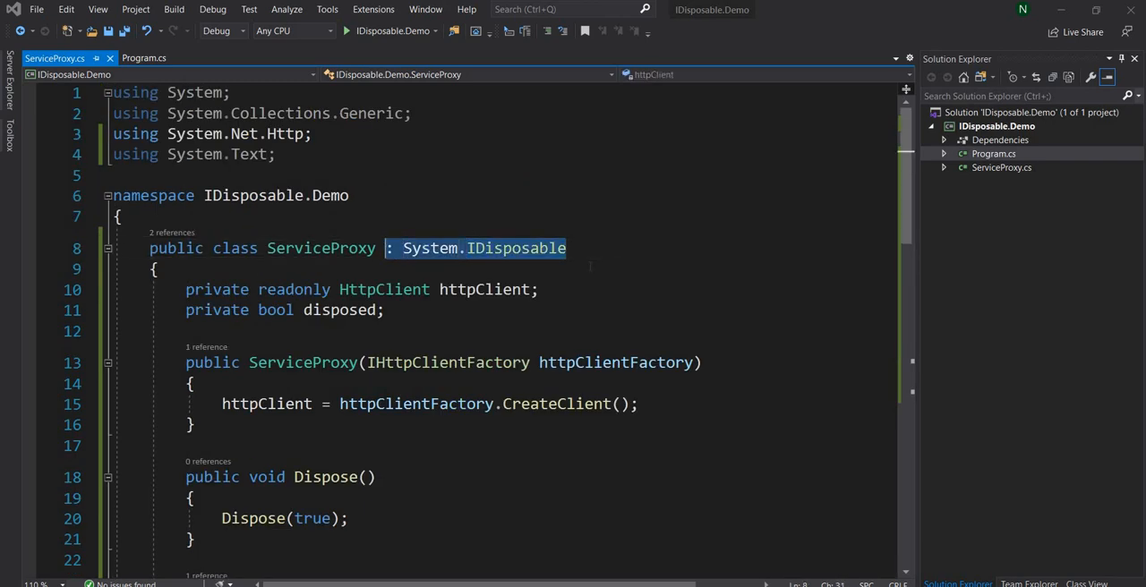
key(Delete)
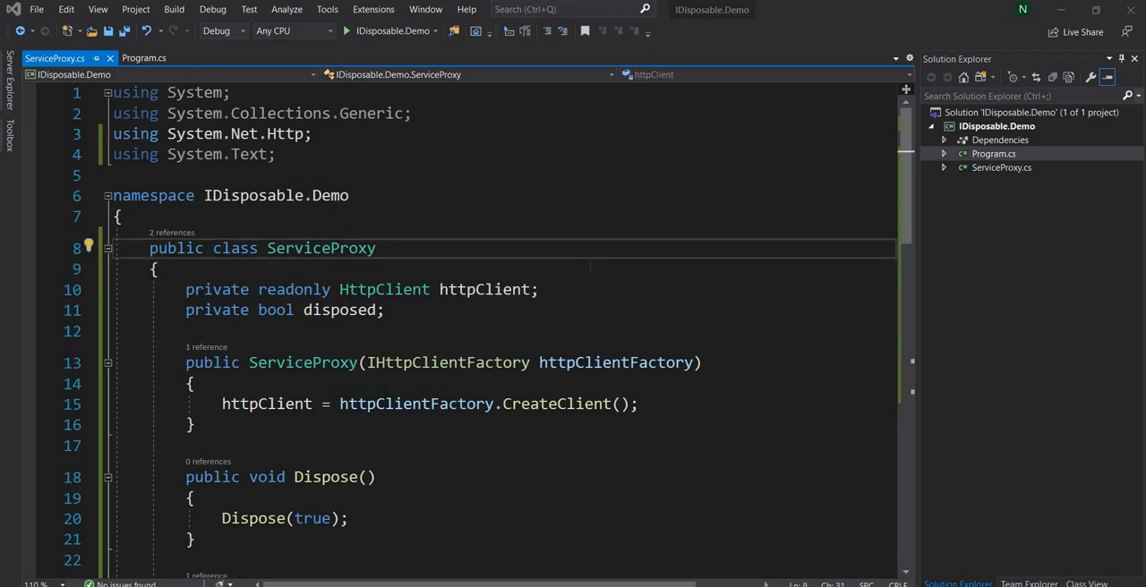
click(157, 57)
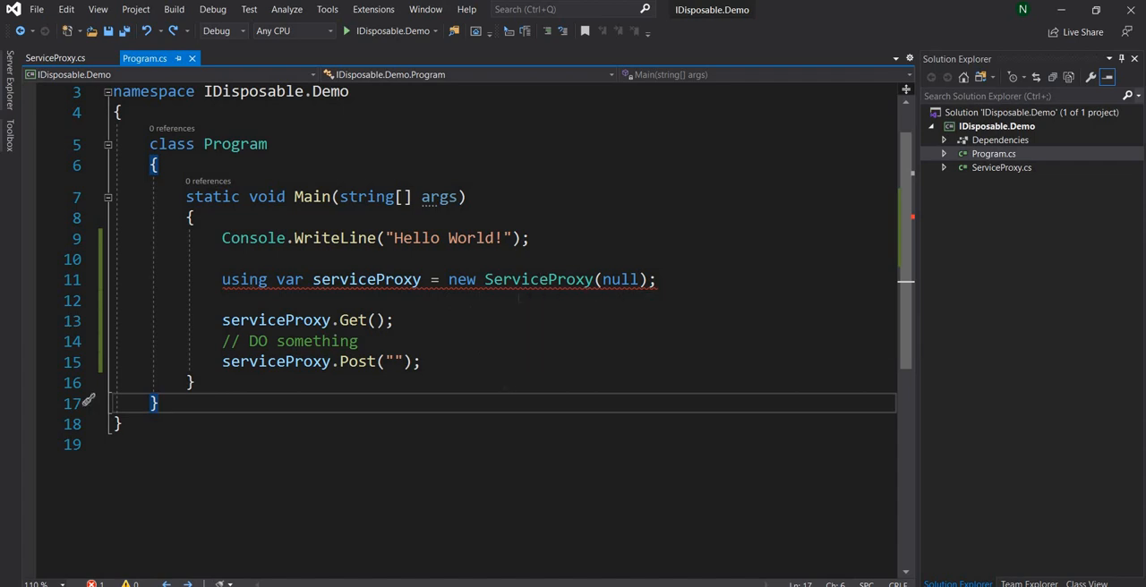
click(67, 58)
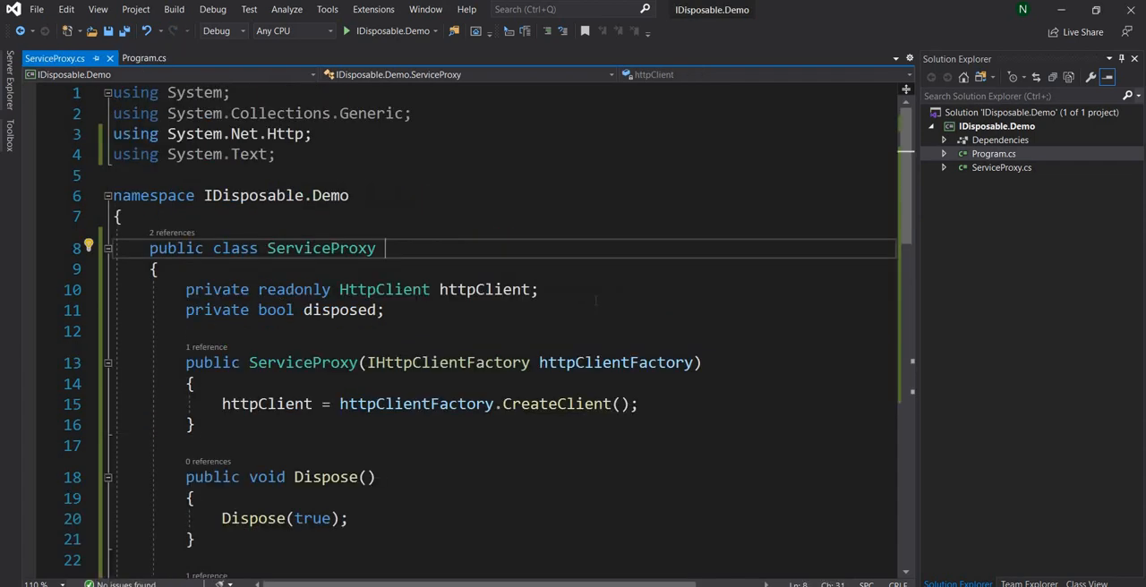
click(148, 57)
text(//)
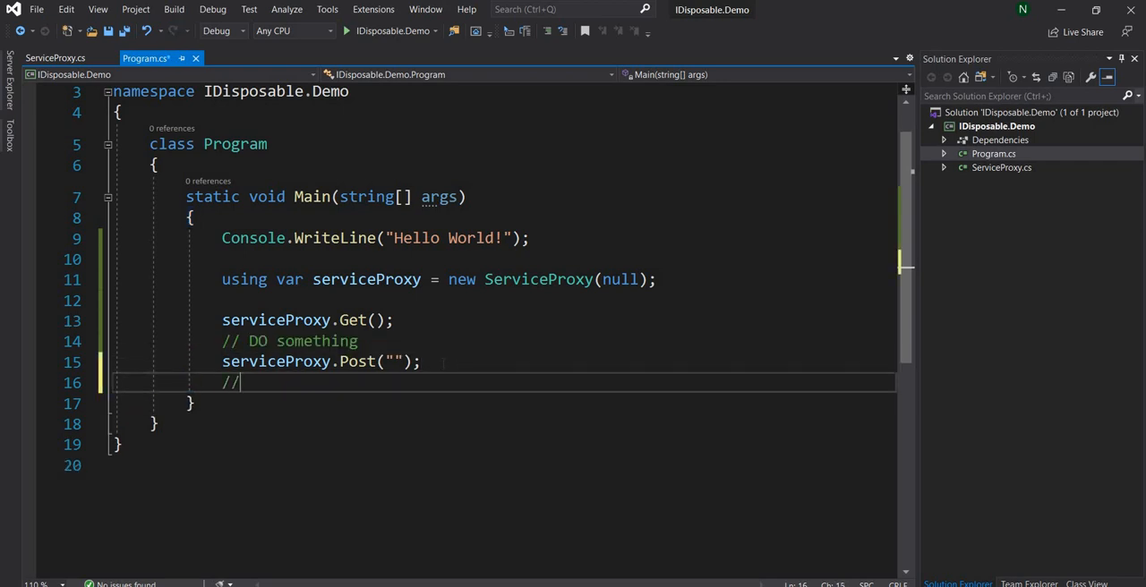
- Add an '// Other code' comment after Post("") in Main, then view ServiceProxy.cs
text(Other code)
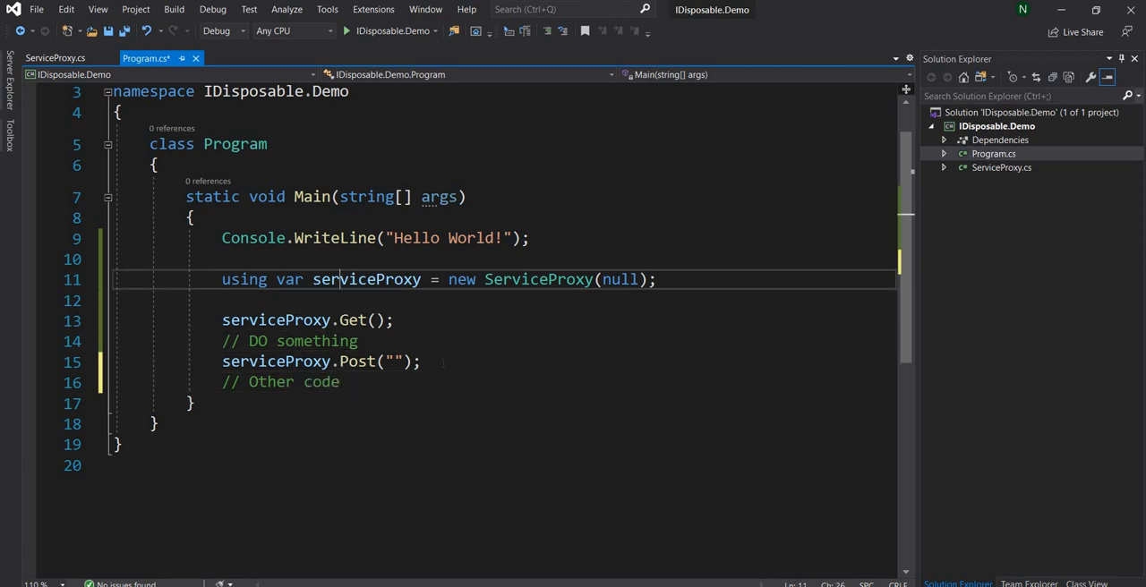
click(69, 58)
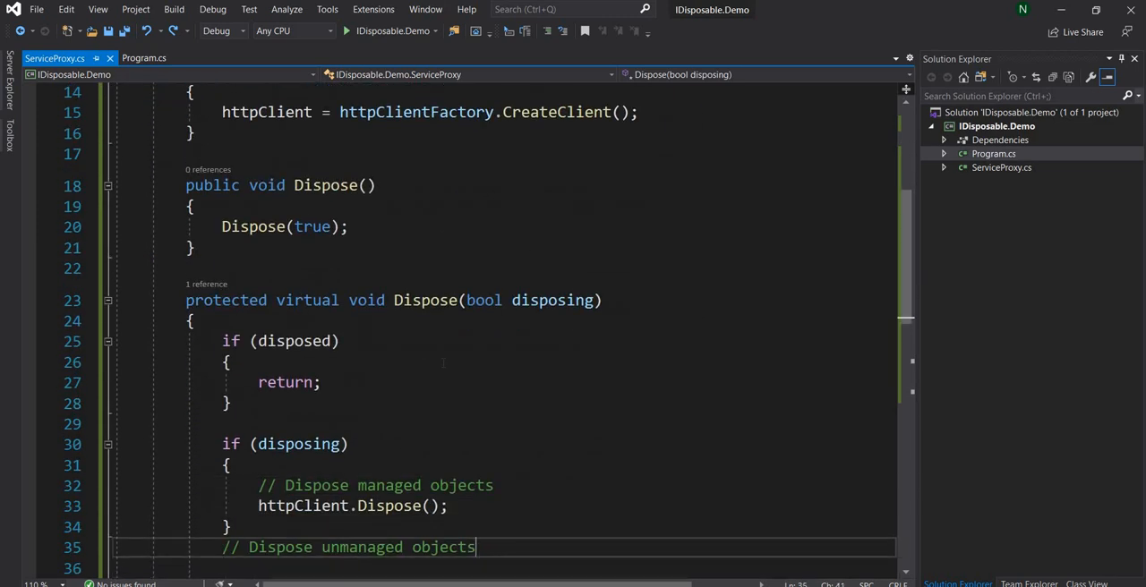
- Remove 'using' from the serviceProxy declaration and find the spot after the ServiceProxy constructor
click(144, 57)
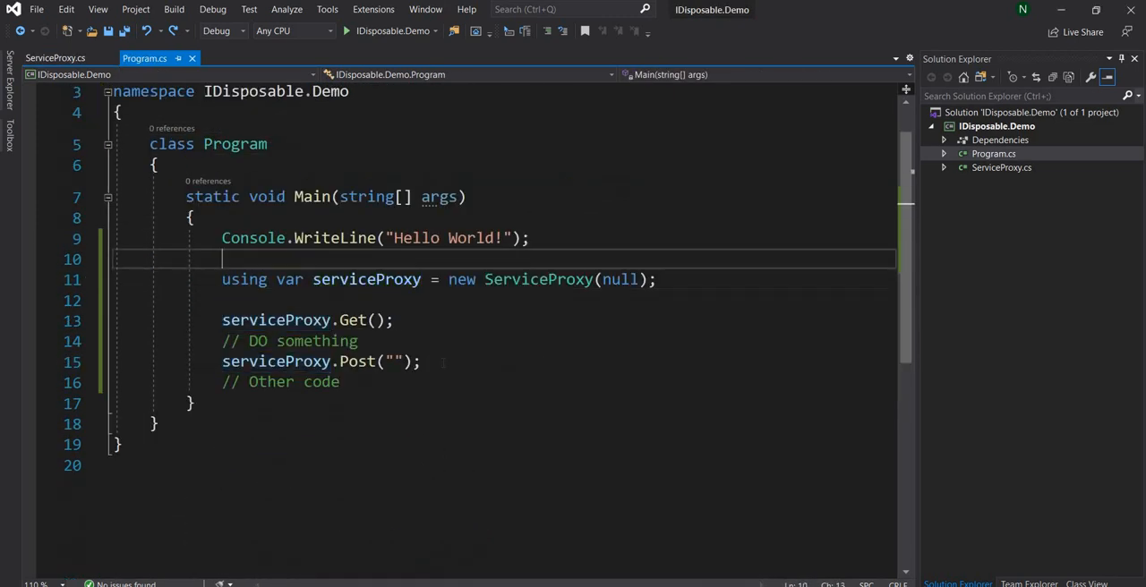
double_click(244, 280)
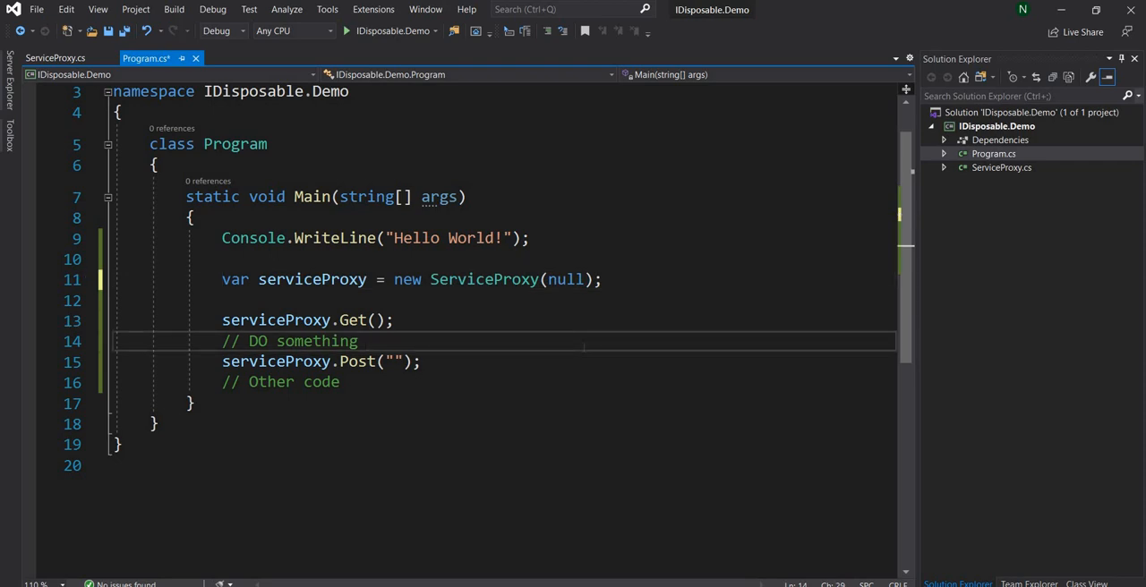
click(65, 57)
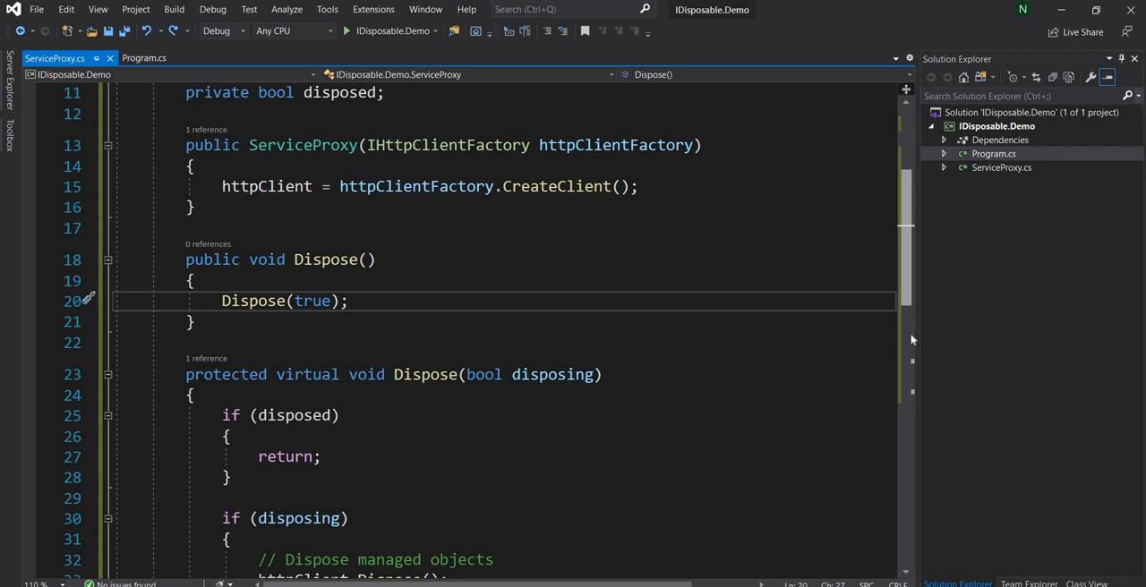
scroll(down, 3)
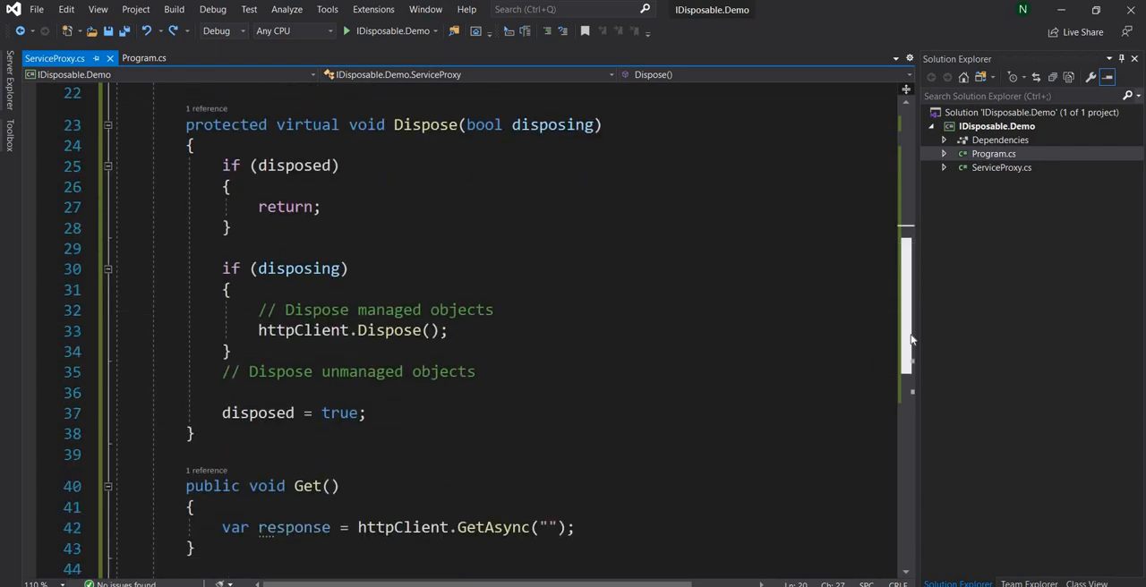
scroll(up, 3)
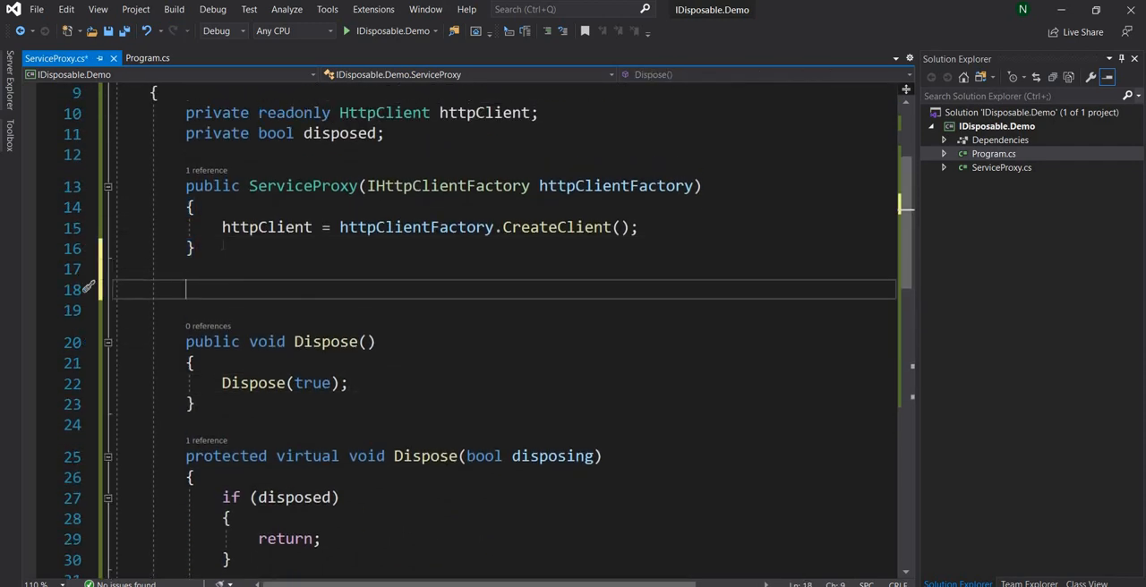
- Add a ~ServiceProxy() finalizer whose body calls Dispose(false)
text(~)
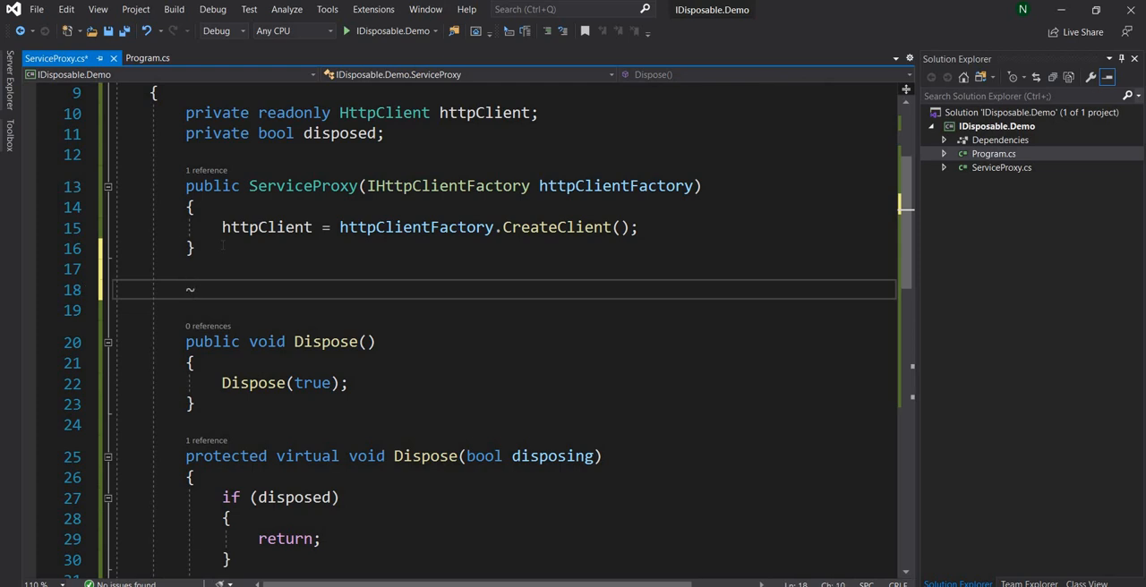
text(~ServiceProxy()
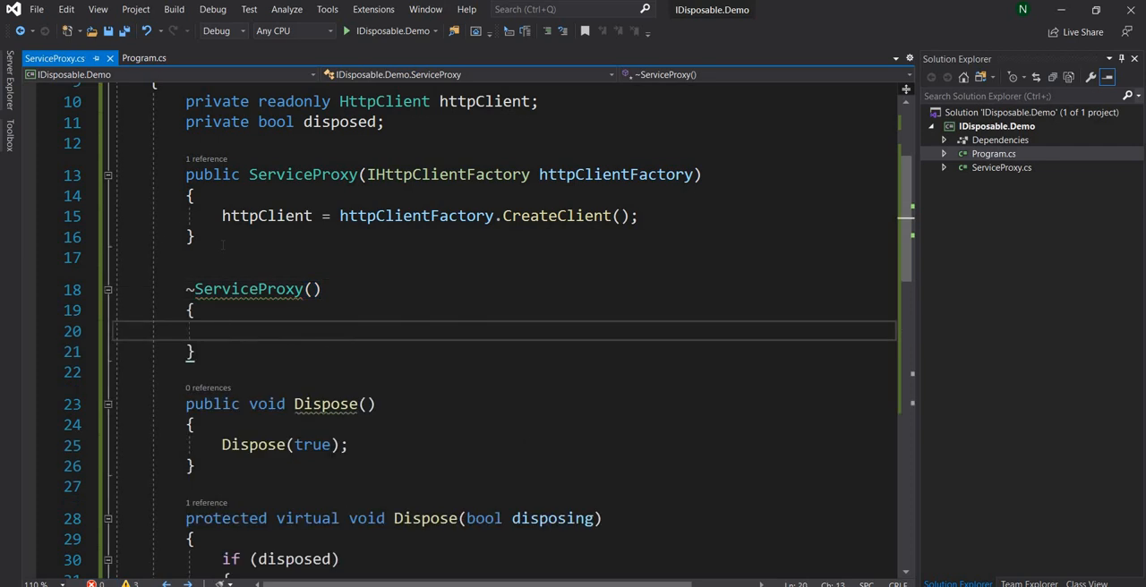
text(Dispose)
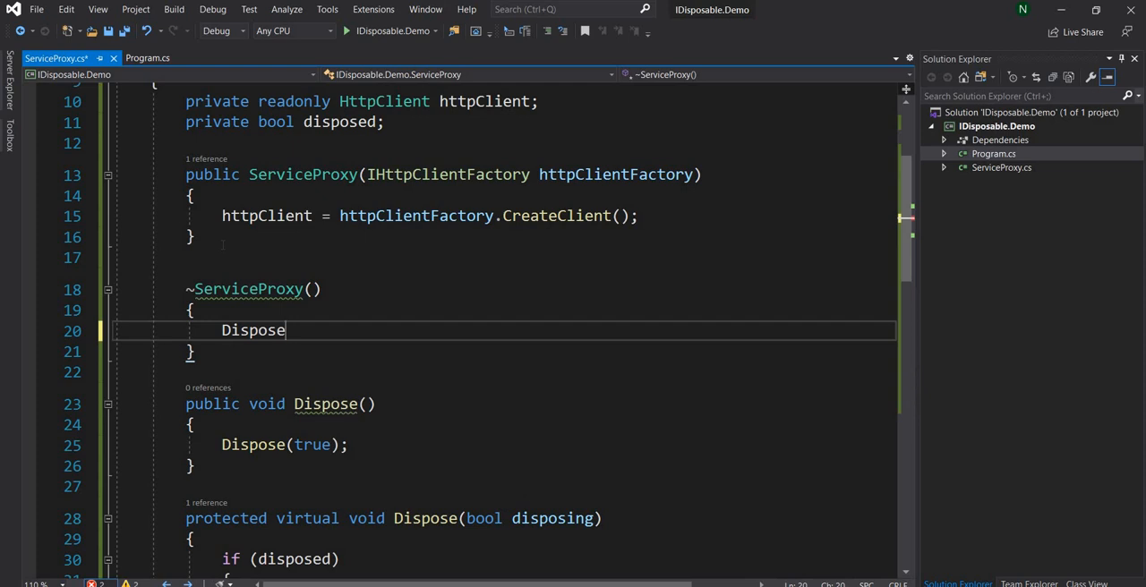
text((false);)
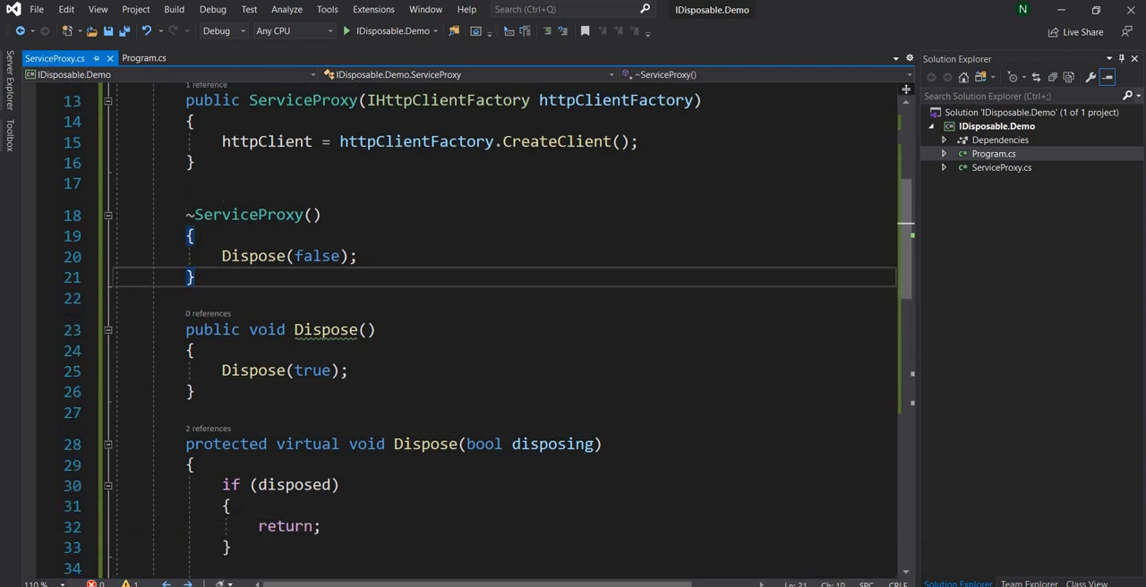
drag(185, 214, 195, 276)
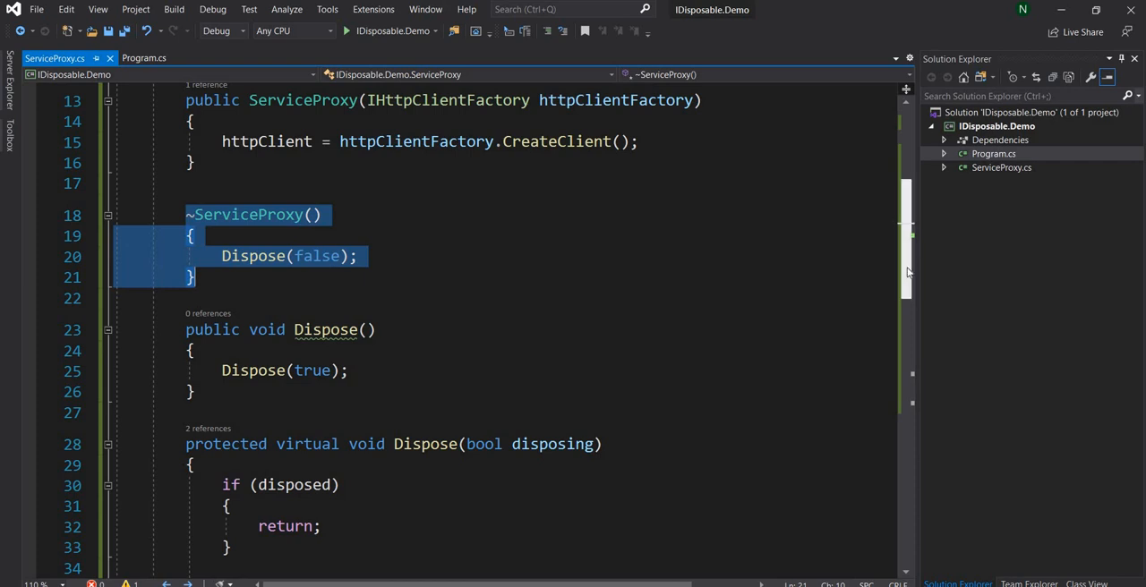
scroll(down, 3)
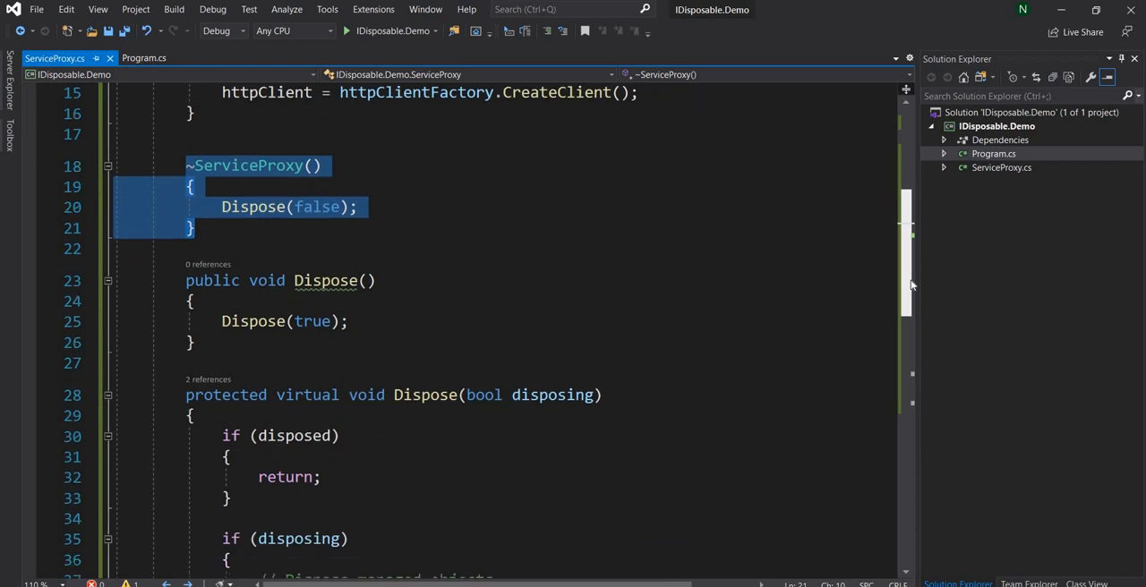
mouse_move(906, 252)
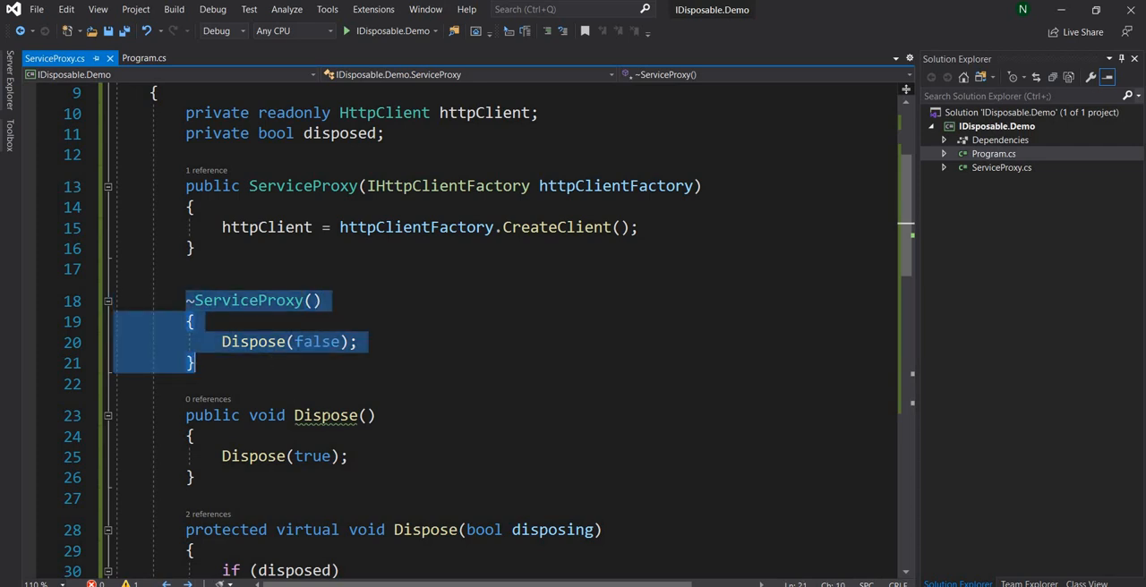
click(193, 363)
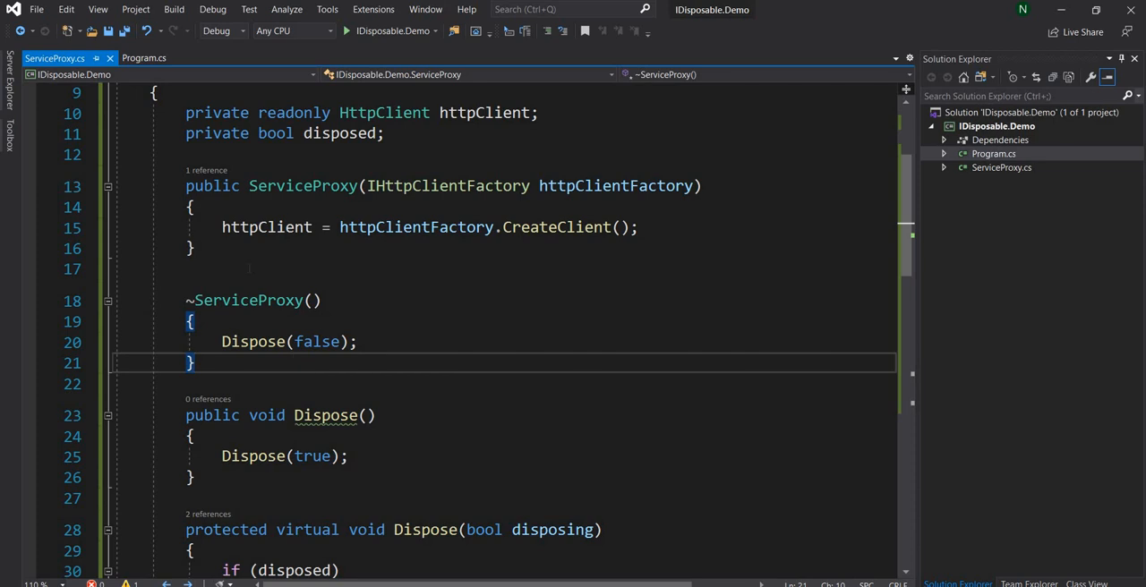
mouse_move(326, 415)
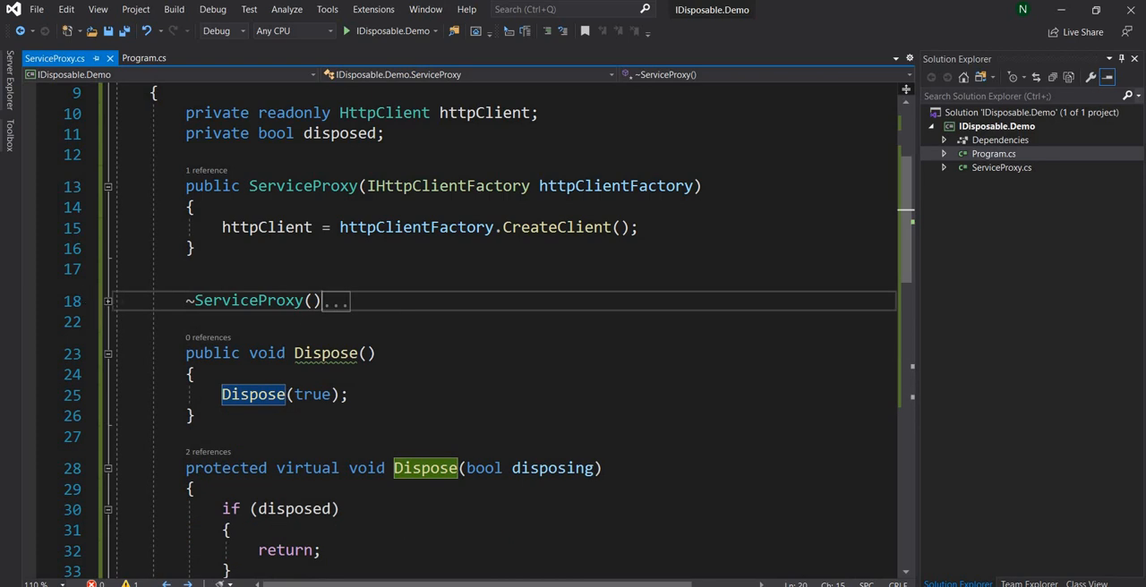
- Insert GC.SuppressFinalize(this); after Dispose(true) in the public Dispose() method
click(336, 300)
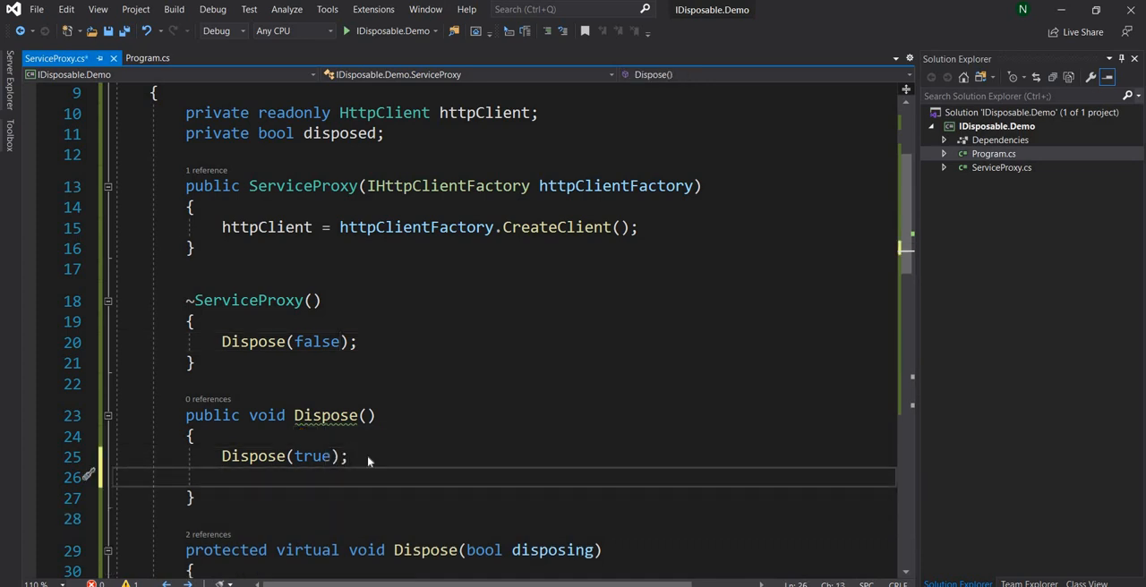
text(GC.su)
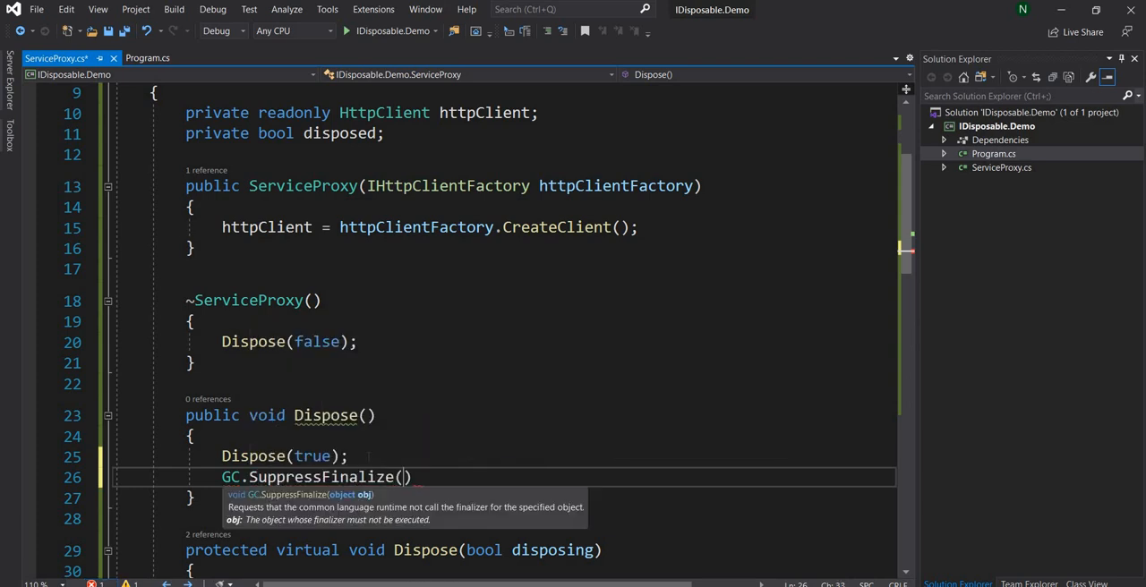
text(this))
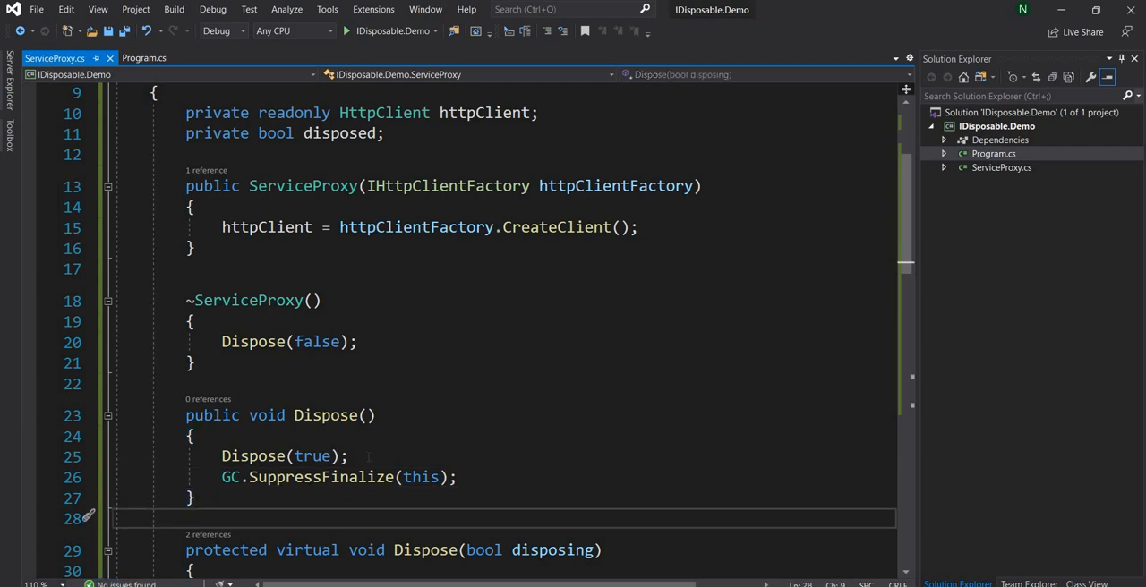
scroll(down, 3)
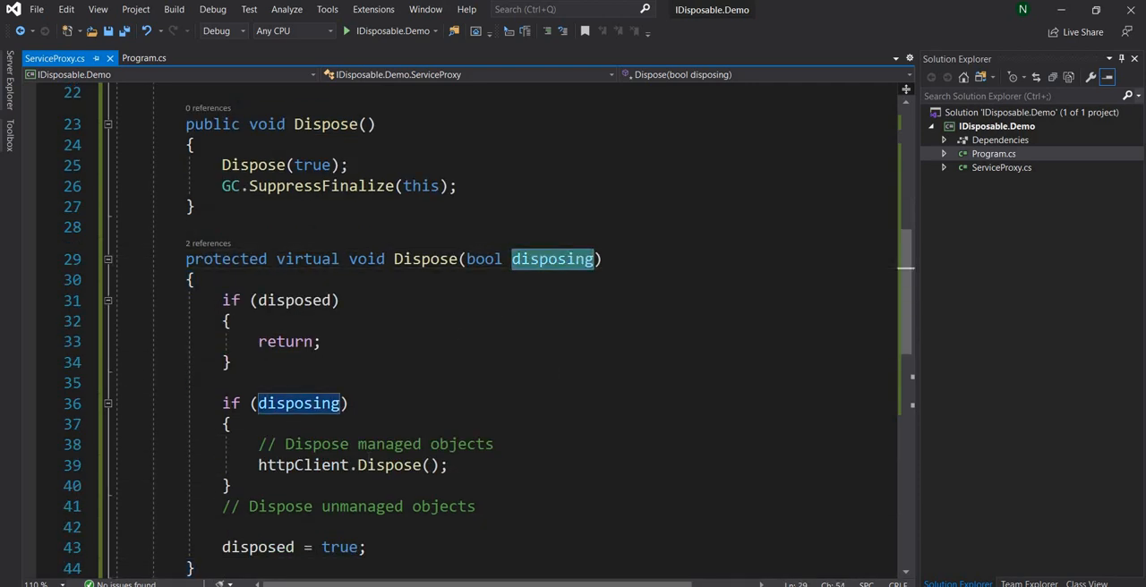
drag(222, 402, 233, 485)
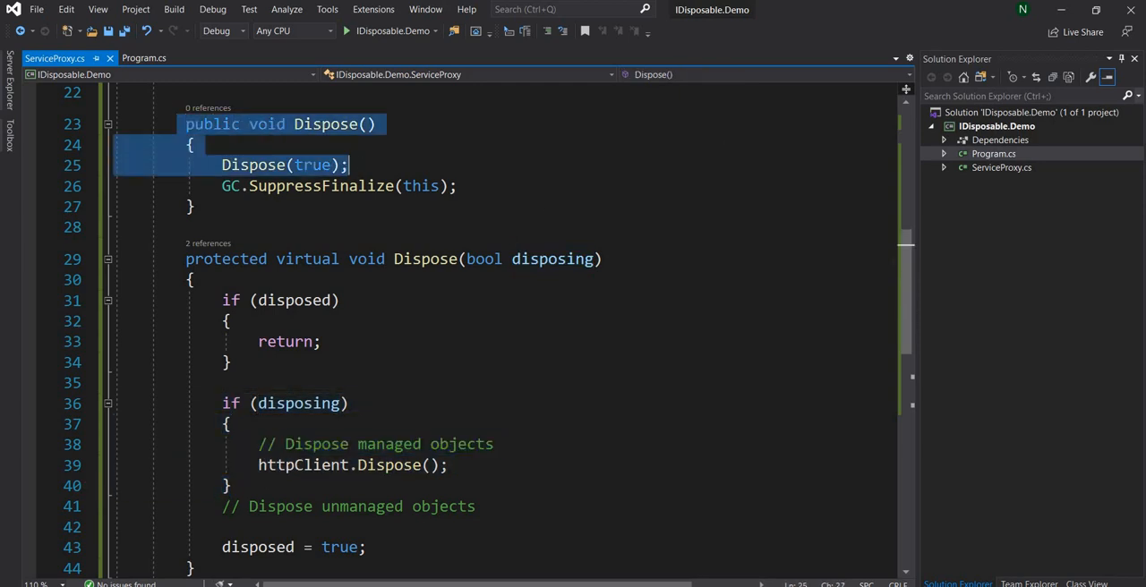
scroll(down, 3)
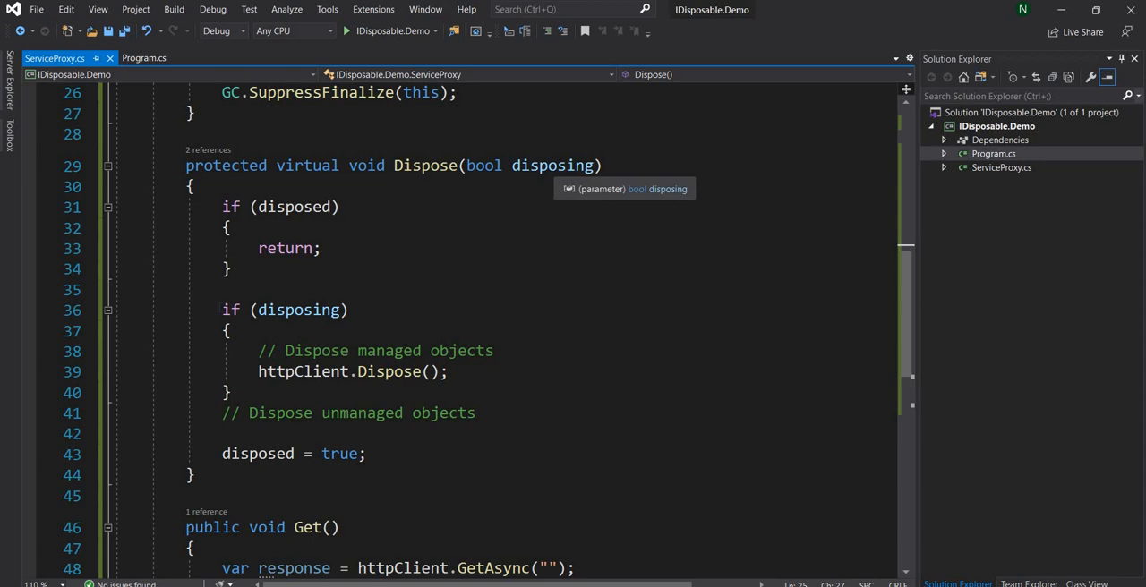
drag(221, 310, 313, 412)
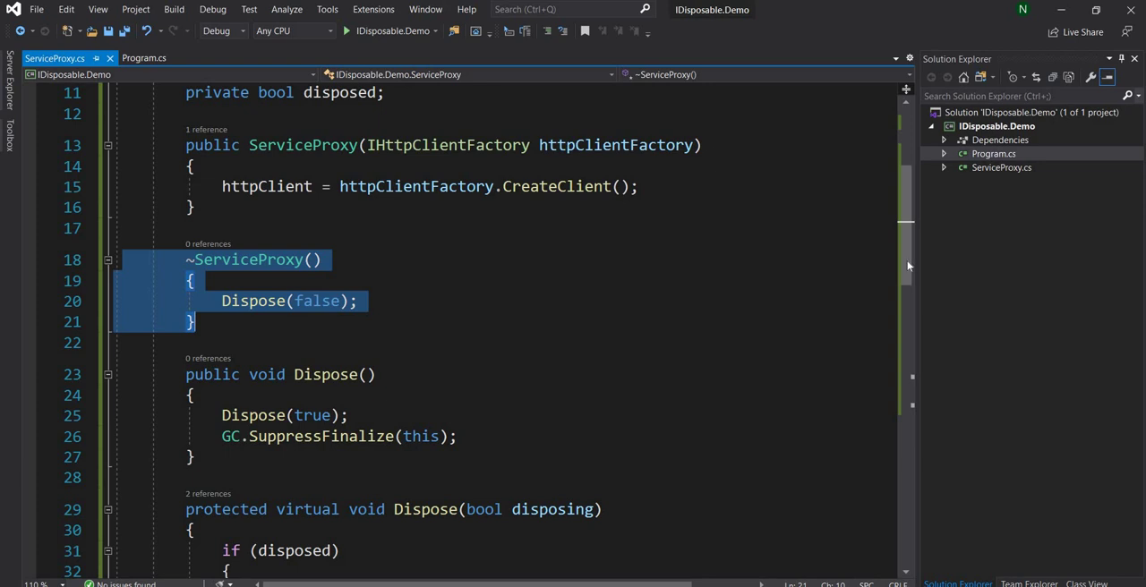
scroll(down, 3)
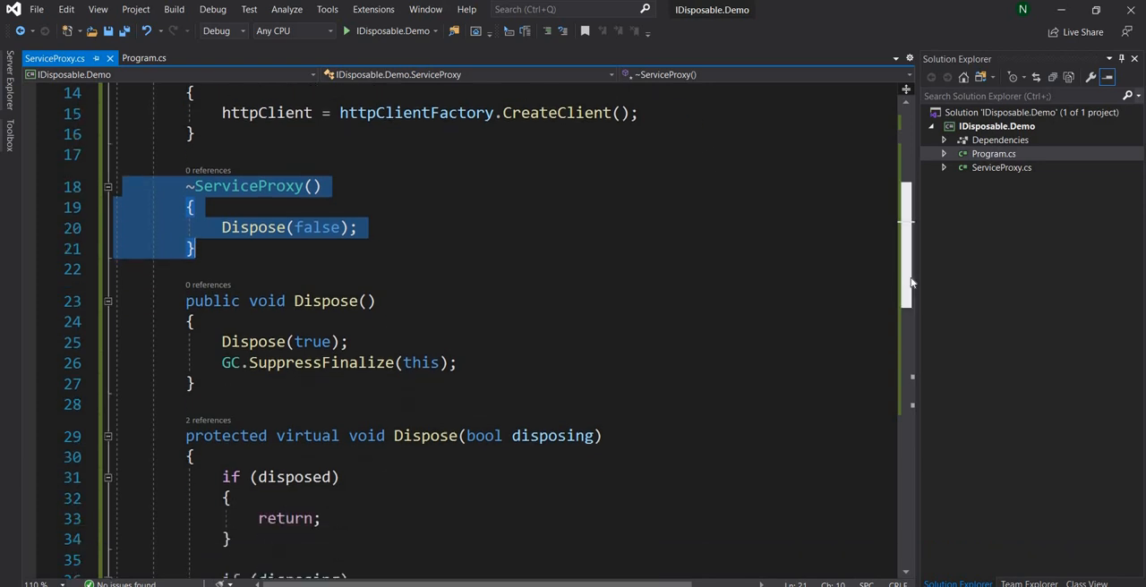
mouse_move(913, 289)
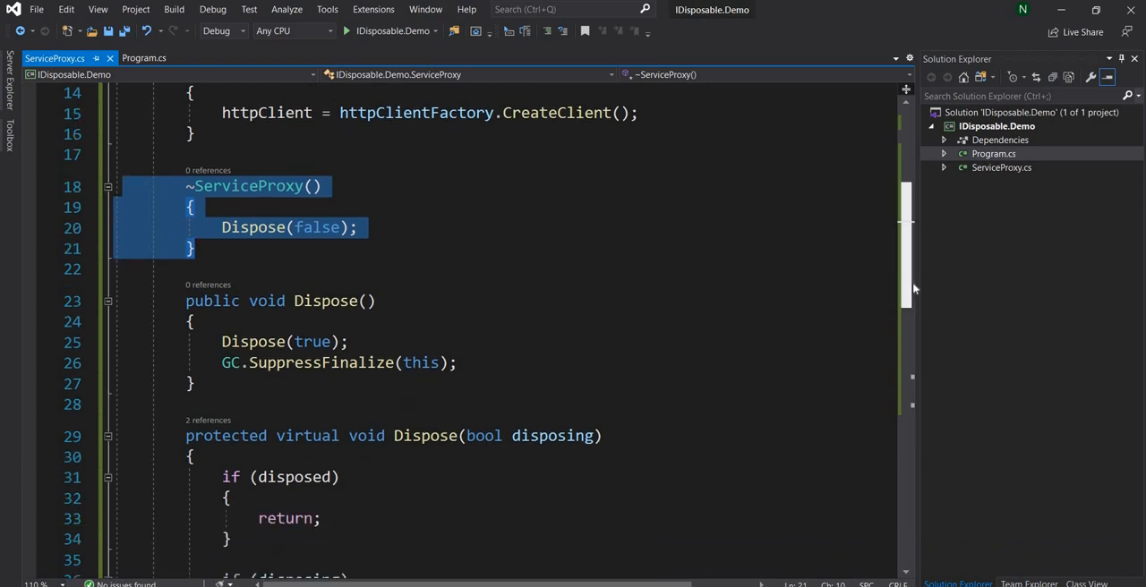
scroll(down, 3)
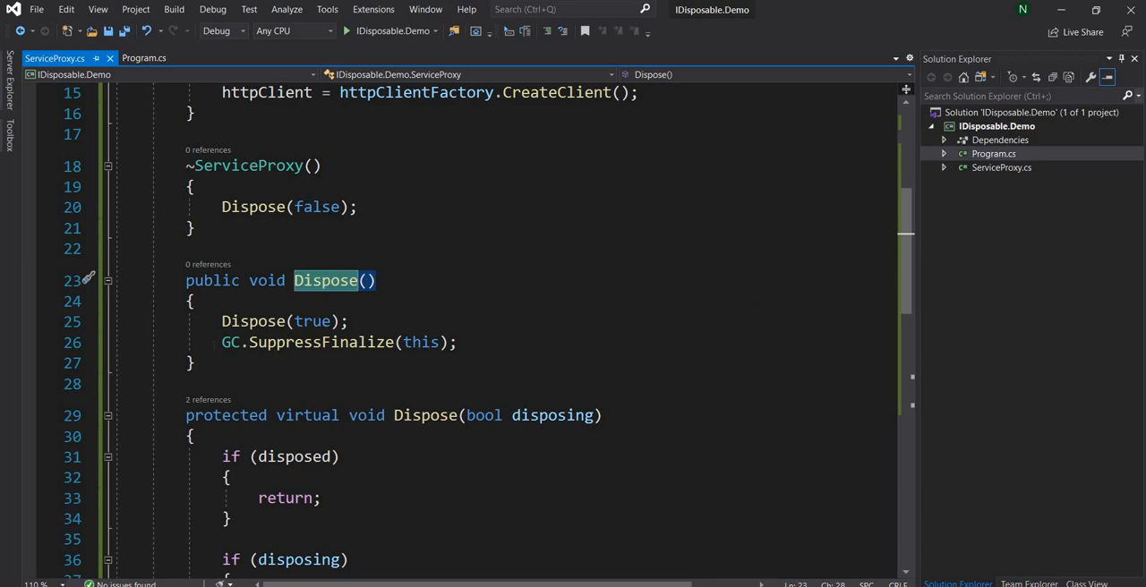
drag(185, 281, 195, 363)
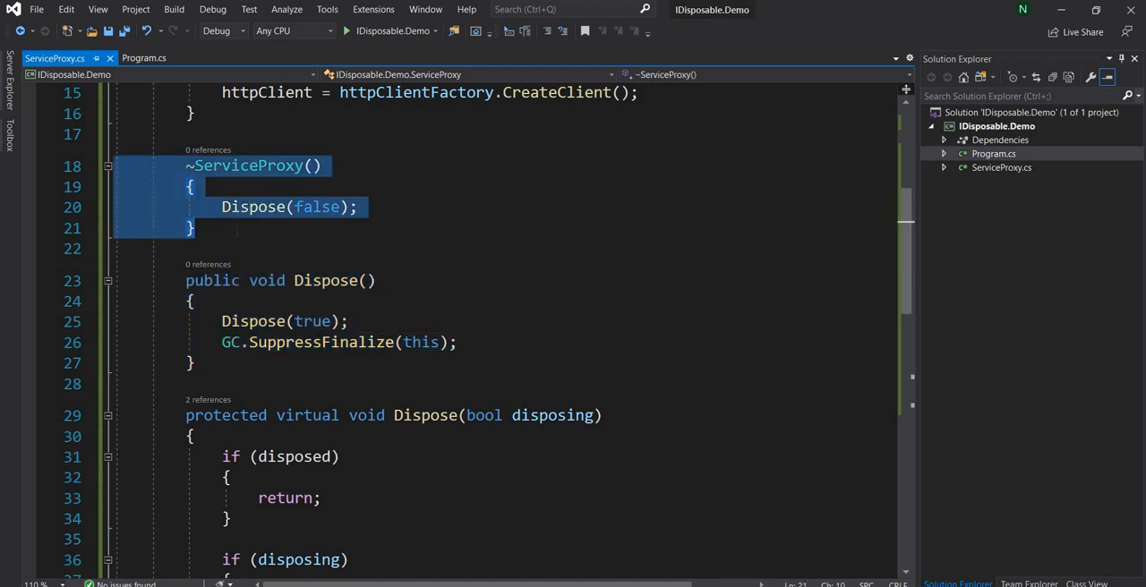
click(224, 227)
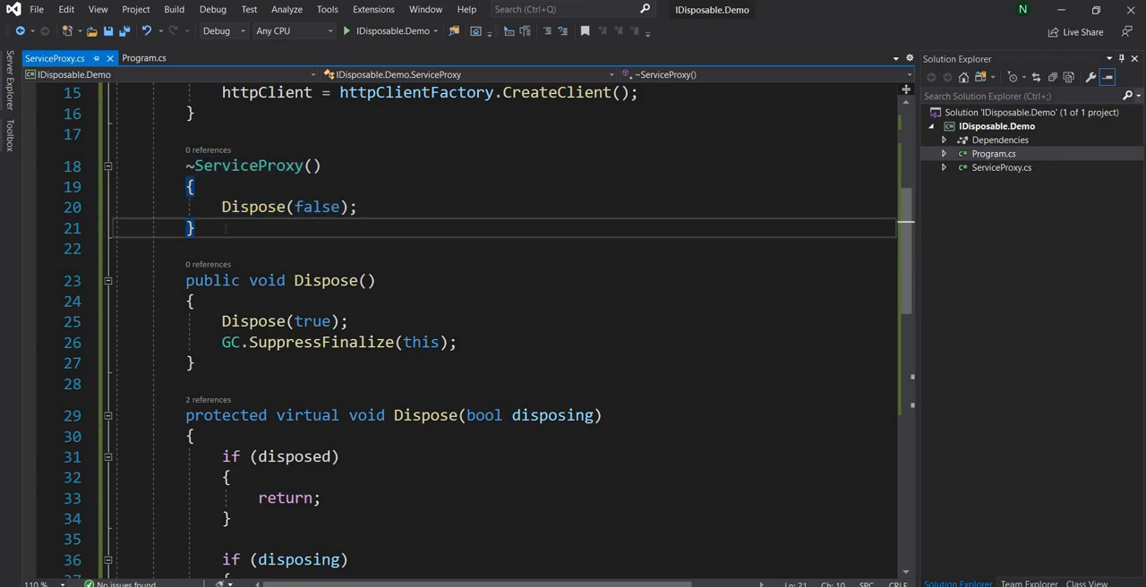